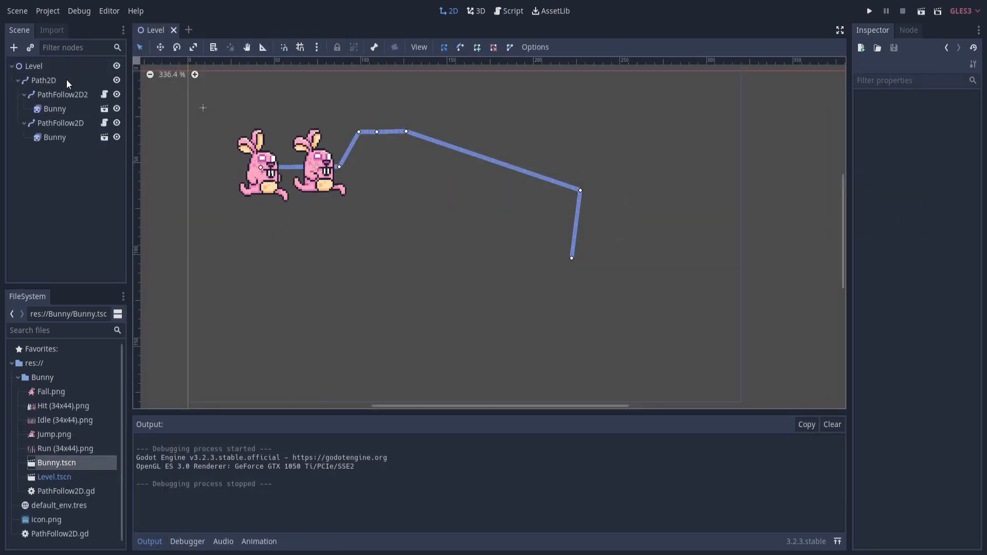
# Review Path2D and PathFollow2D2 in the Level scene, then start a new empty scene
pyautogui.click(44, 80)
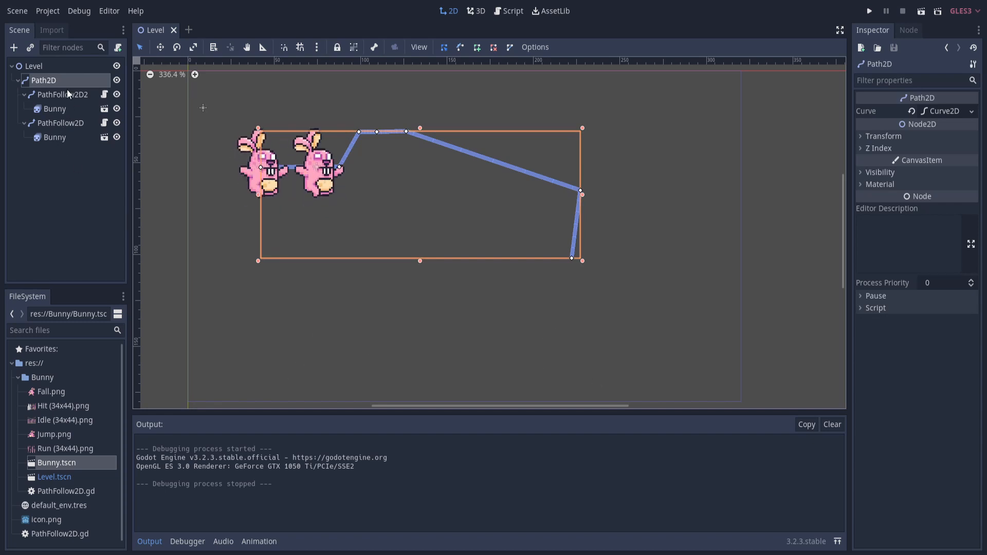
pyautogui.click(62, 94)
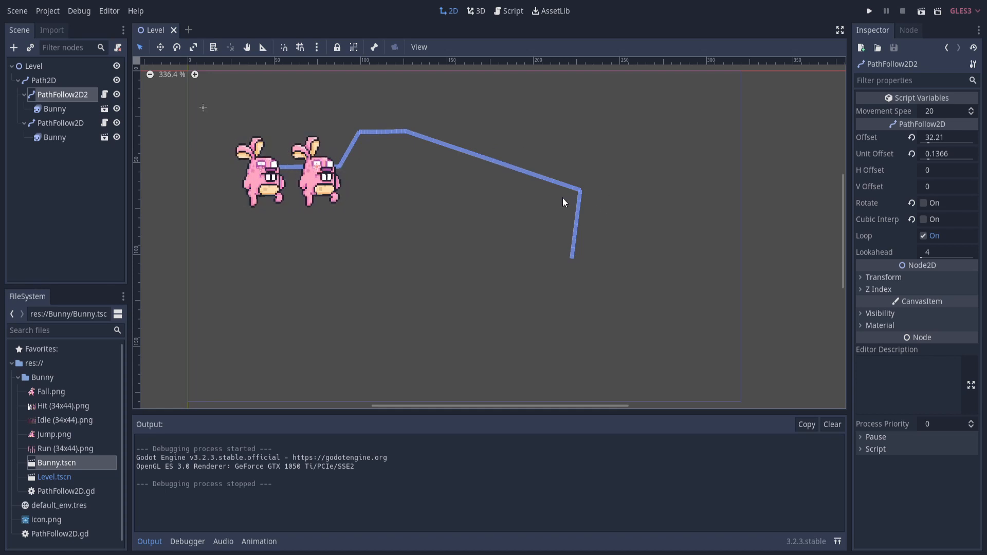
pyautogui.click(55, 108)
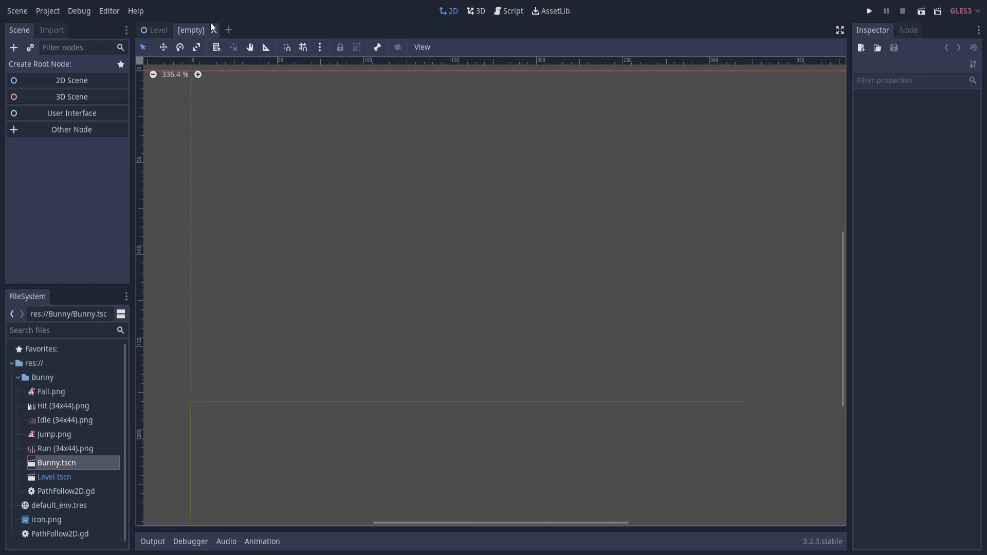
# Give the scene a Node2D root with a Path2D child and lay out its curve points
pyautogui.click(71, 80)
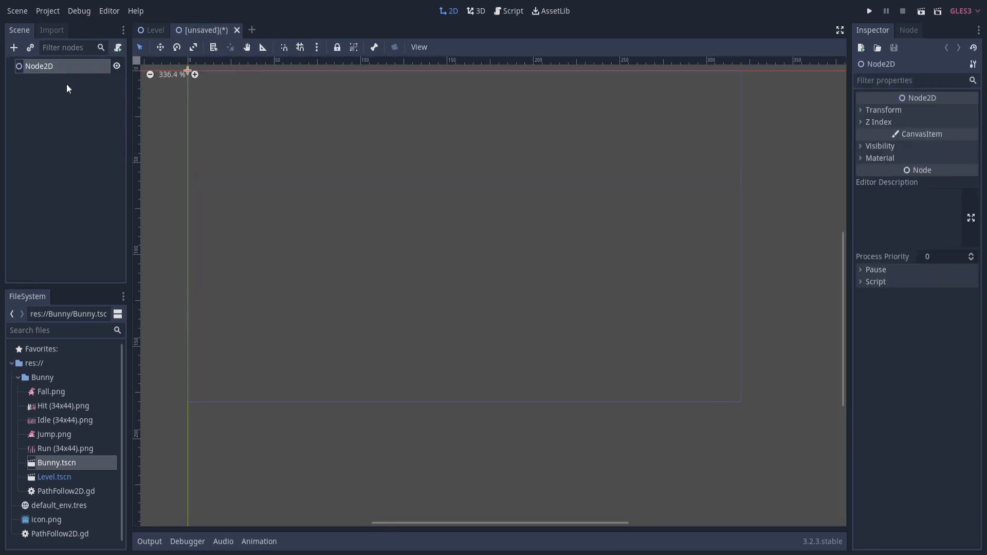
pyautogui.moveTo(66, 86)
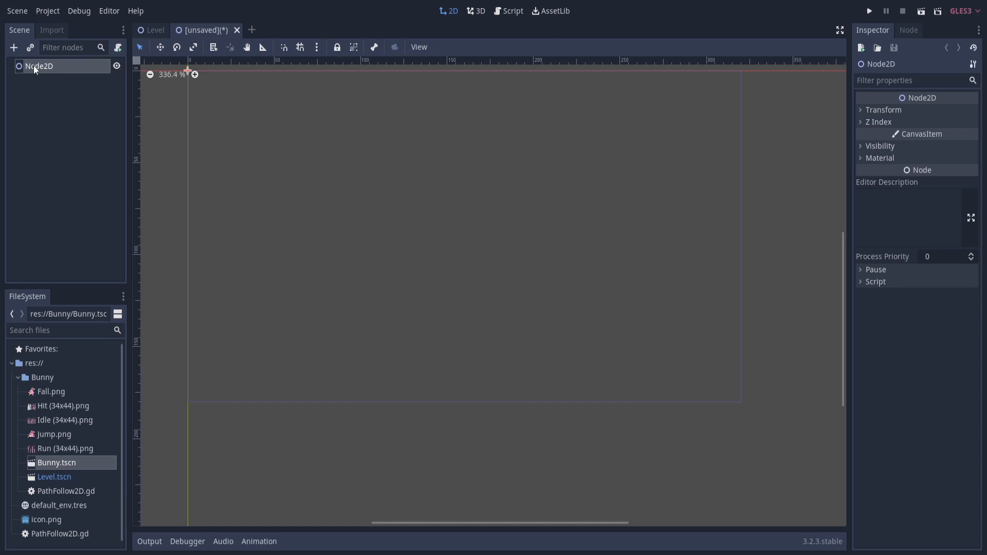
pyautogui.write('path')
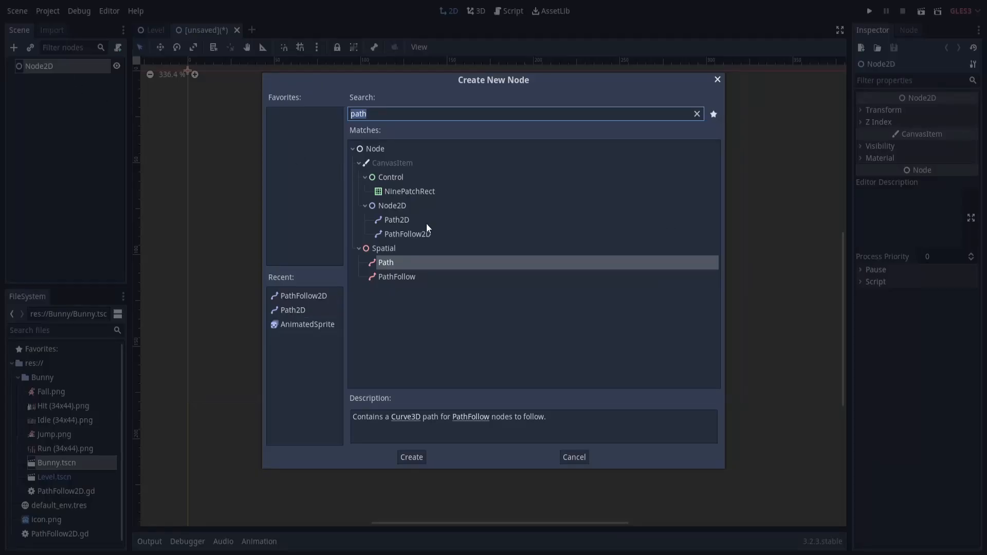
pyautogui.click(410, 457)
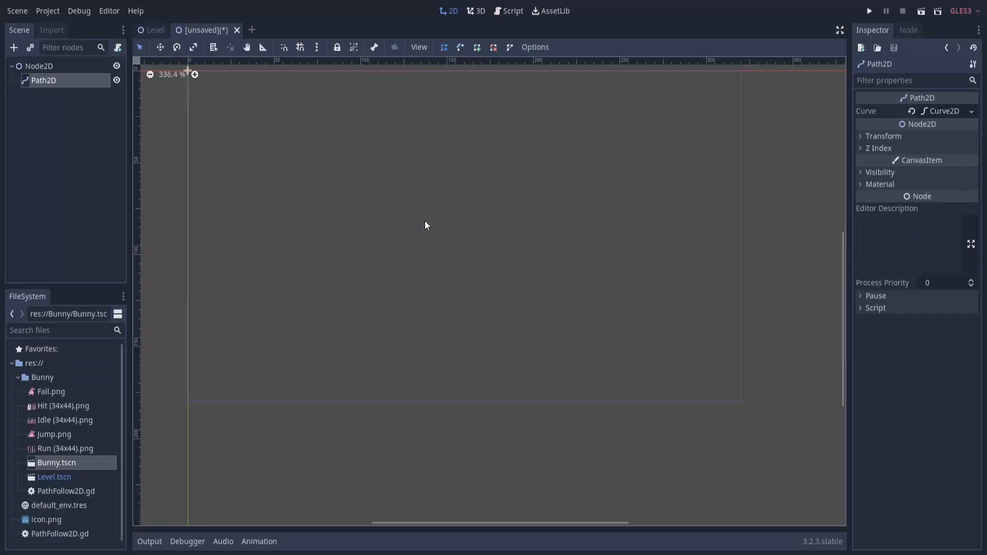
pyautogui.moveTo(427, 56)
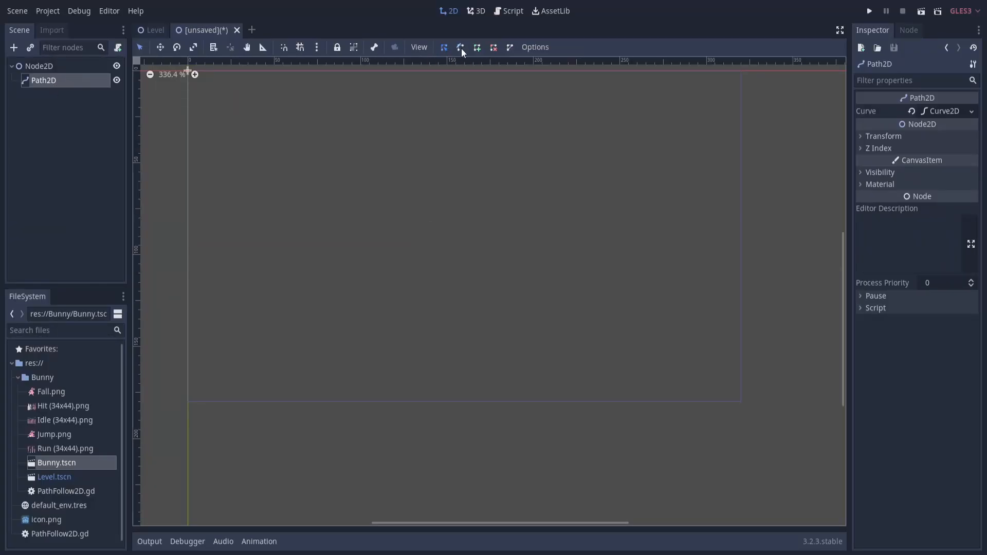
pyautogui.moveTo(477, 46)
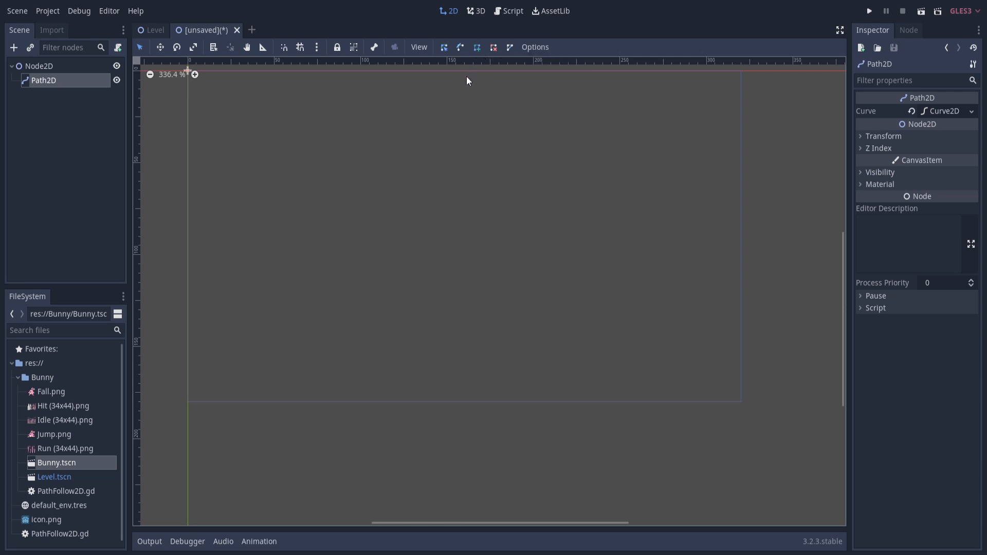
pyautogui.moveTo(259, 184)
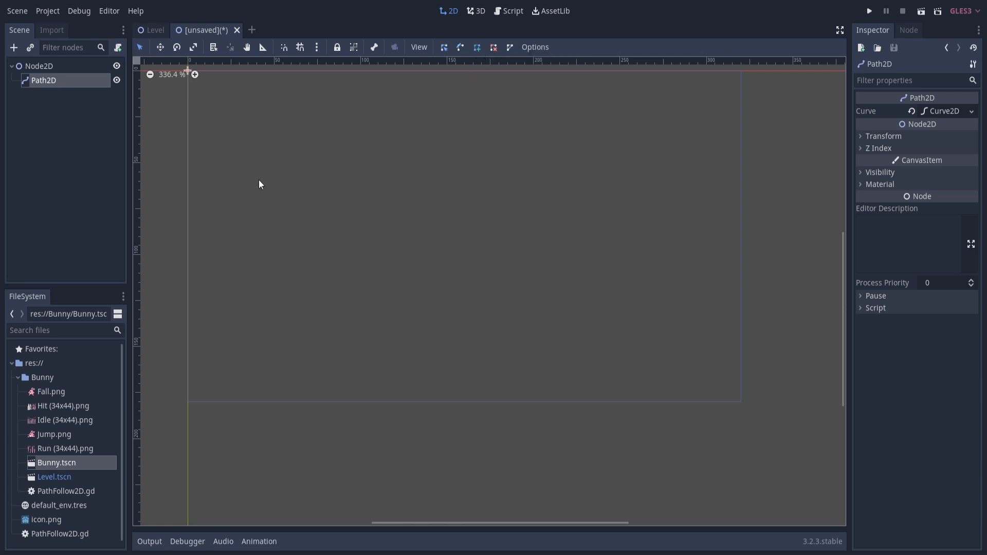
pyautogui.moveTo(257, 174)
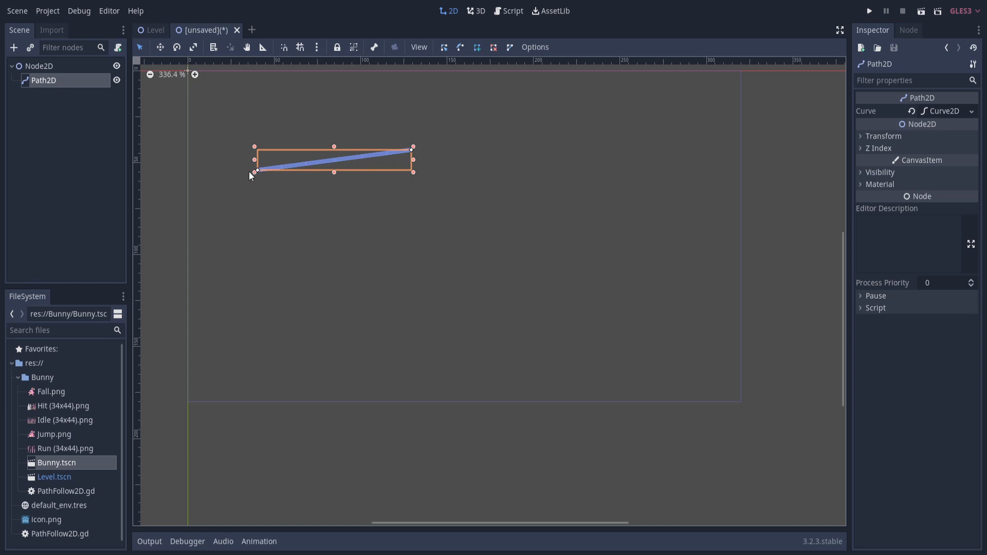
pyautogui.moveTo(540, 150)
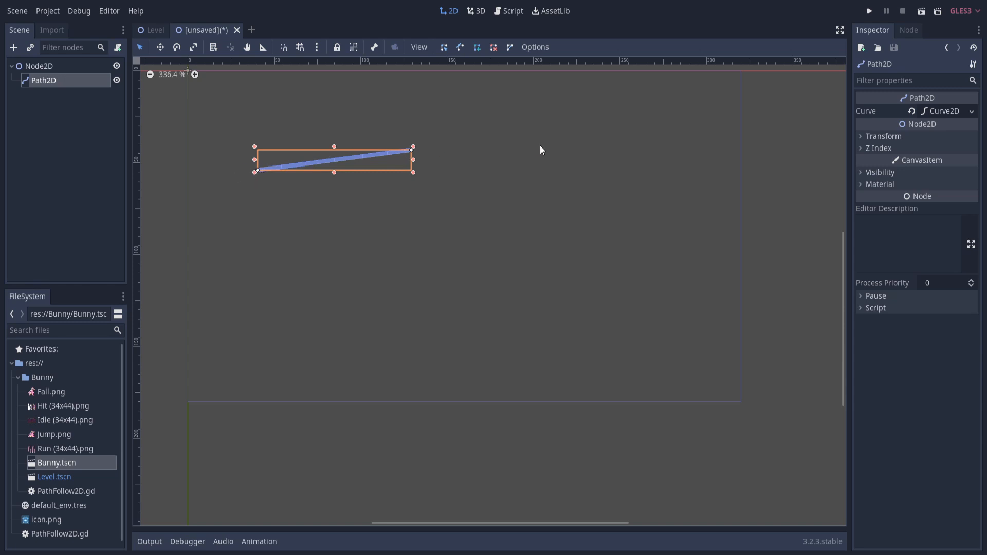
pyautogui.moveTo(413, 149); pyautogui.dragTo(710, 231)
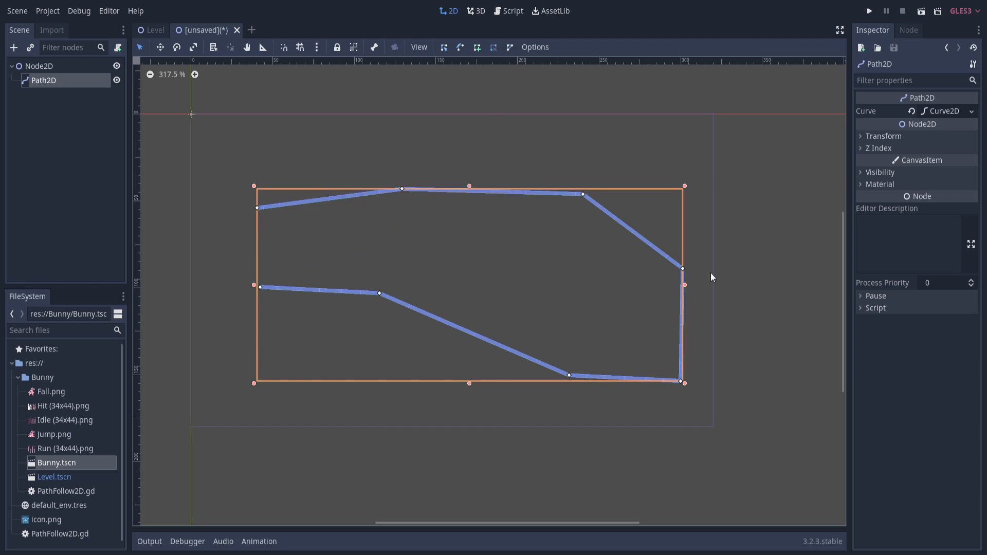
pyautogui.moveTo(259, 267)
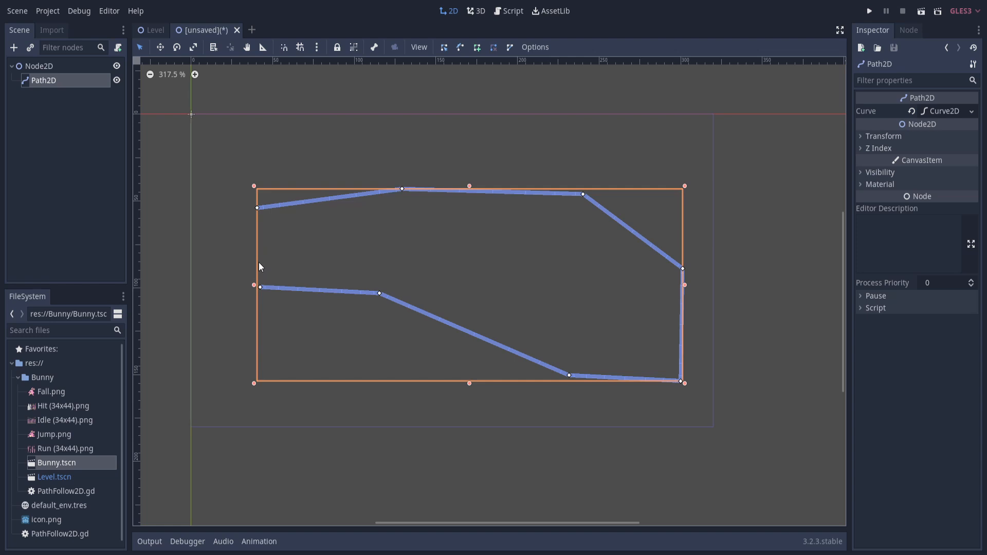
pyautogui.moveTo(509, 47)
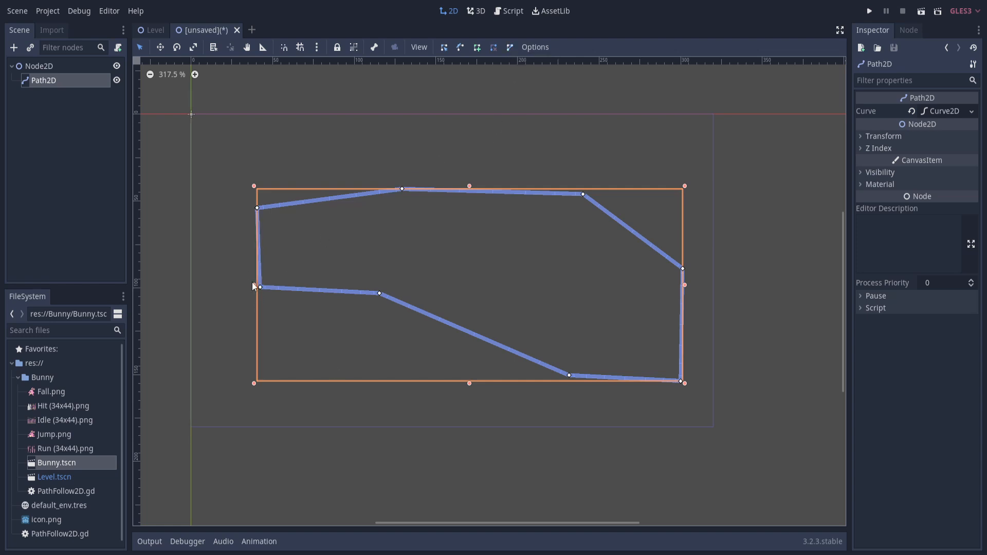
pyautogui.moveTo(761, 332)
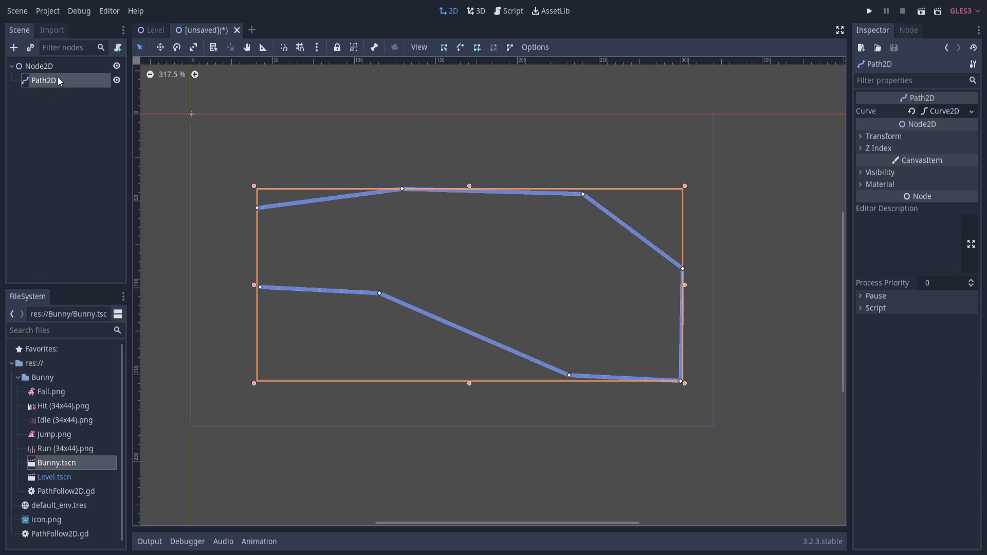
# Add a PathFollow2D child under the Path2D
pyautogui.rightClick(42, 81)
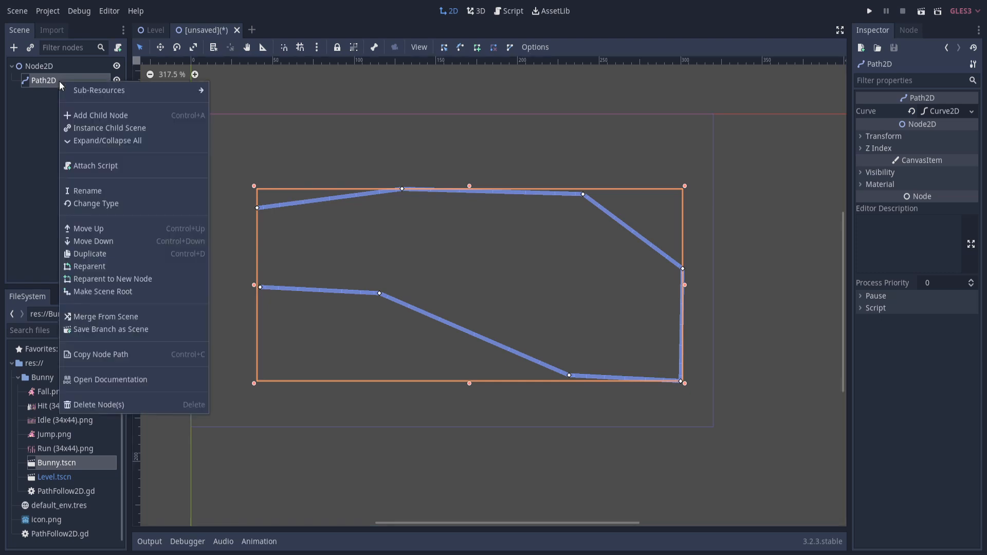
pyautogui.click(100, 114)
pyautogui.write('path')
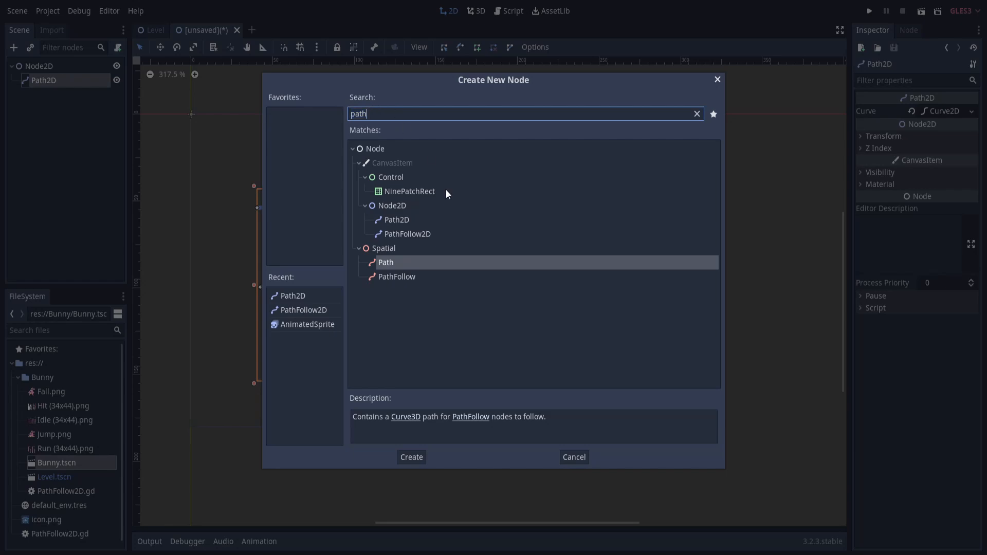
pyautogui.click(410, 457)
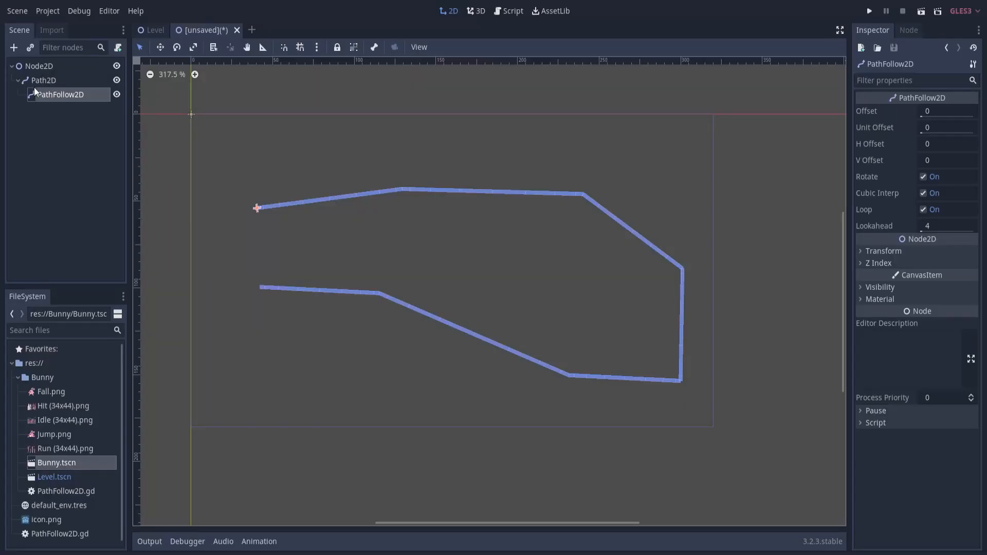
pyautogui.moveTo(69, 103)
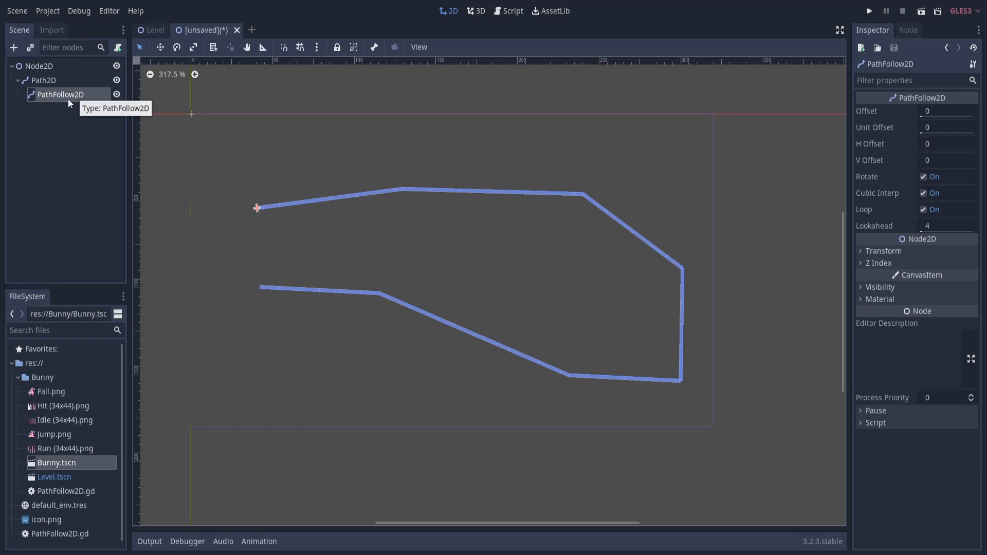
pyautogui.moveTo(903, 123)
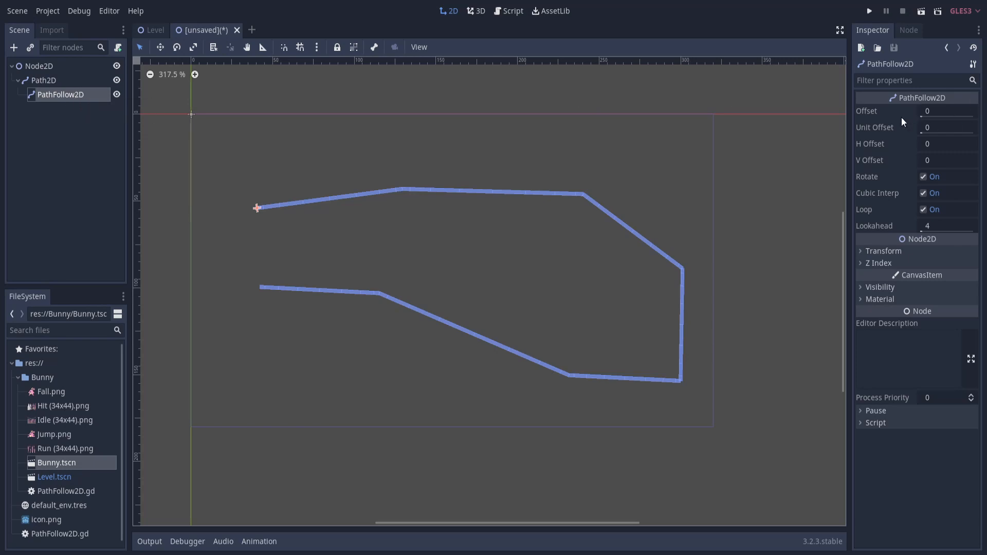
pyautogui.moveTo(926, 111)
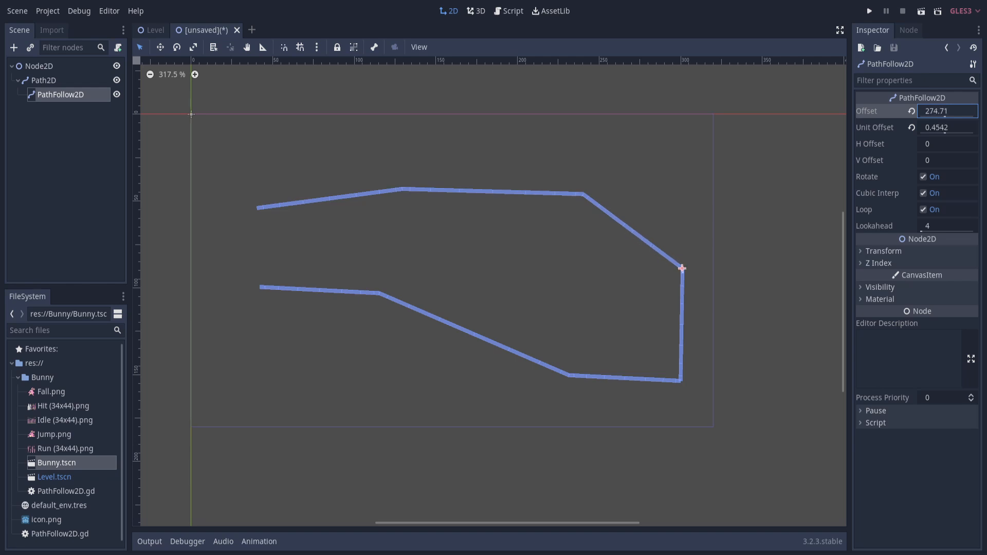
# Slide the follower to offset 9.61 along the curve and leave Cubic Interp on
pyautogui.moveTo(681, 268); pyautogui.dragTo(452, 326)
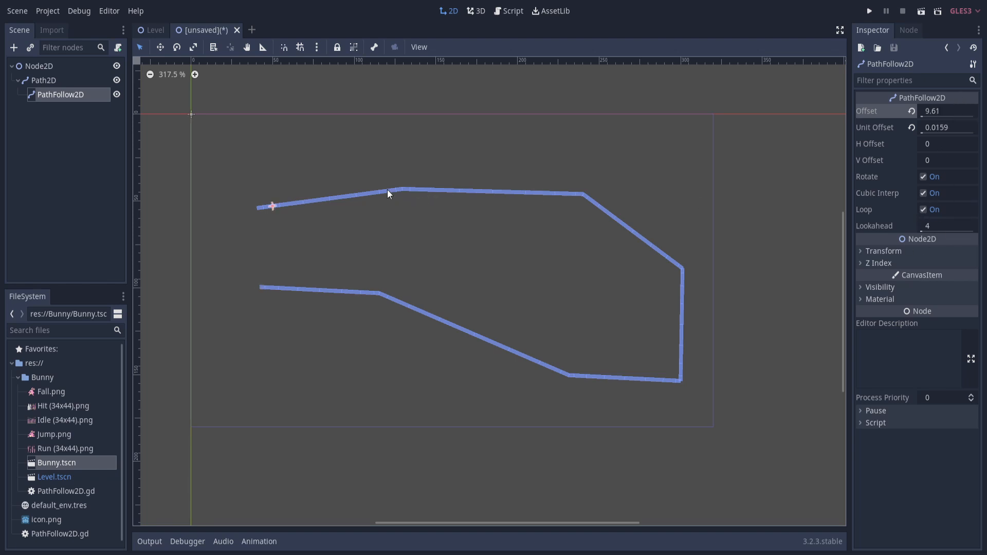
pyautogui.moveTo(415, 191)
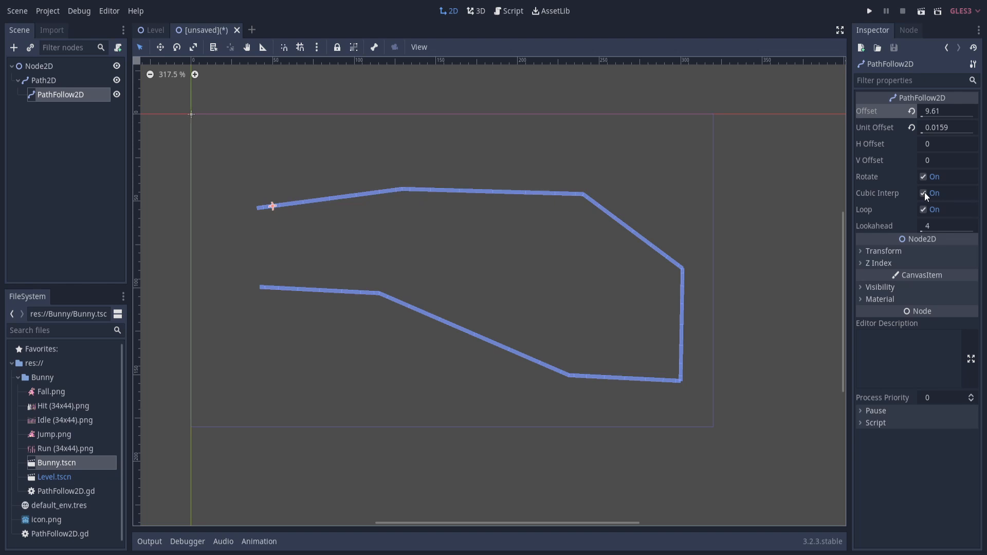
pyautogui.click(923, 193)
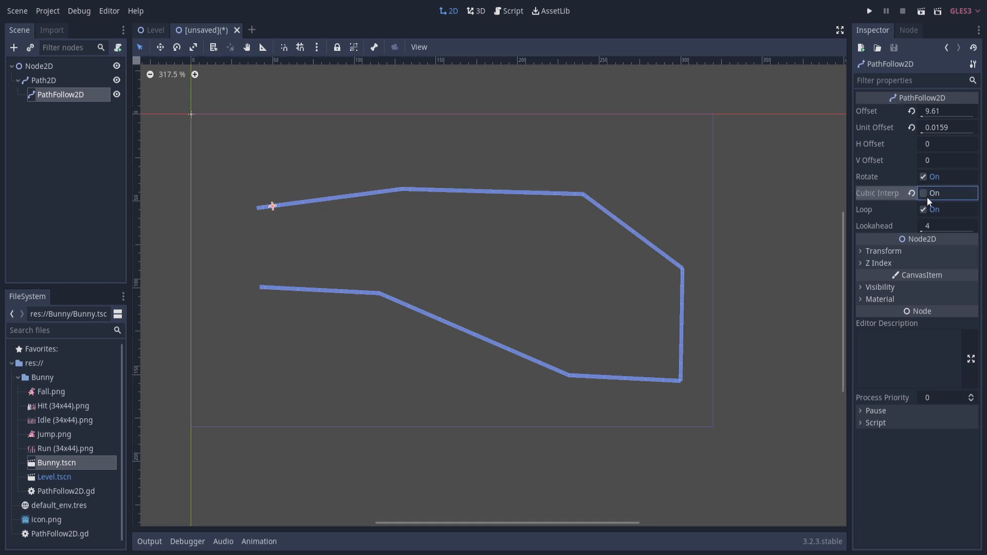
pyautogui.click(923, 192)
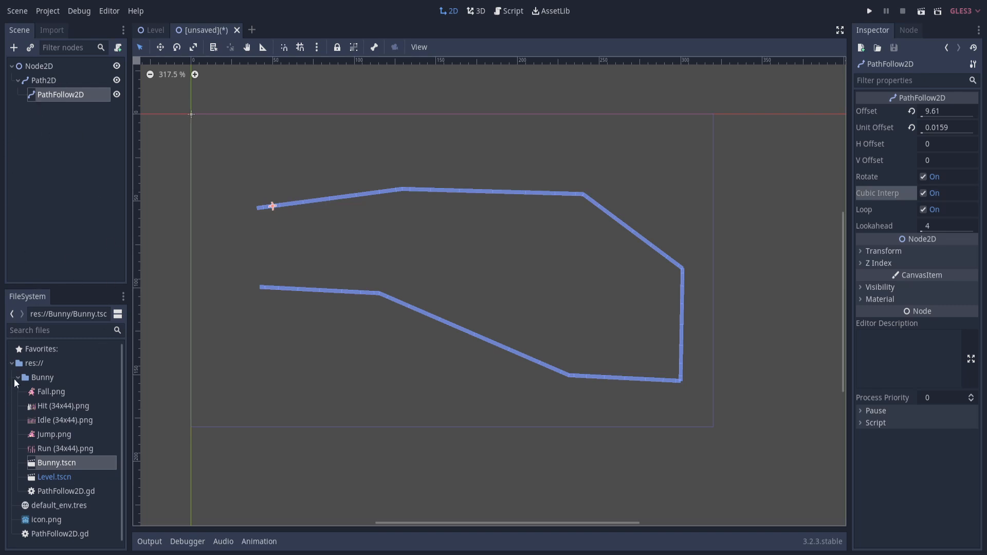
# Instance the Bunny scene under the follower and move it further along the path
pyautogui.moveTo(56, 462); pyautogui.dragTo(290, 75)
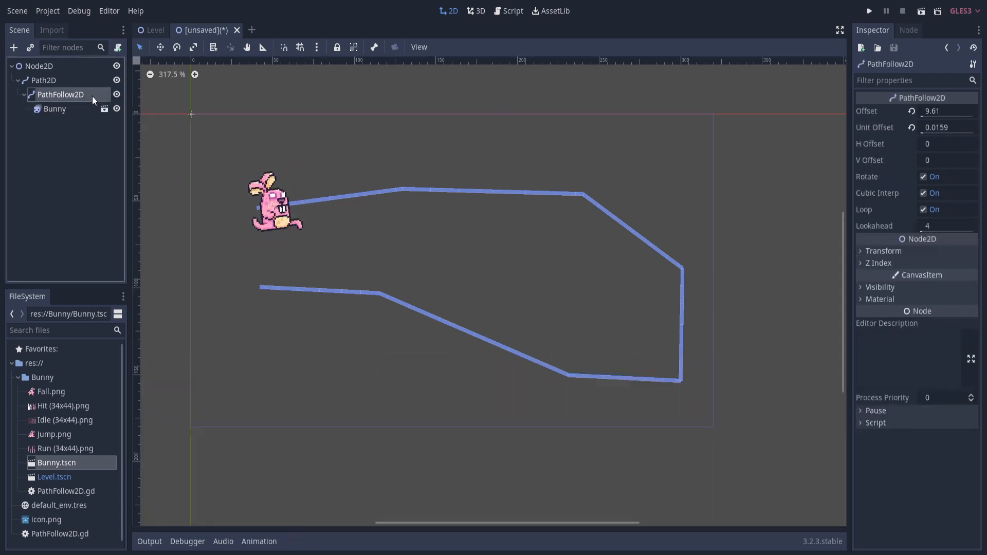
pyautogui.click(944, 111)
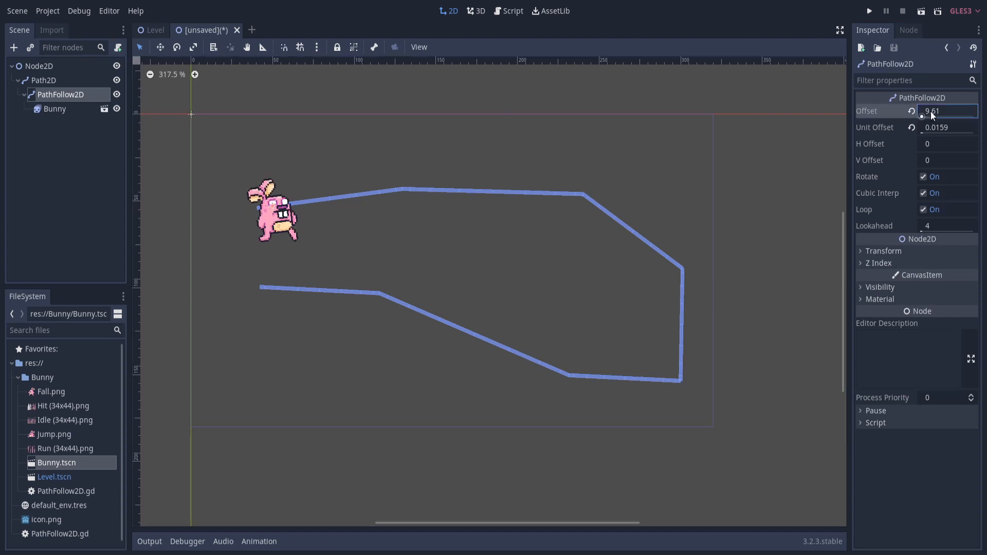
pyautogui.write('85.32')
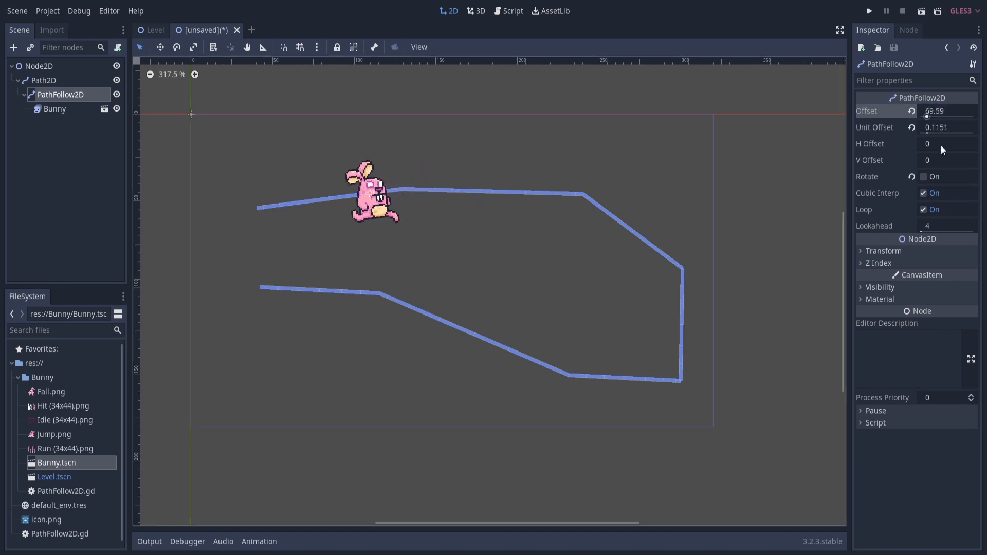
# Turn off Rotate on the follower and reset its rotation to 0
pyautogui.click(883, 251)
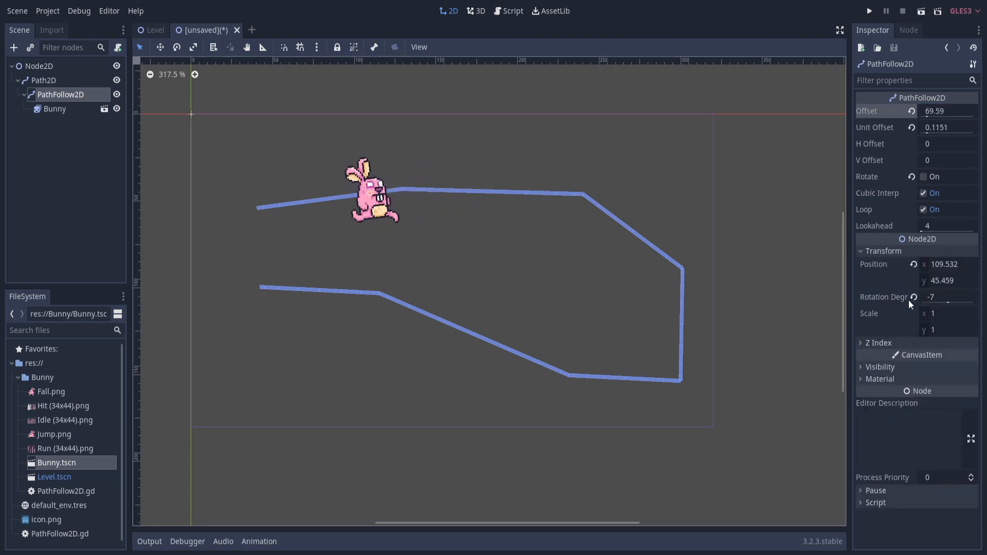
pyautogui.click(913, 296)
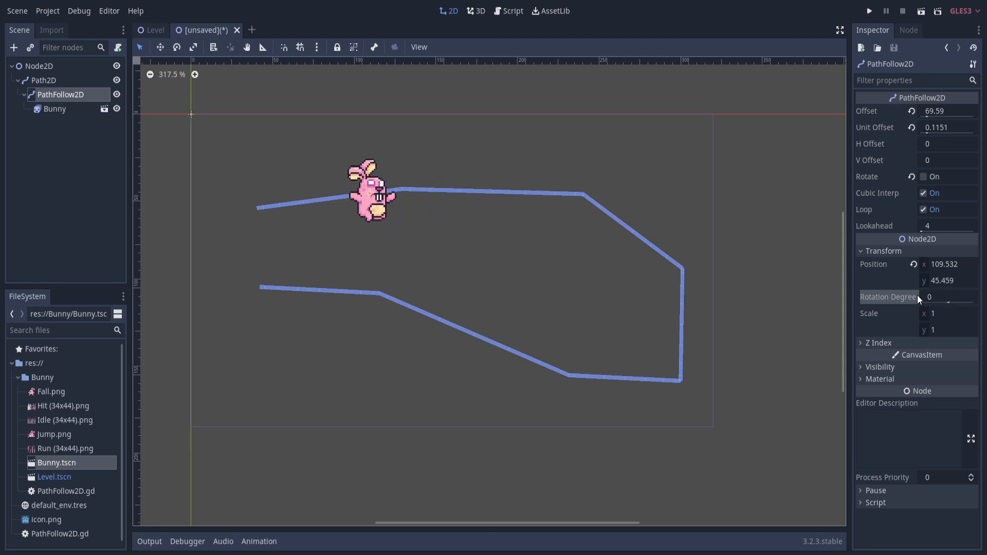
pyautogui.click(884, 251)
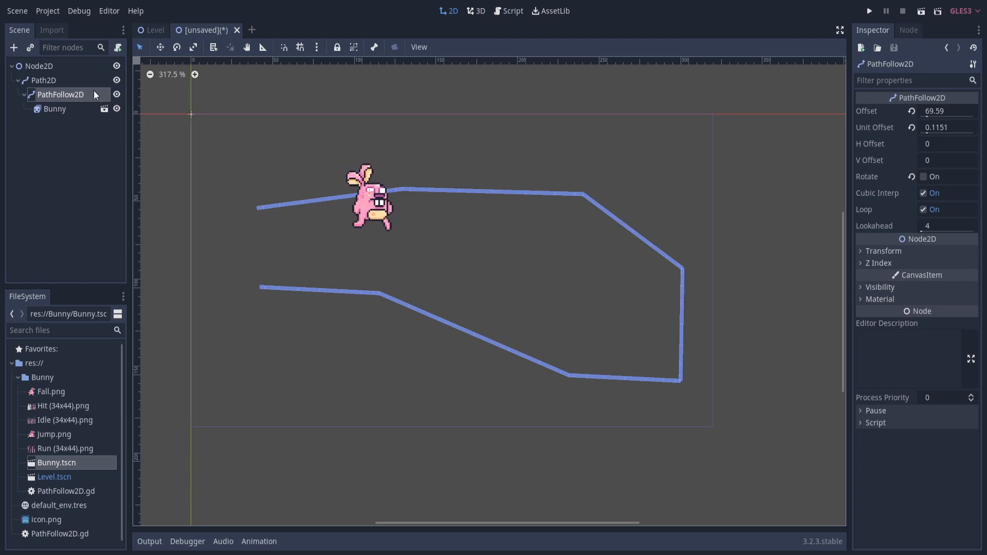
# Rename the follower node to CharacterFollower2D
pyautogui.click(60, 94)
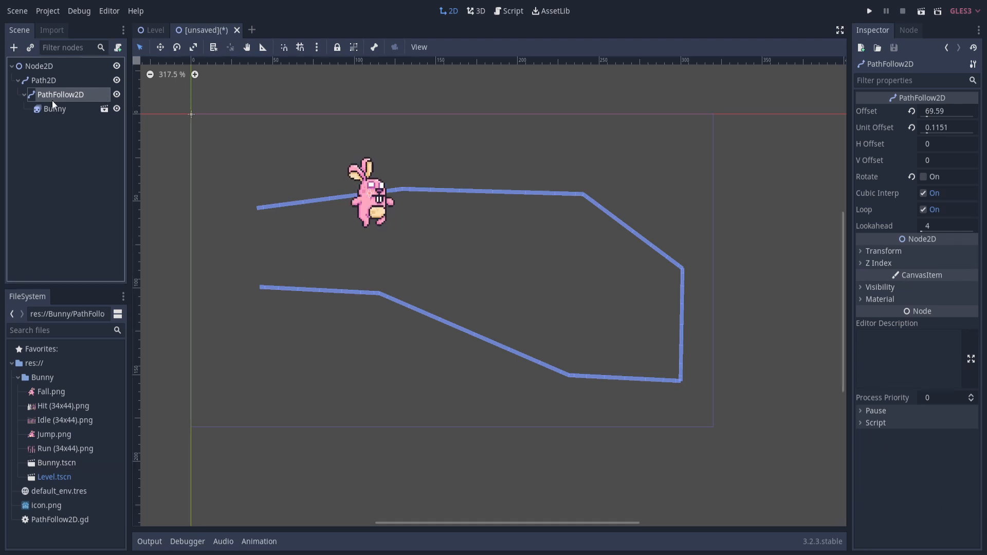
pyautogui.moveTo(61, 95)
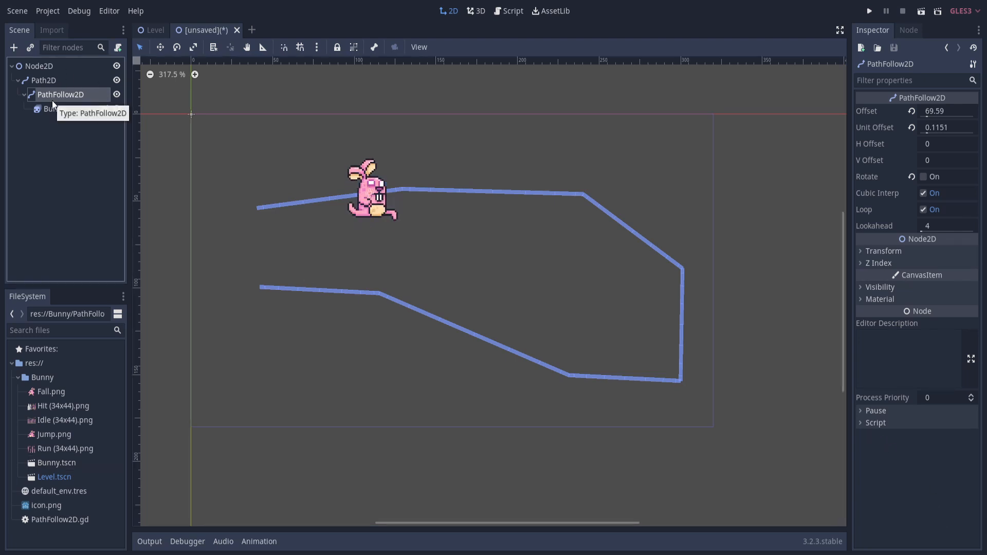
pyautogui.doubleClick(61, 94)
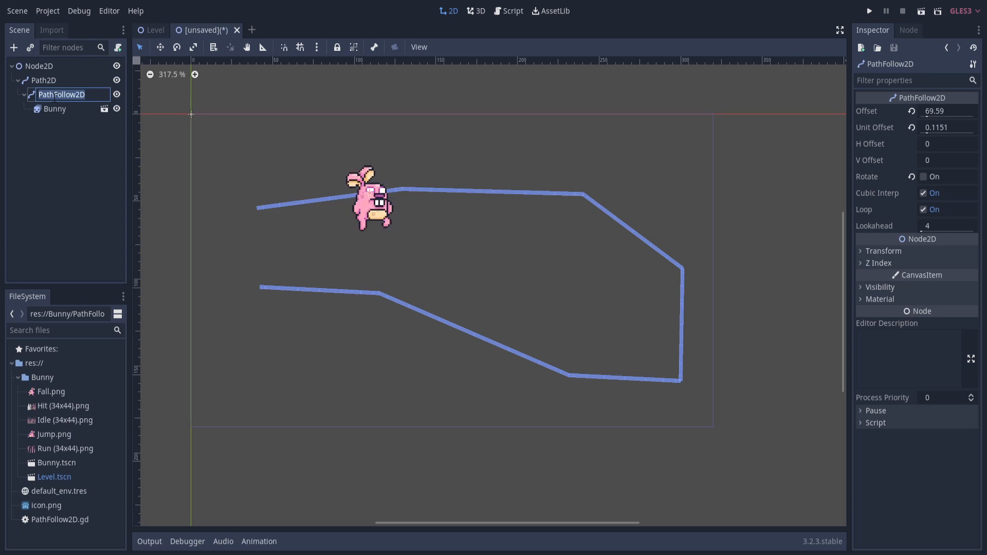
pyautogui.write('CharacterFollower2d')
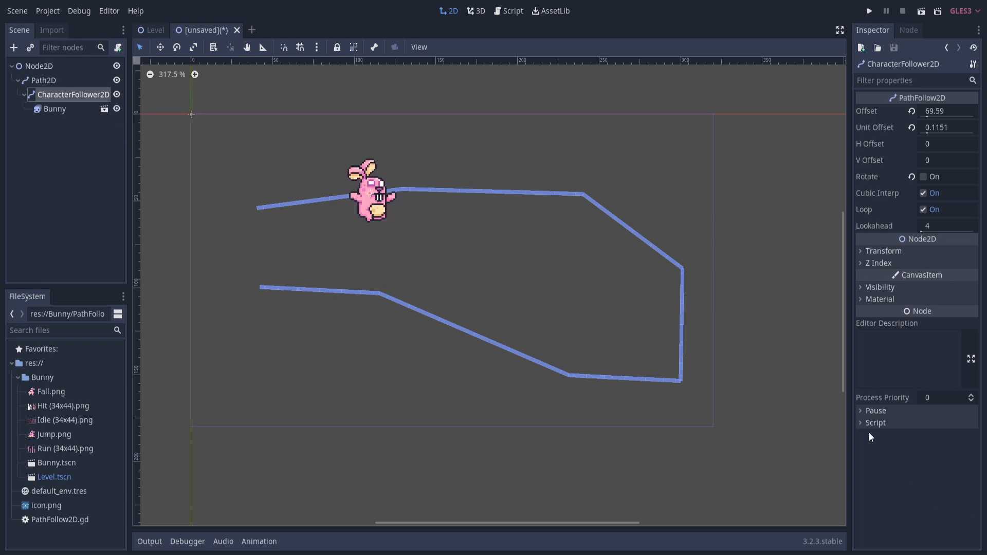
# Attach a new CharacterFollower2D.gd script extending PathFollow2D
pyautogui.click(876, 422)
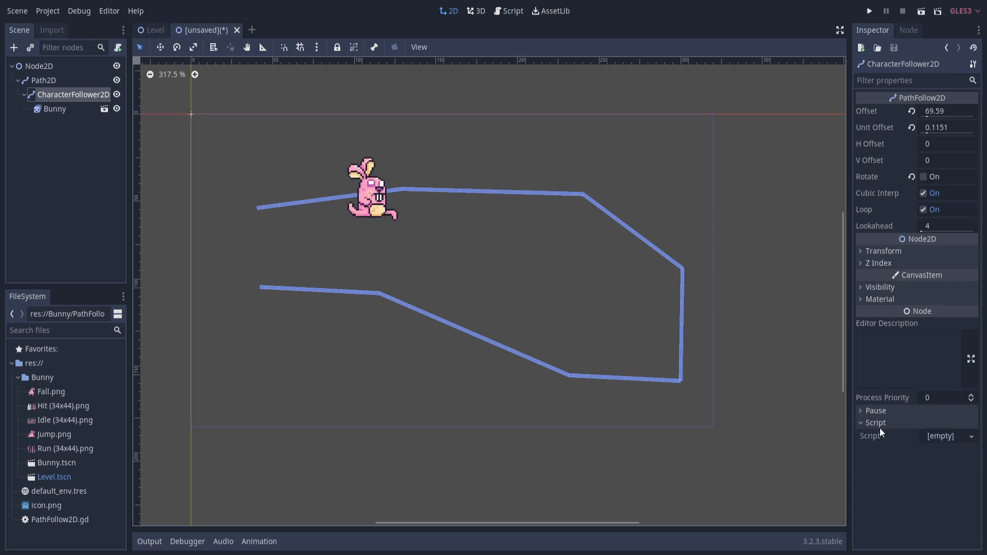
pyautogui.click(941, 436)
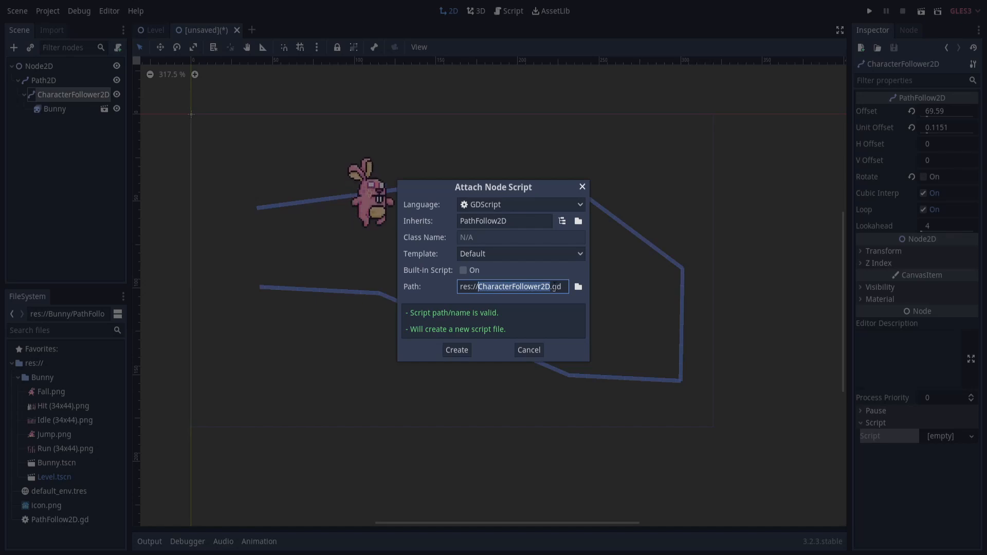
pyautogui.click(455, 349)
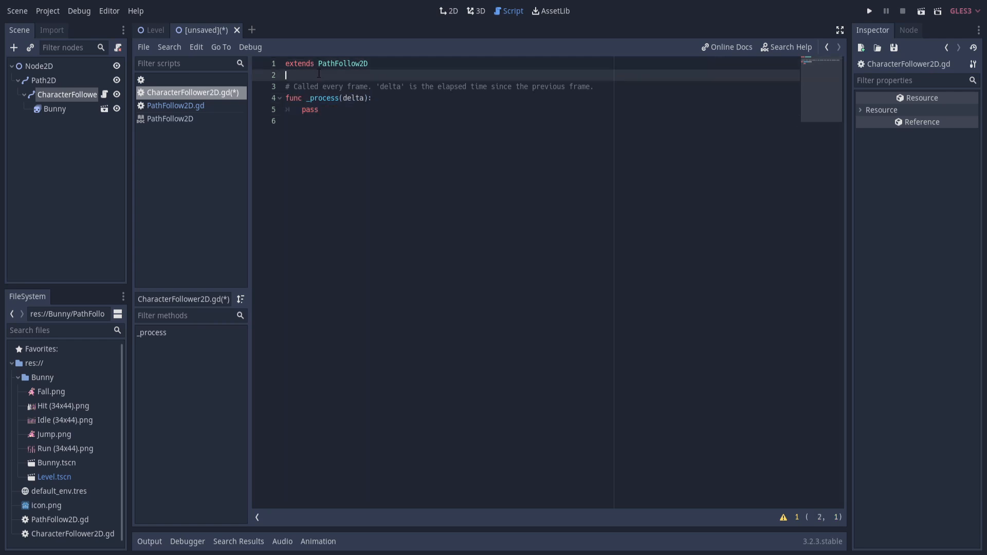
# Declare export var runSpeed = 20 in the follower script
pyautogui.write('export')
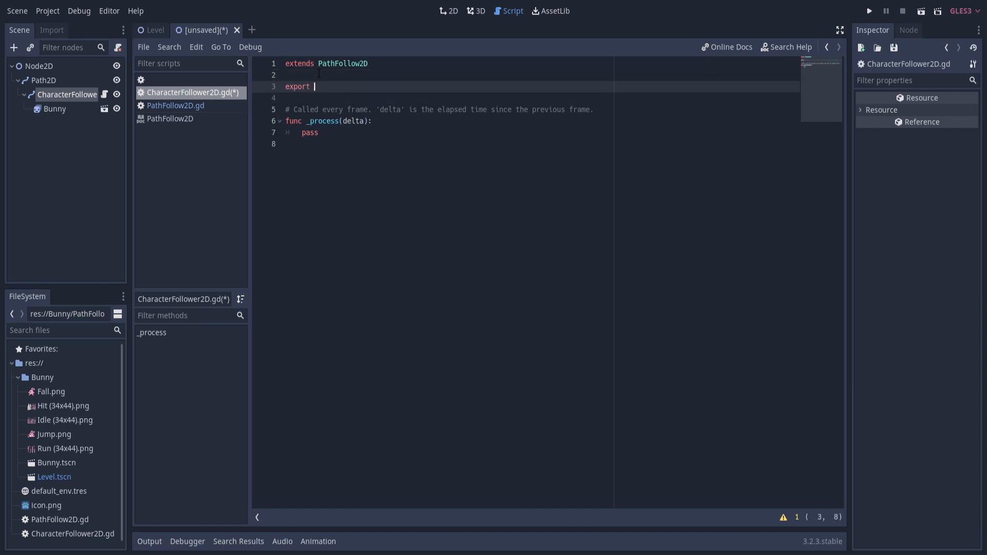
pyautogui.write('var run')
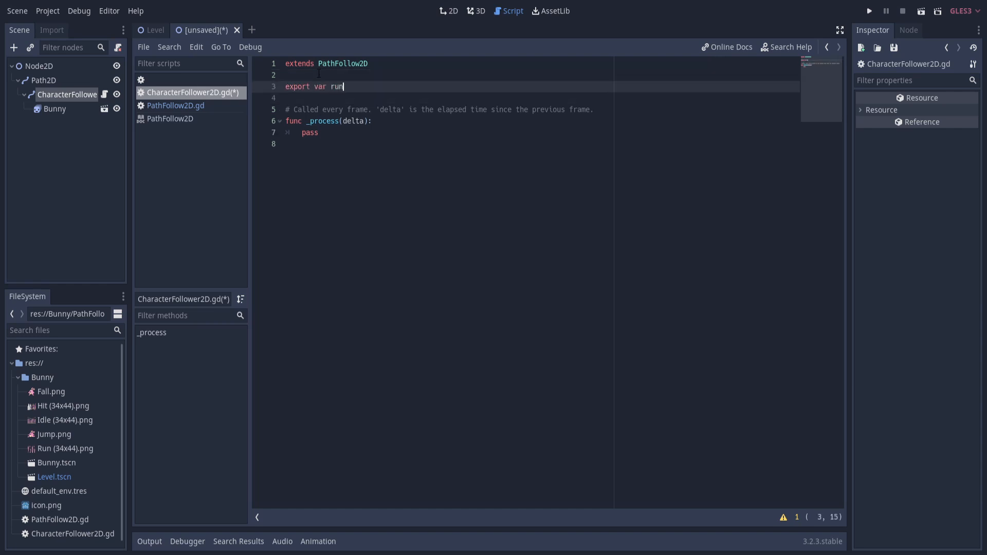
pyautogui.write('Speed')
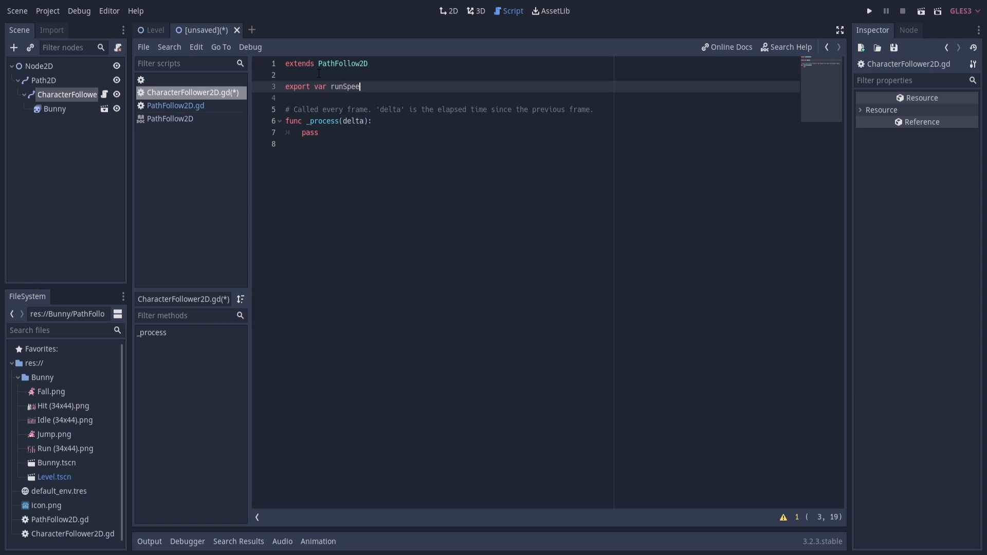
pyautogui.write('= 20')
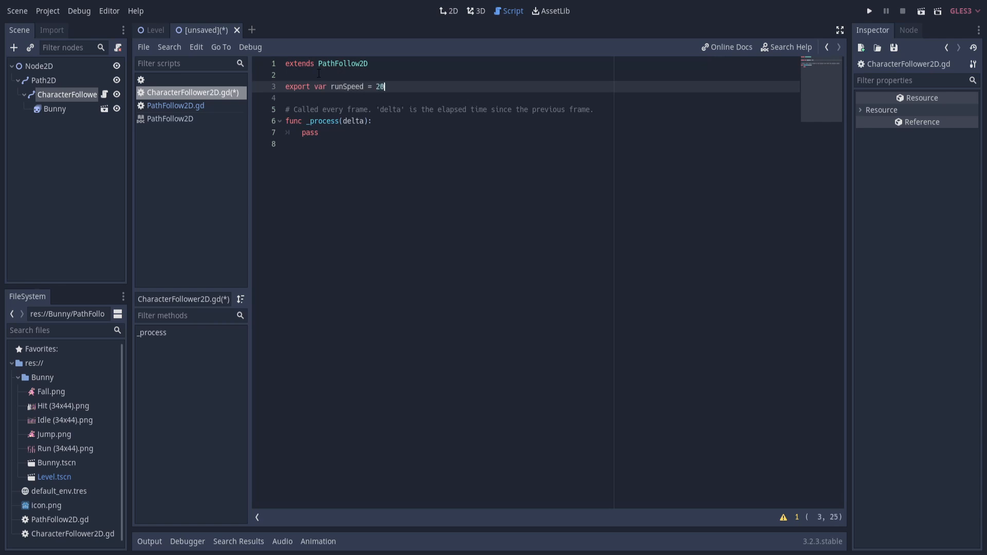
# Replace pass in _process with set_offset(get_offset() + runSpeed * delta)
pyautogui.click(371, 121)
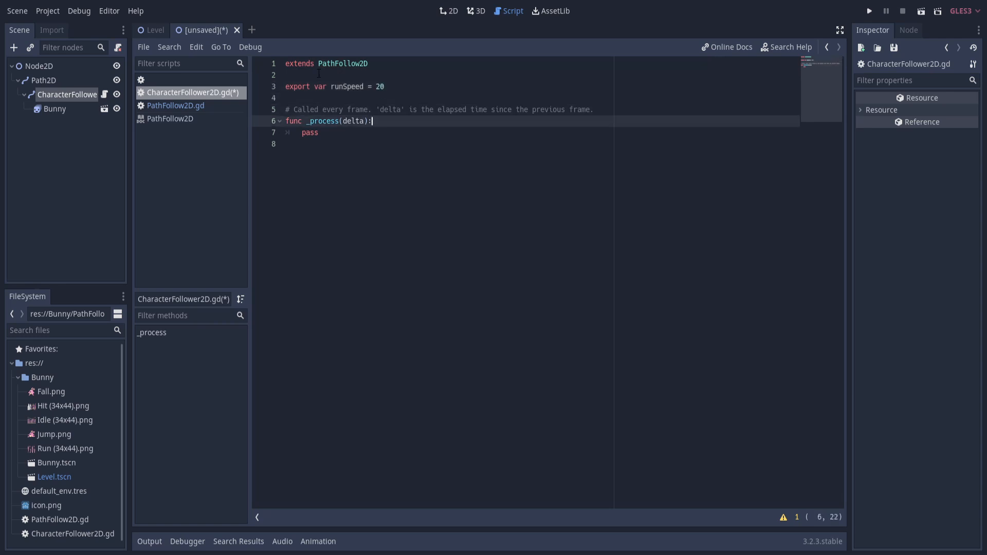
pyautogui.doubleClick(309, 133)
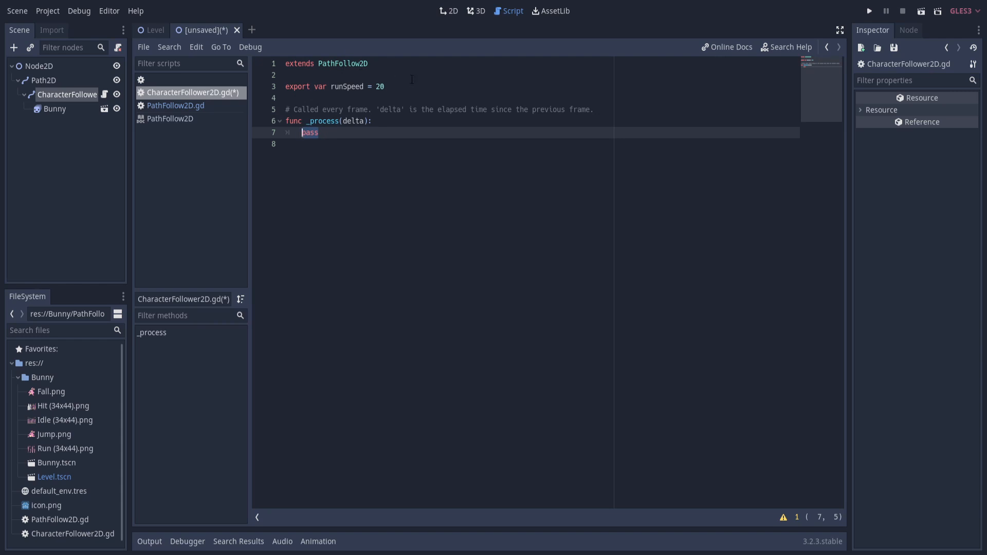
pyautogui.write('set')
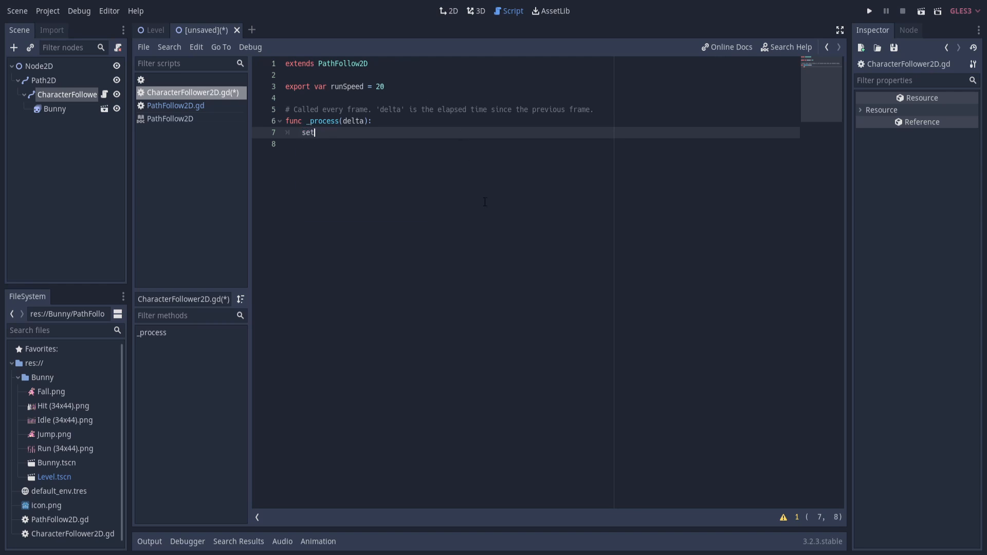
pyautogui.write('_offset')
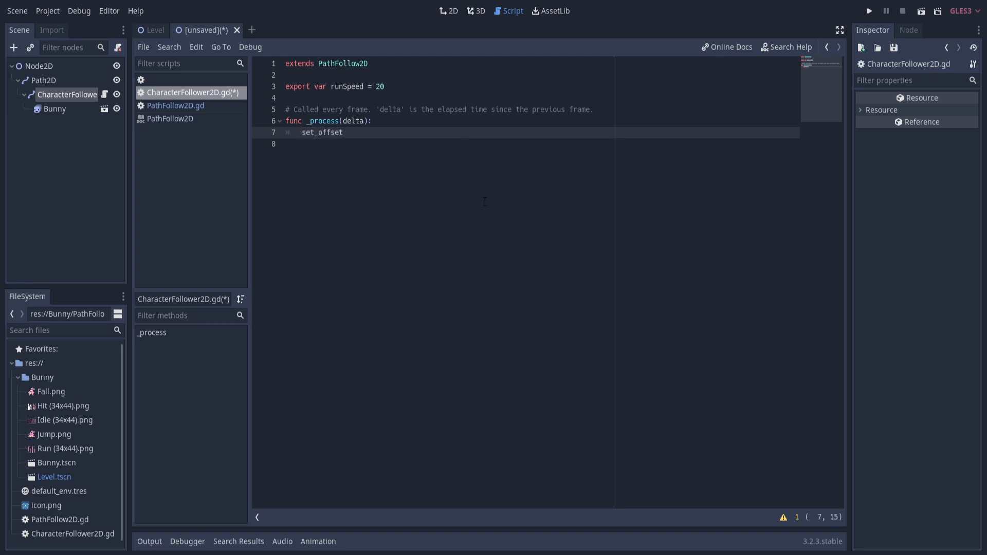
pyautogui.write('()')
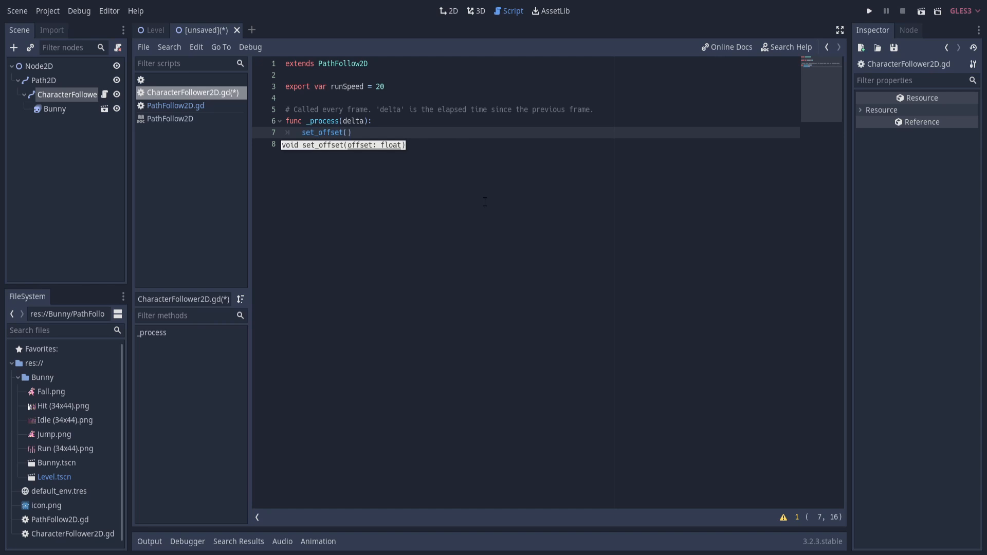
pyautogui.write('get')
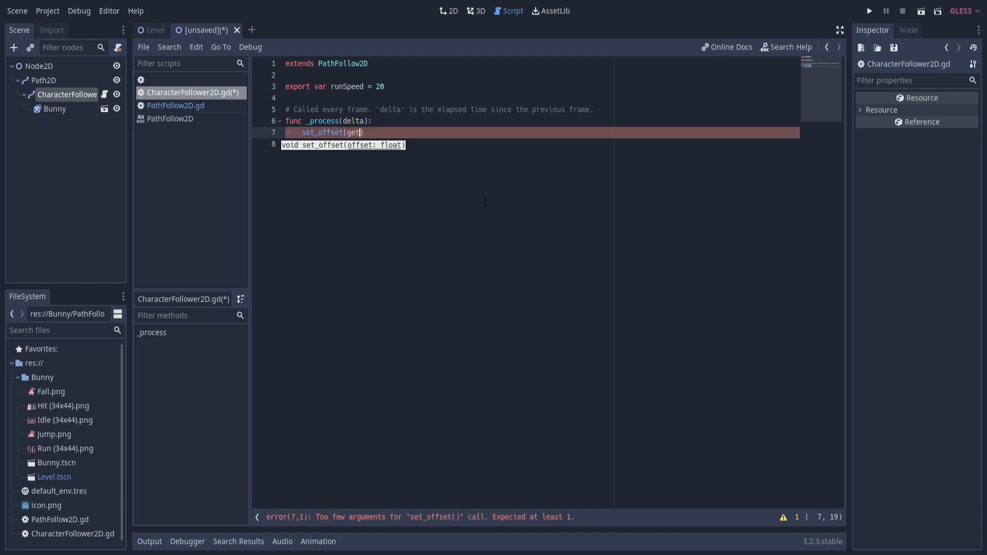
pyautogui.write('_offset()')
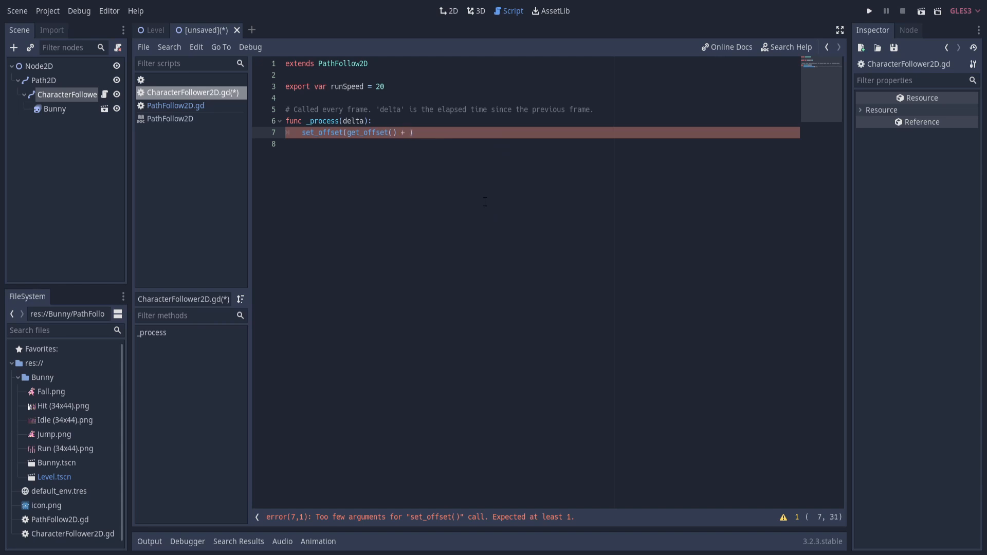
pyautogui.write('runSpeed *')
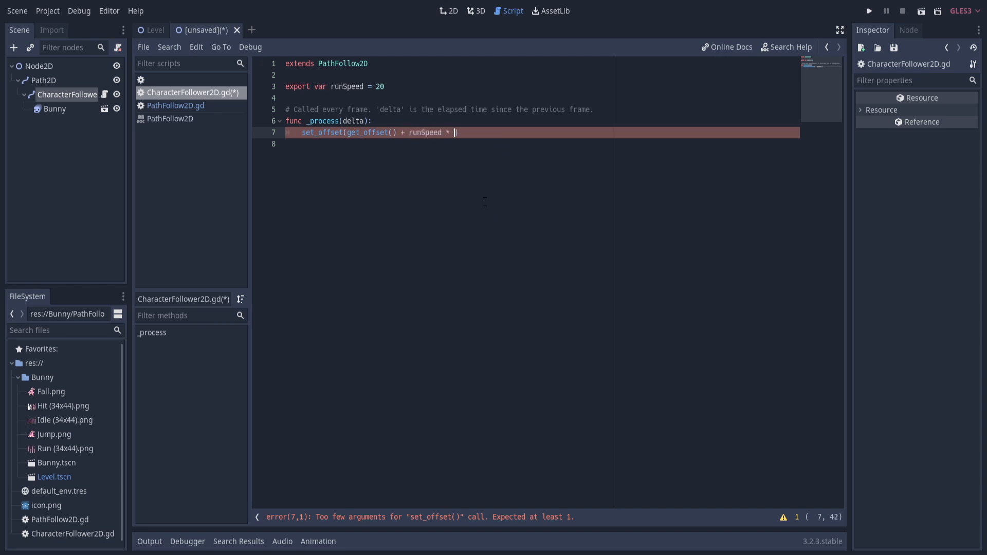
pyautogui.write('delta)')
pyautogui.write('LevelTutorial.tscn')
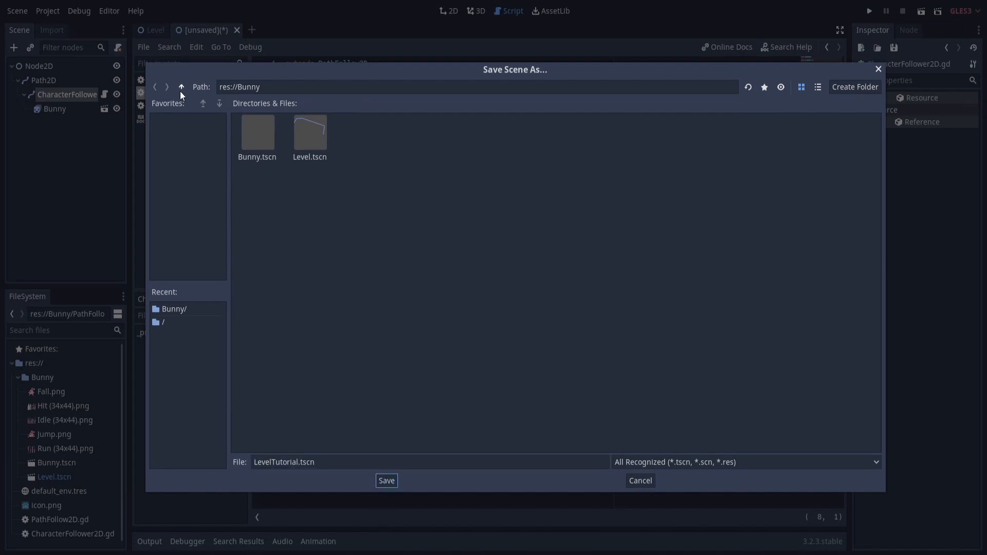
# Save the scene as LevelTutorial.tscn in the project root
pyautogui.click(181, 86)
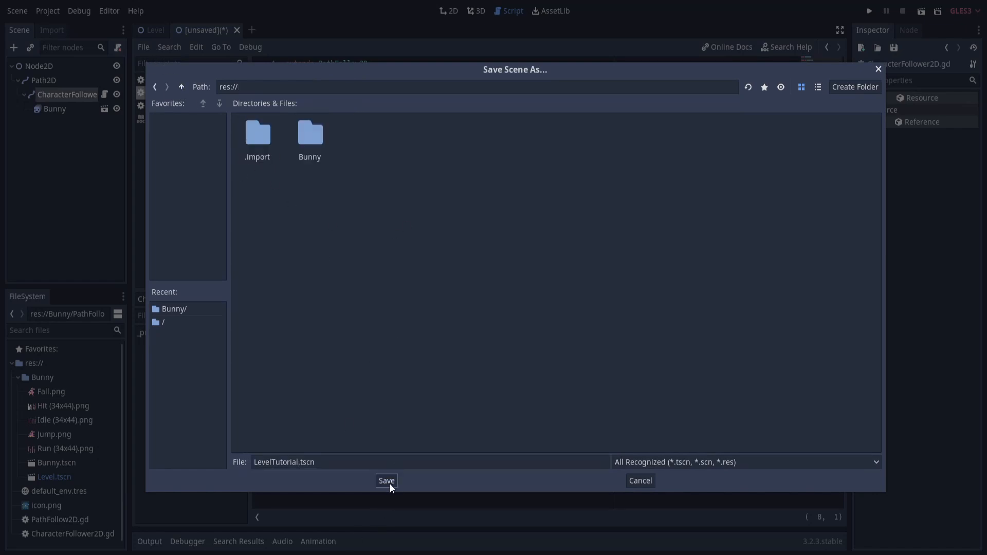
pyautogui.click(385, 480)
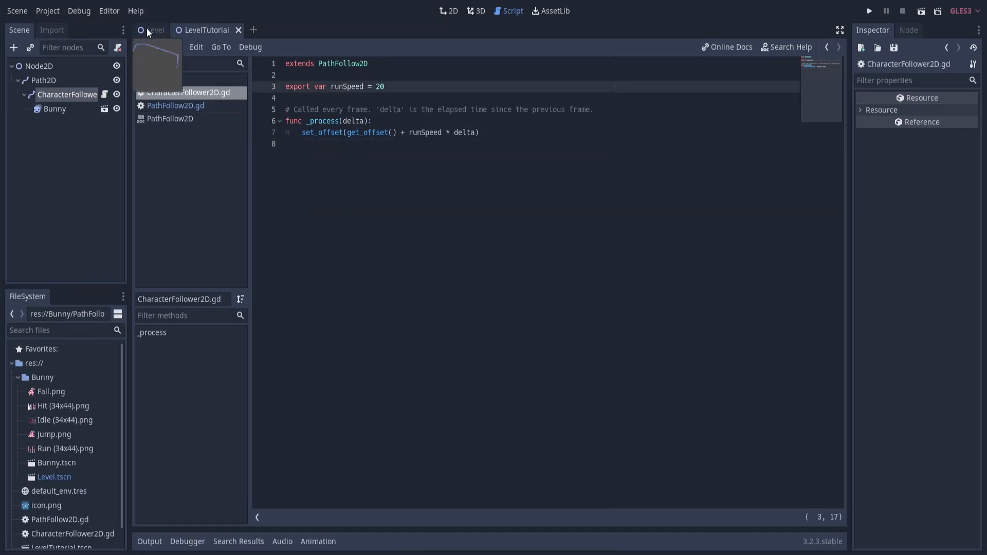
# Set the CharacterFollower2D offset back to 0 at the start of the path
pyautogui.click(448, 10)
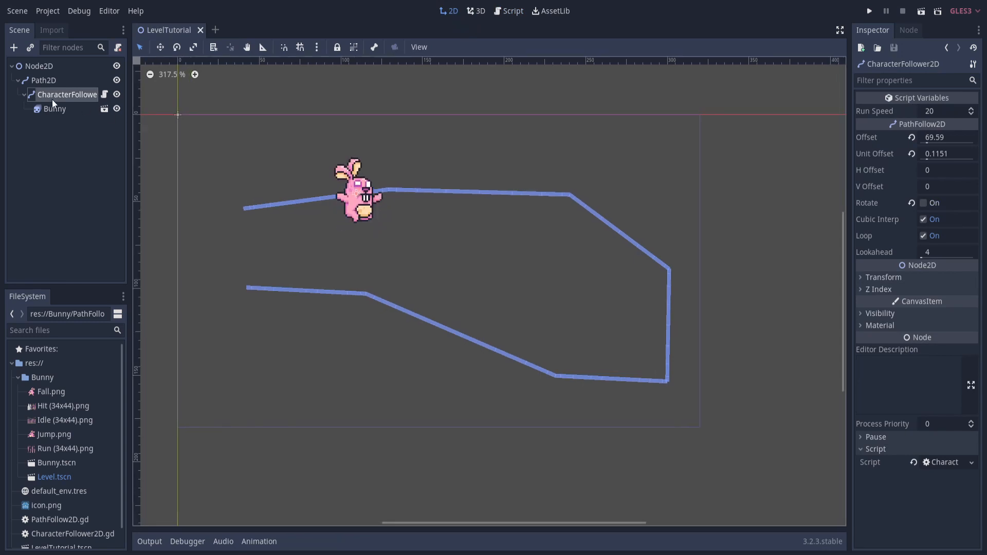
pyautogui.write('15.64')
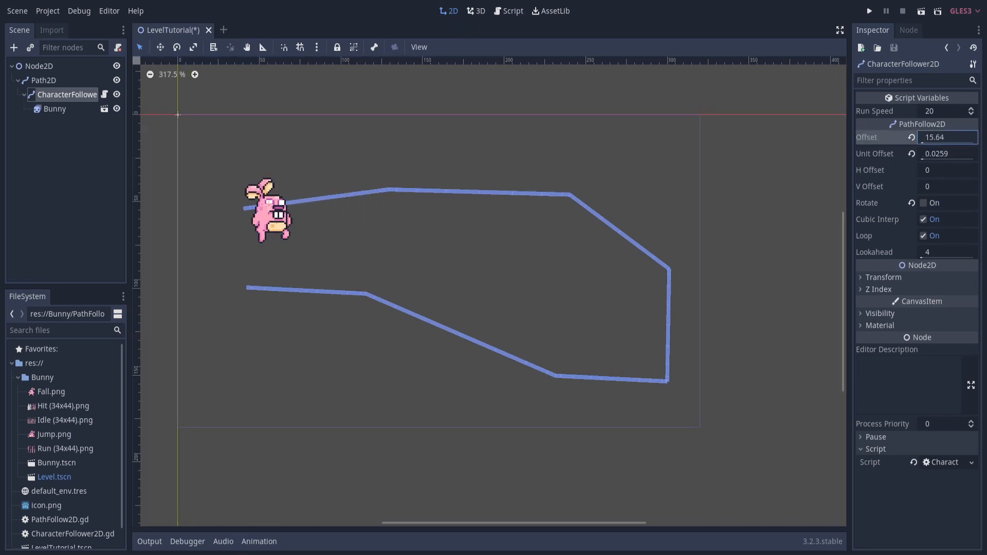
pyautogui.write('0')
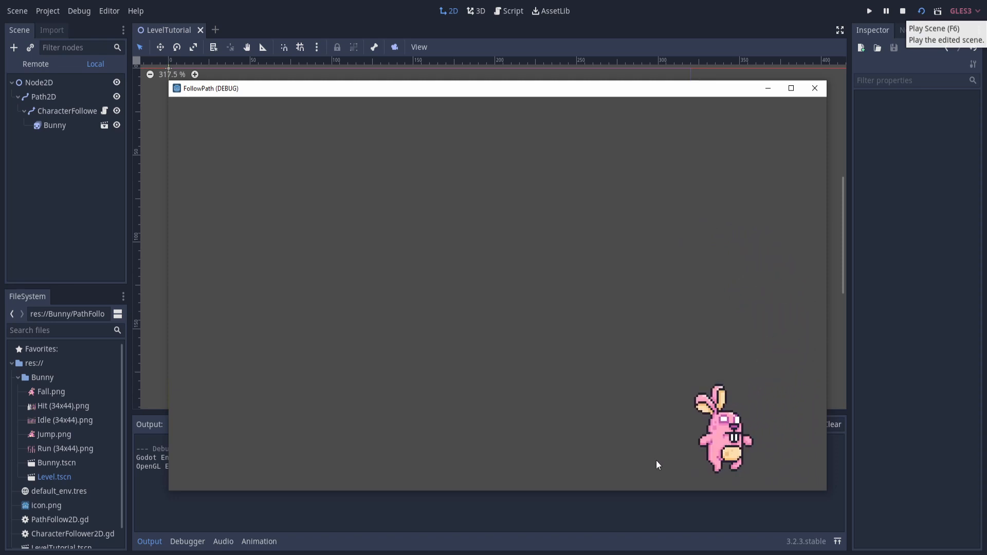
pyautogui.click(68, 111)
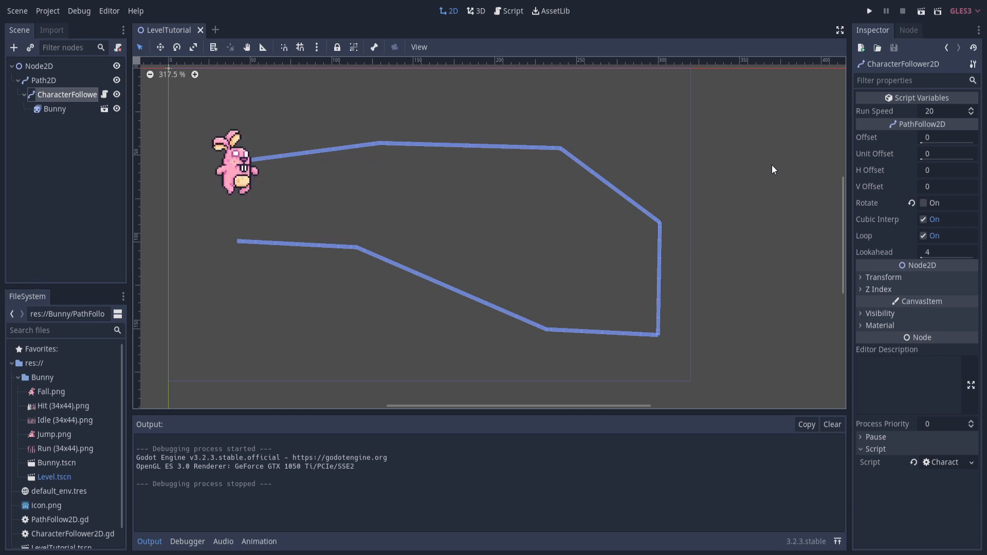
# Attach a new PathSpawner.gd script to the Path2D node
pyautogui.click(43, 80)
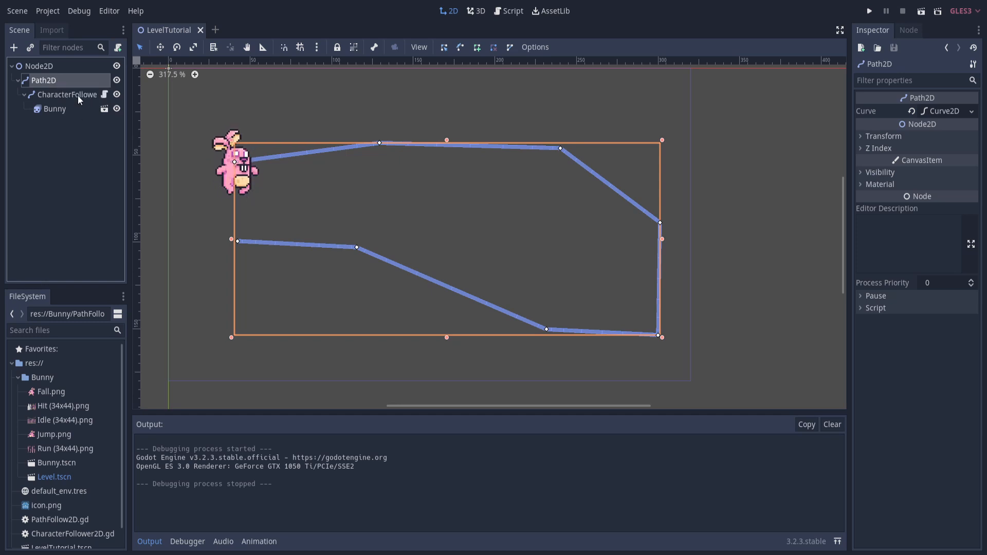
pyautogui.moveTo(83, 94)
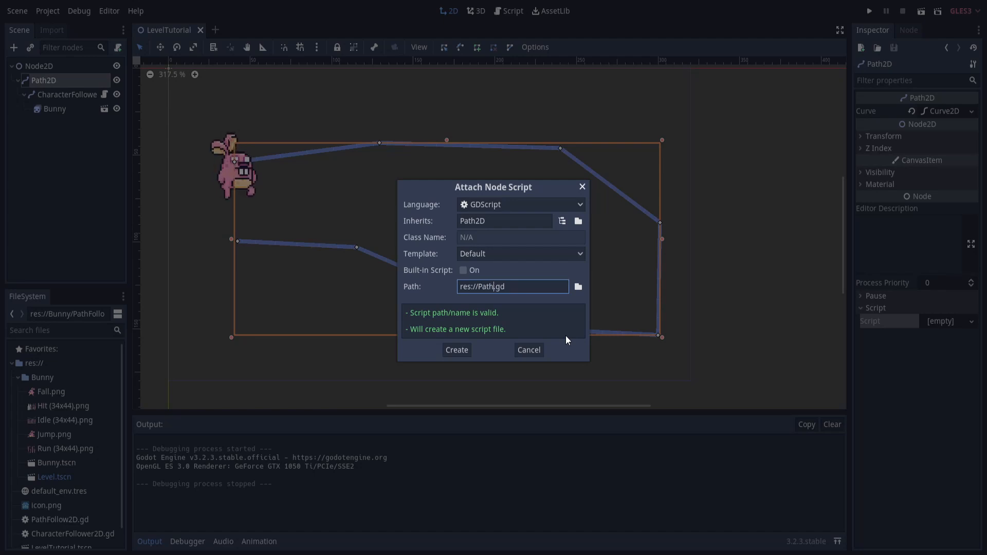
pyautogui.click(456, 350)
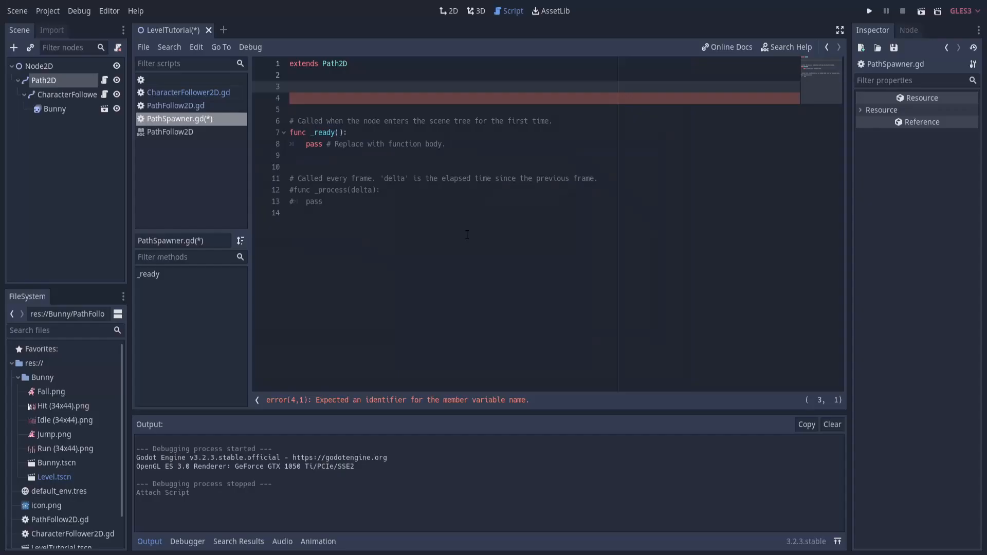
# Declare timer and spawnTime, accumulate delta in _process, start the if (timer > spawnTime) check and save
pyautogui.write('var')
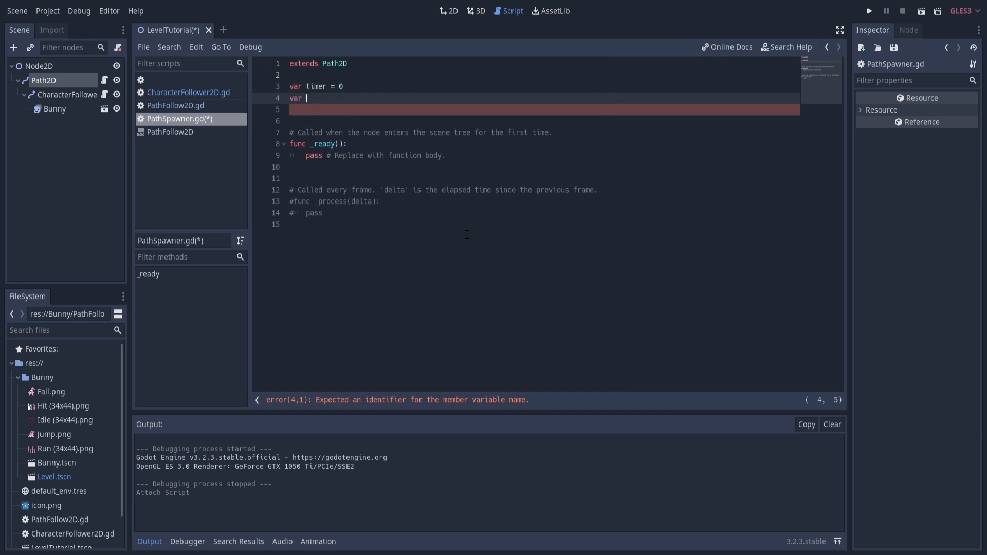
pyautogui.write('spawnTime = 10')
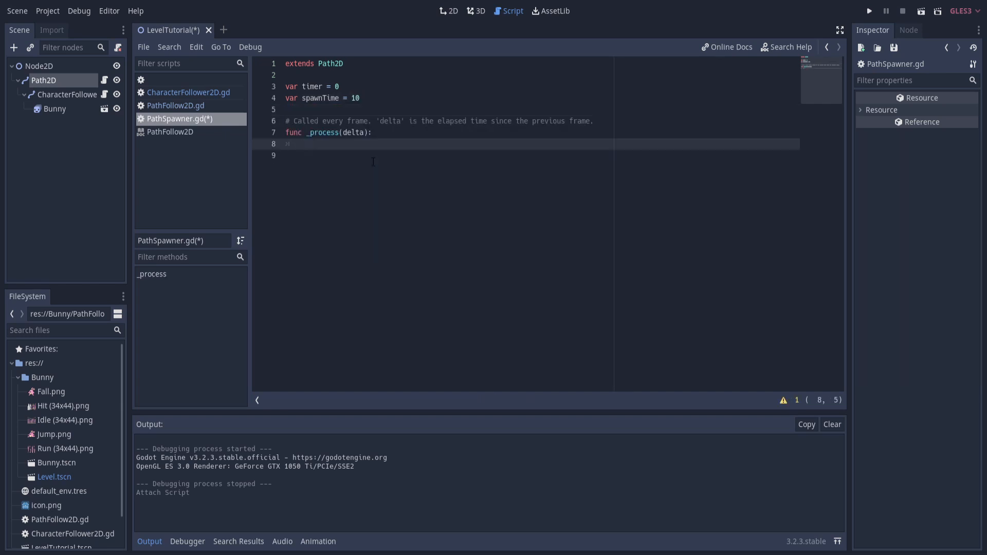
pyautogui.write('t')
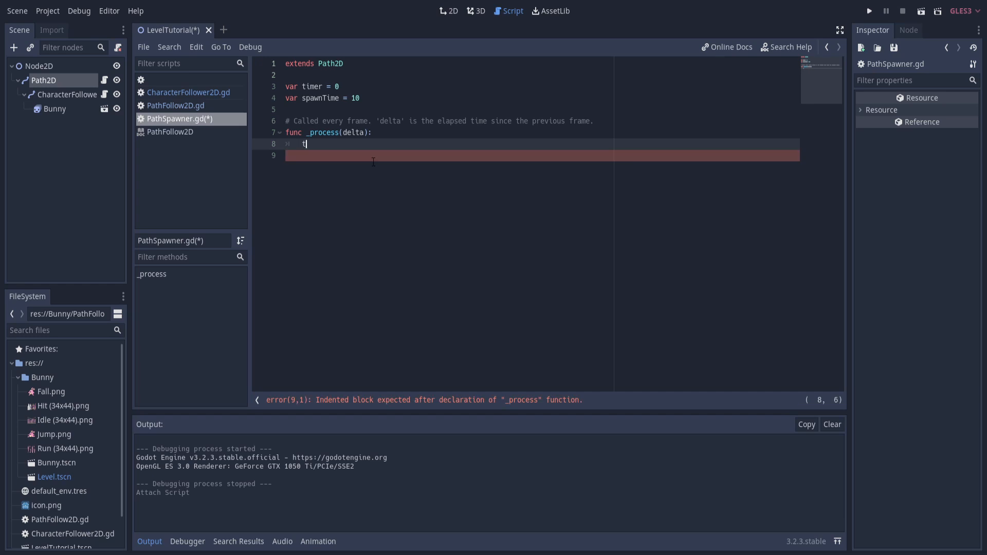
pyautogui.write('imer = timer + delta')
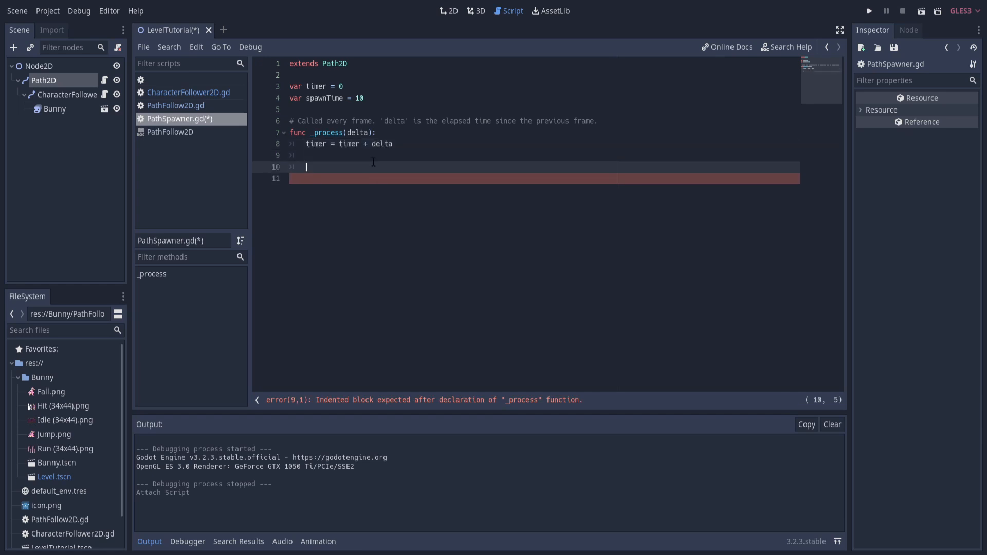
pyautogui.write('if (timer >')
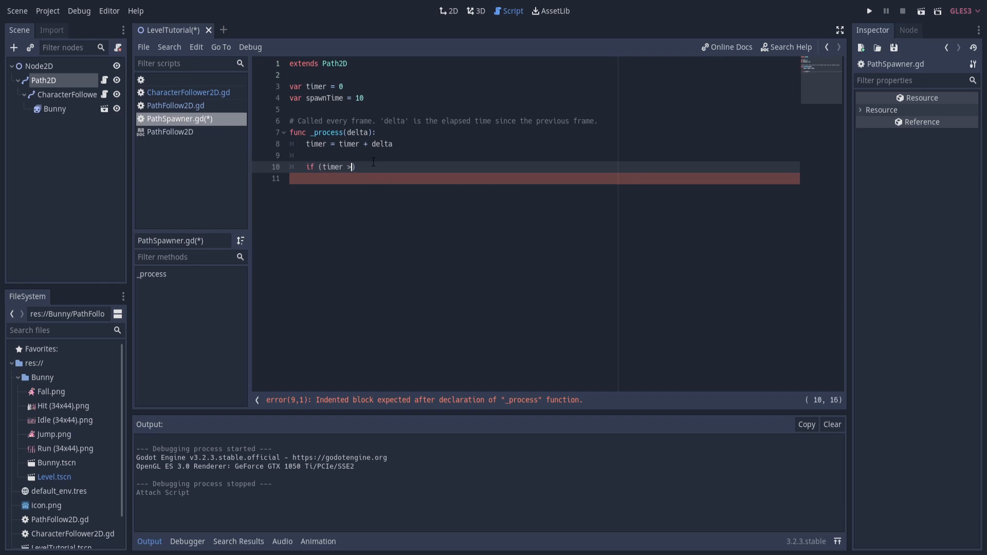
pyautogui.write('spawnTime')
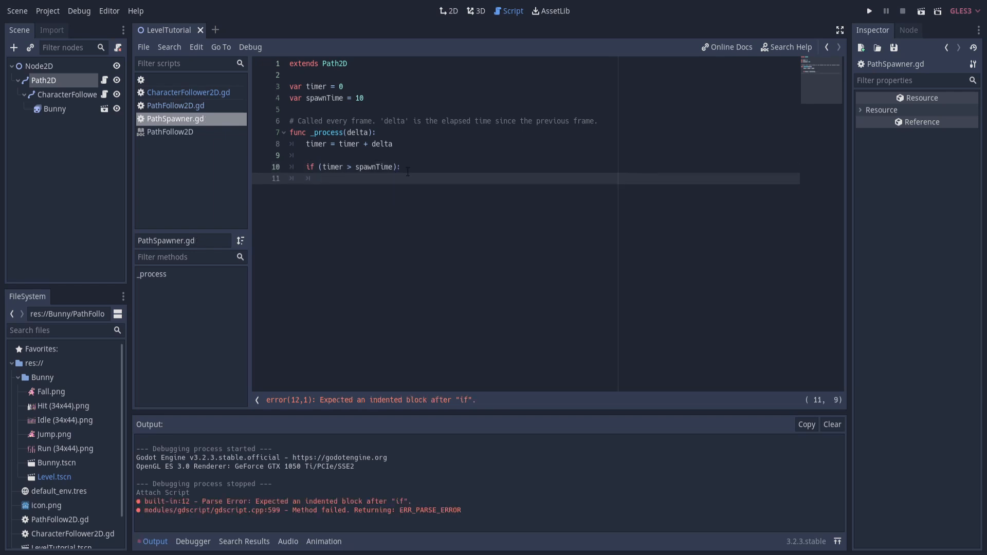
pyautogui.press('Backspace')
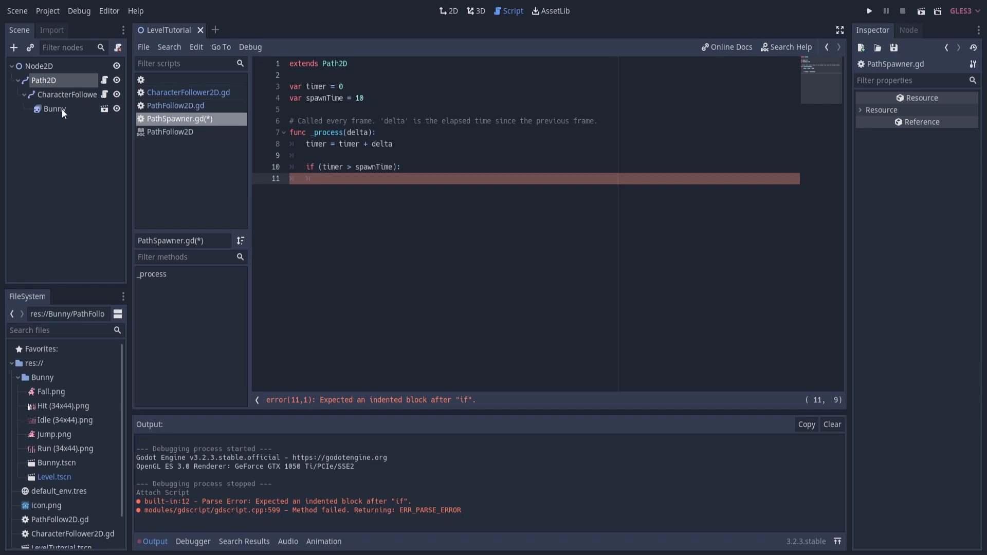
# Save the CharacterFollower2D branch as its own scene, BunnyCharacterFollower.tscn
pyautogui.click(447, 10)
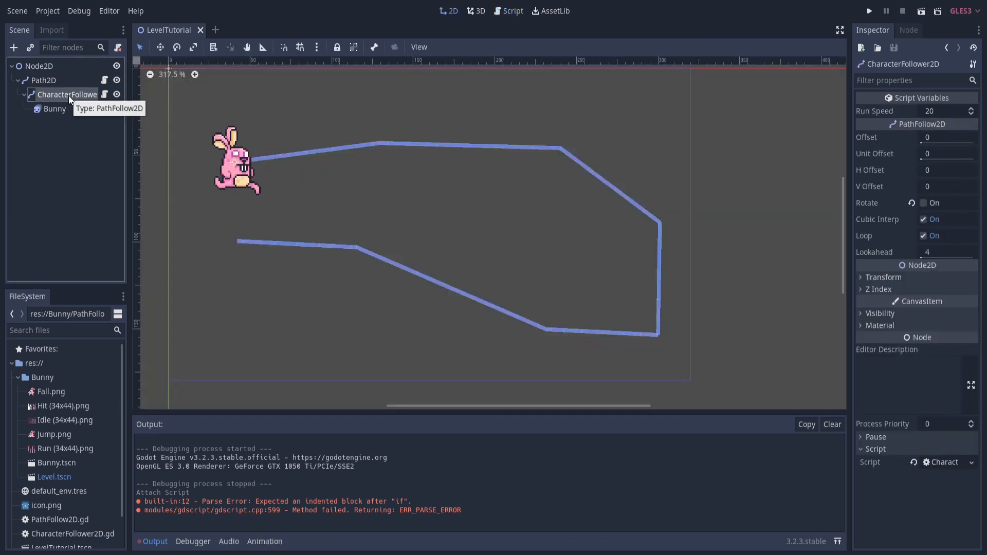
pyautogui.rightClick(66, 95)
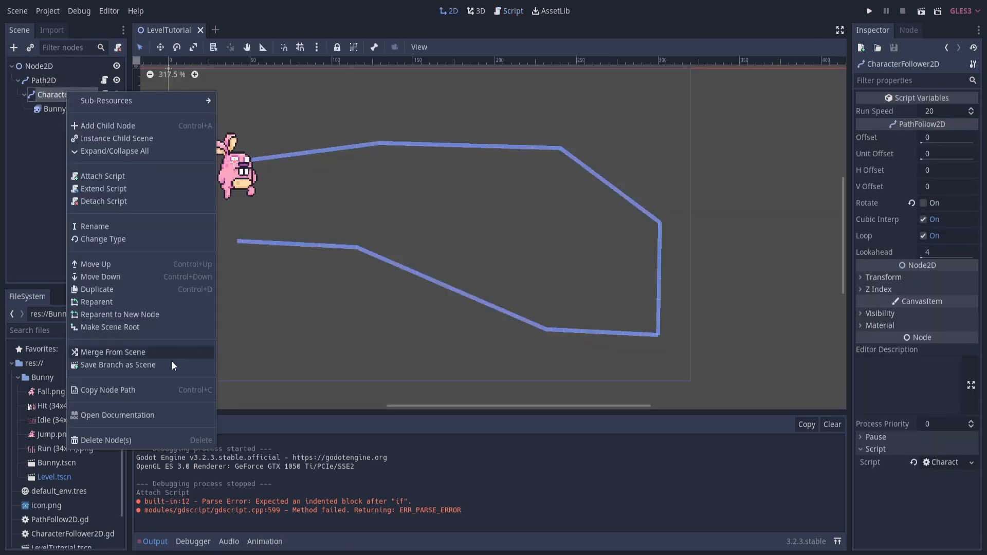
pyautogui.click(118, 365)
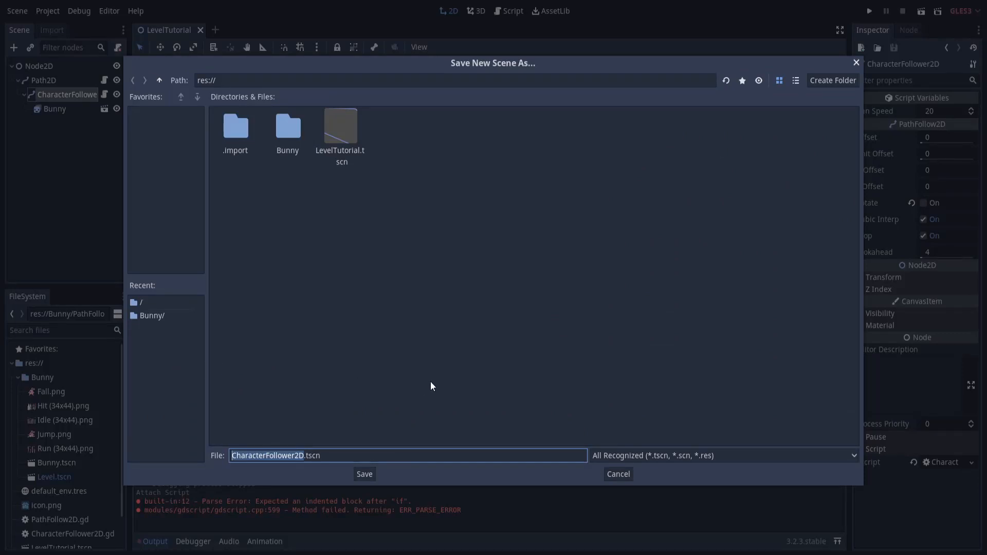
pyautogui.write('Bunny')
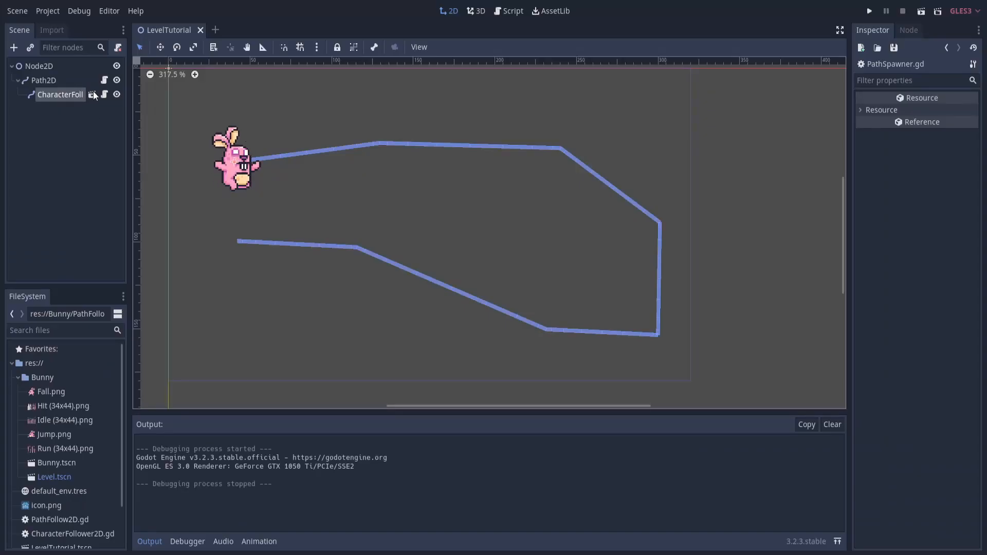
# Look at the saved follower scene and run the level to test it
pyautogui.click(251, 30)
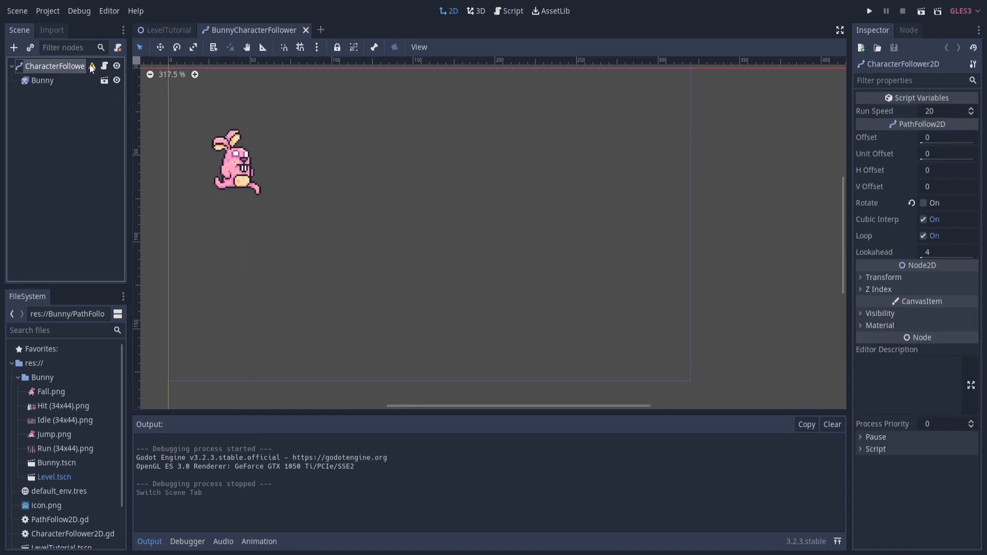
pyautogui.moveTo(90, 66)
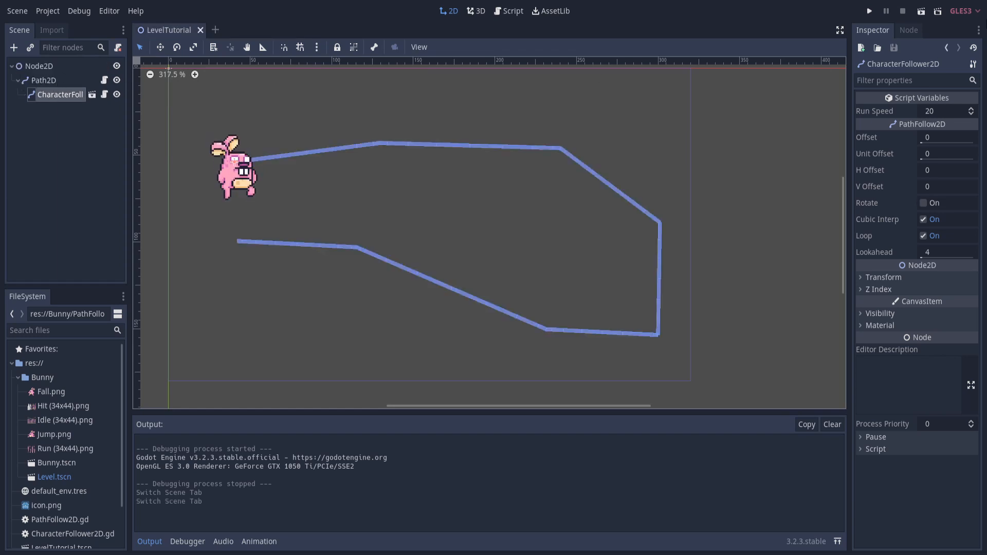
pyautogui.click(869, 10)
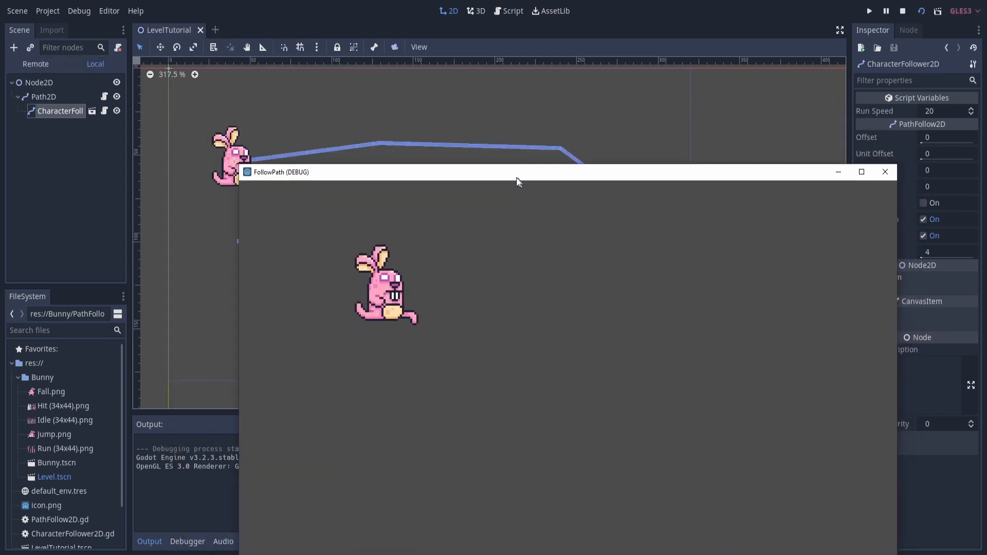
pyautogui.click(902, 10)
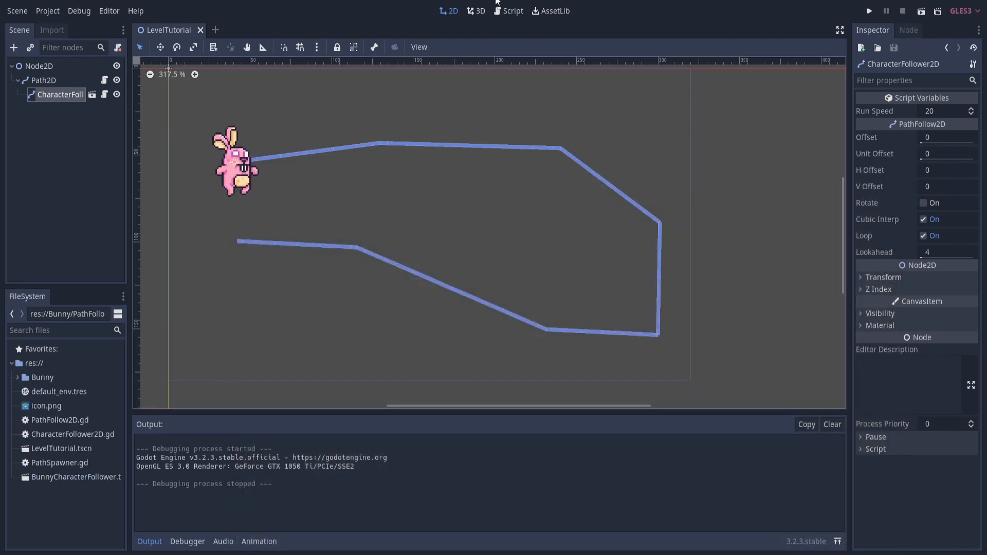
# Add var follower = preload("res://BunnyCharacterFollower.tscn") to the spawner script
pyautogui.click(512, 10)
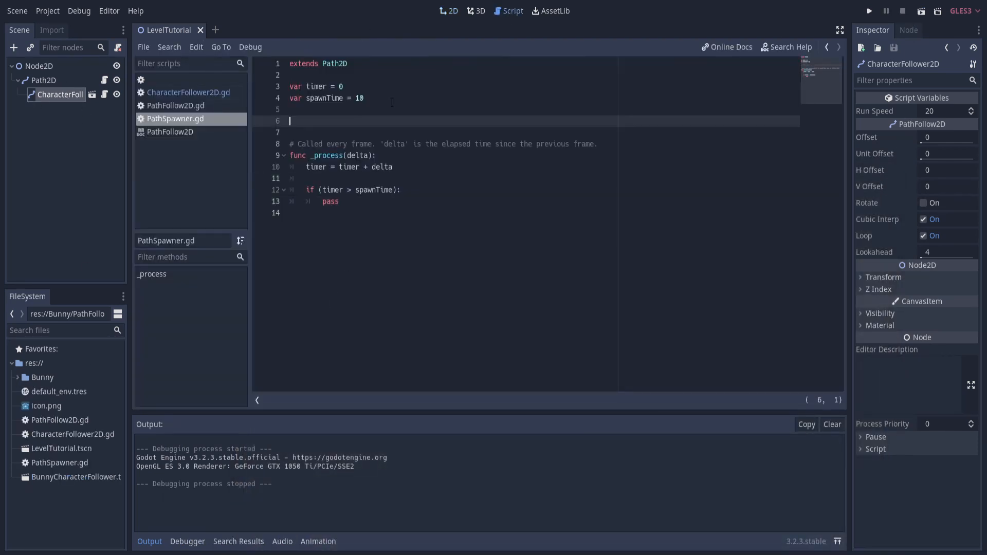
pyautogui.write('var foll')
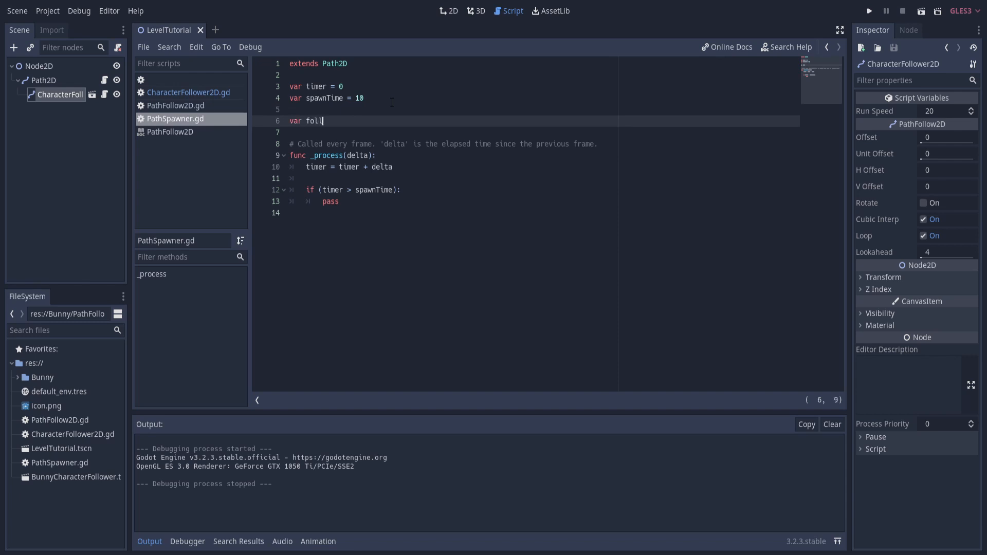
pyautogui.write('ower =')
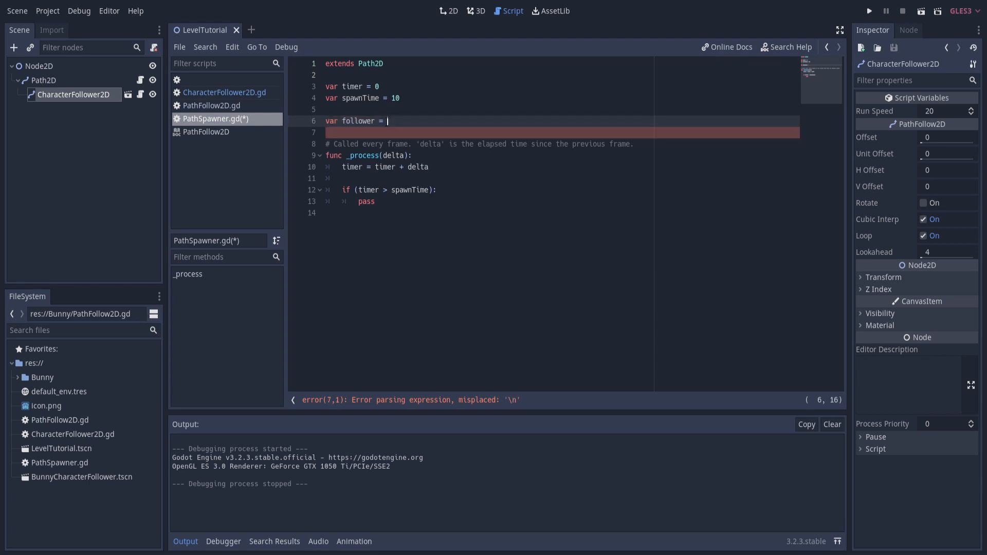
pyautogui.write('preload(')
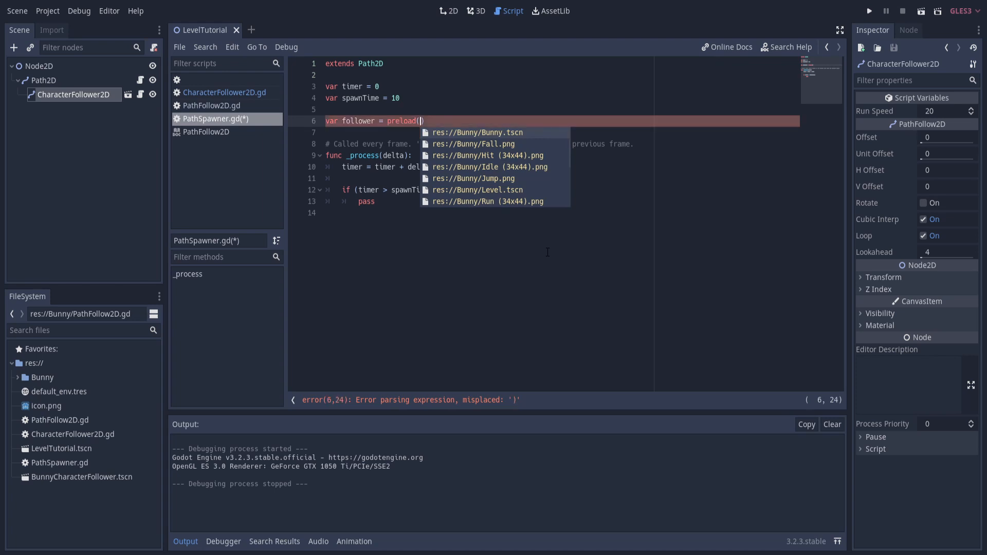
pyautogui.moveTo(526, 181)
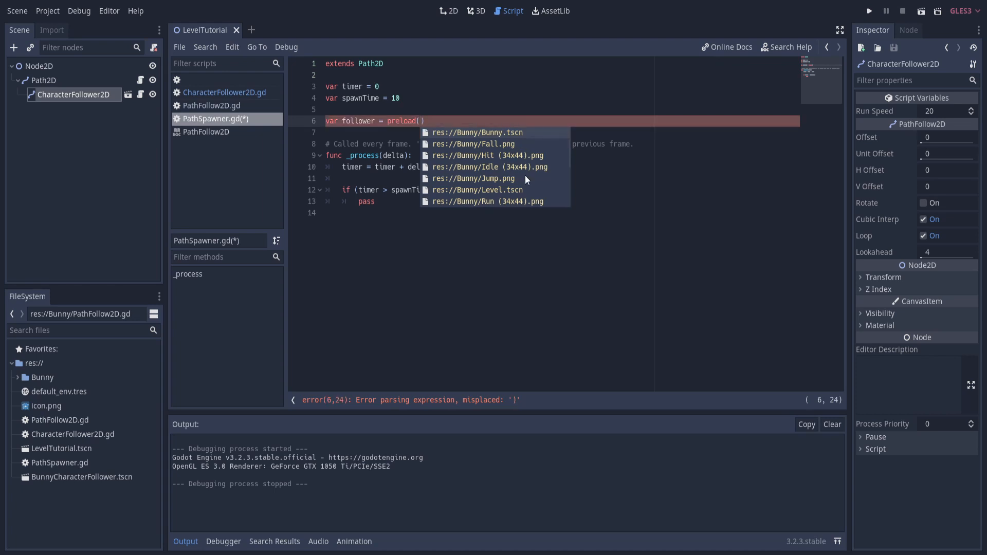
pyautogui.scroll(-3)
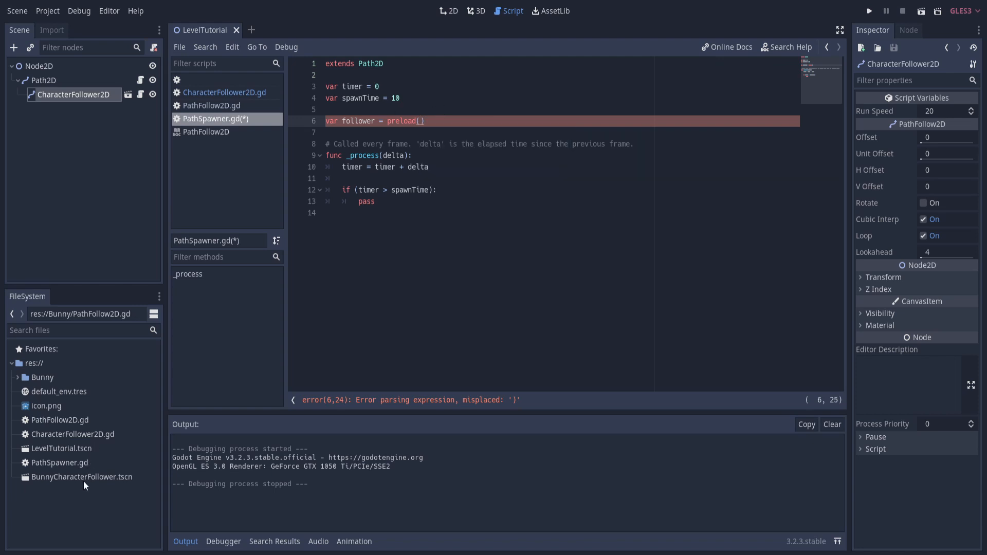
pyautogui.moveTo(61, 486)
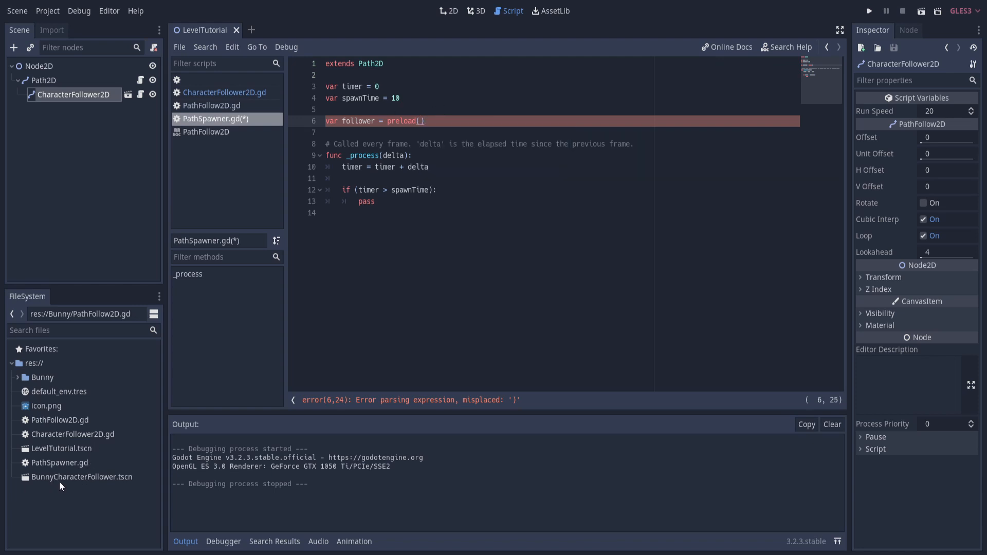
pyautogui.moveTo(82, 476); pyautogui.dragTo(157, 493)
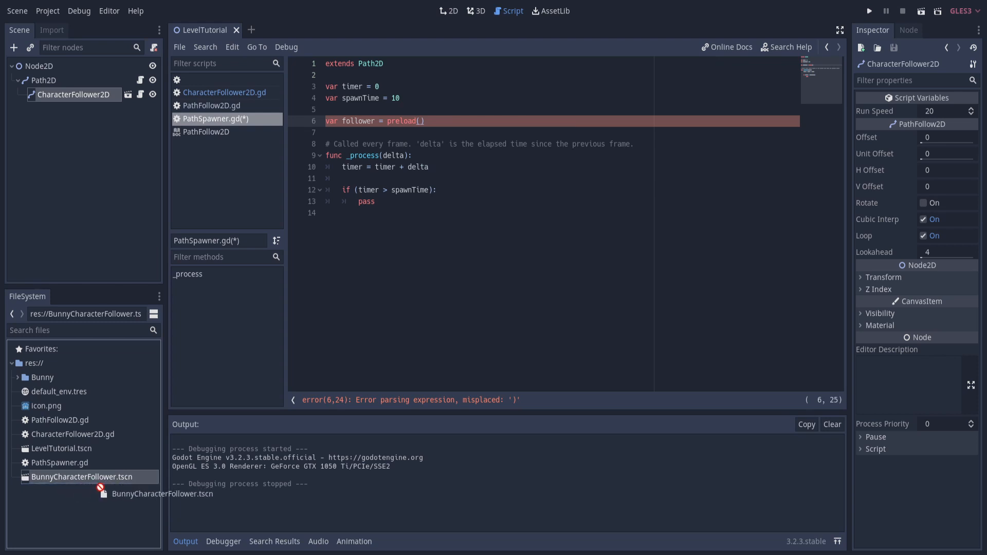
pyautogui.write('"res://BunnyCharacterFollower.tscn"')
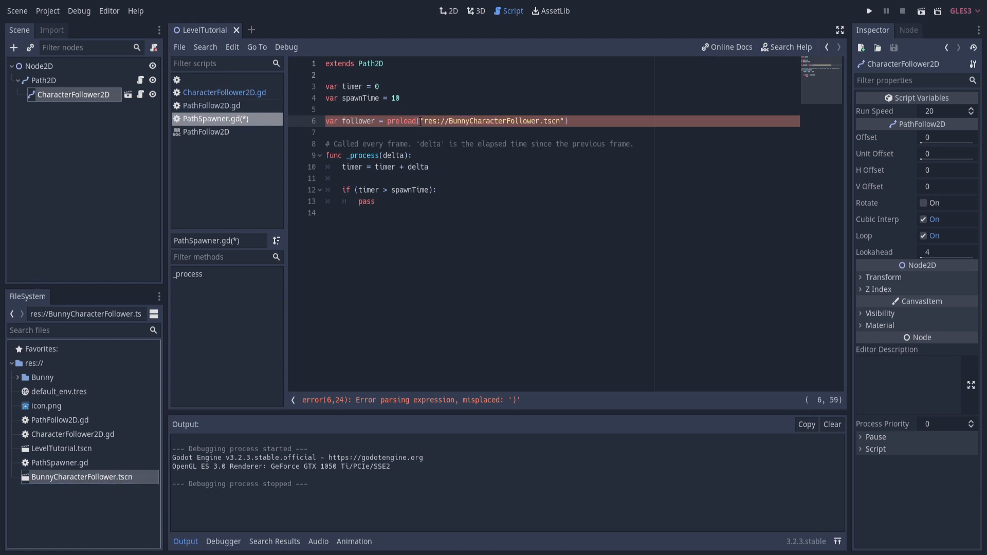
pyautogui.write(')')
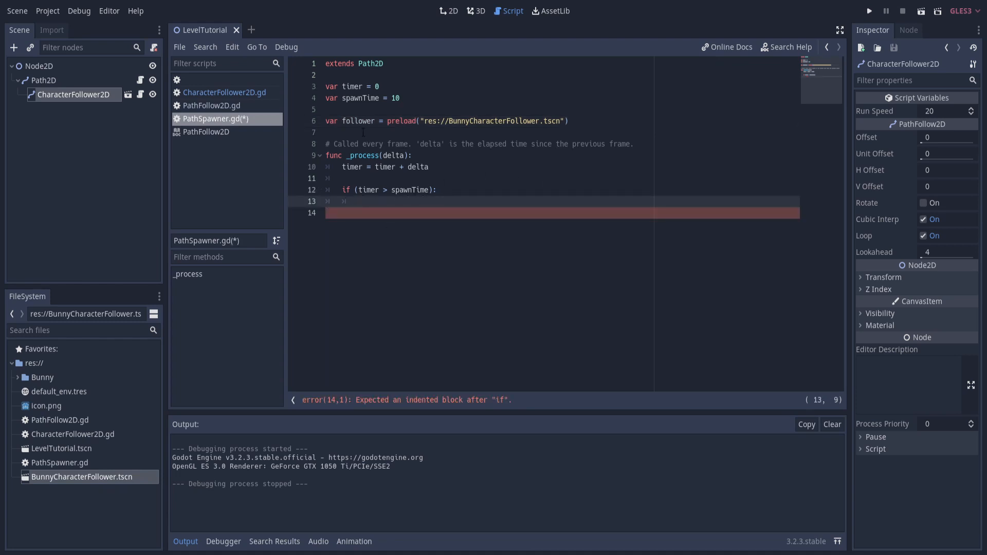
# Under the if, instance the follower as newFollower, add_child(newFollower), and save
pyautogui.write('v')
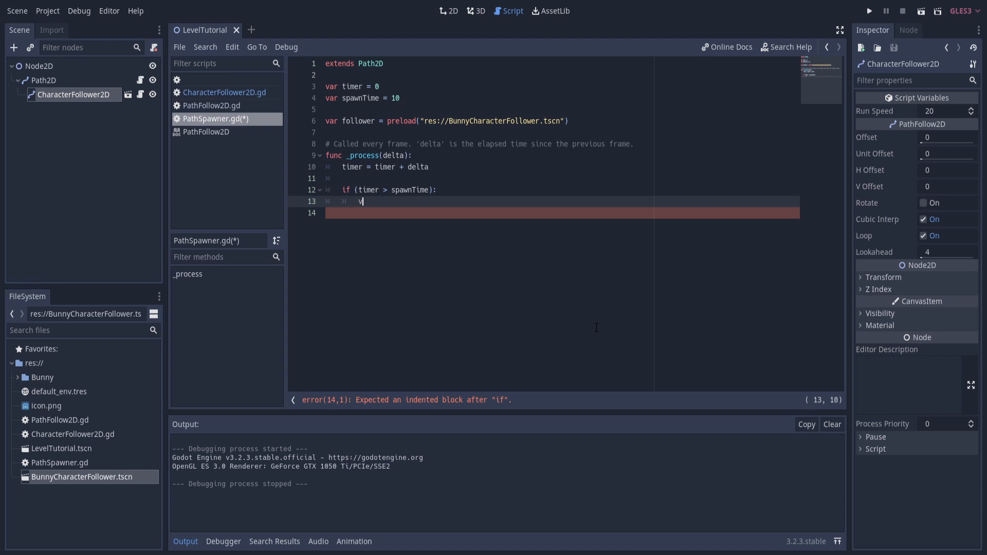
pyautogui.write('ar new')
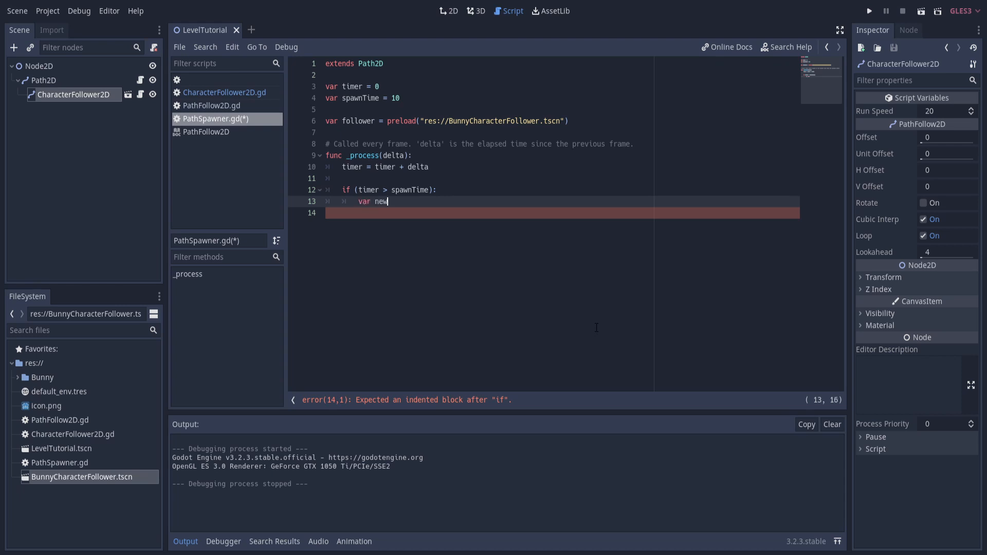
pyautogui.write('Follower = fo')
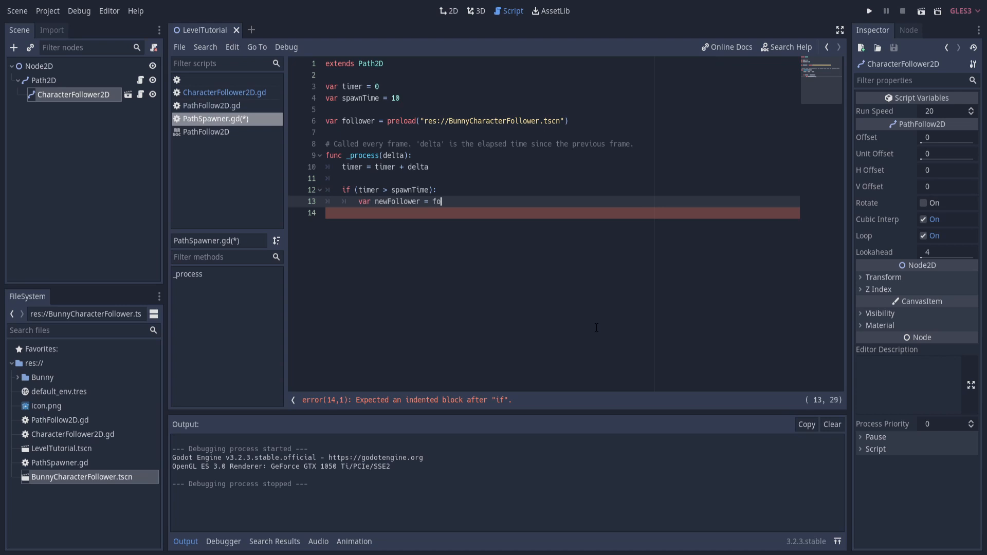
pyautogui.write('llower.instance()')
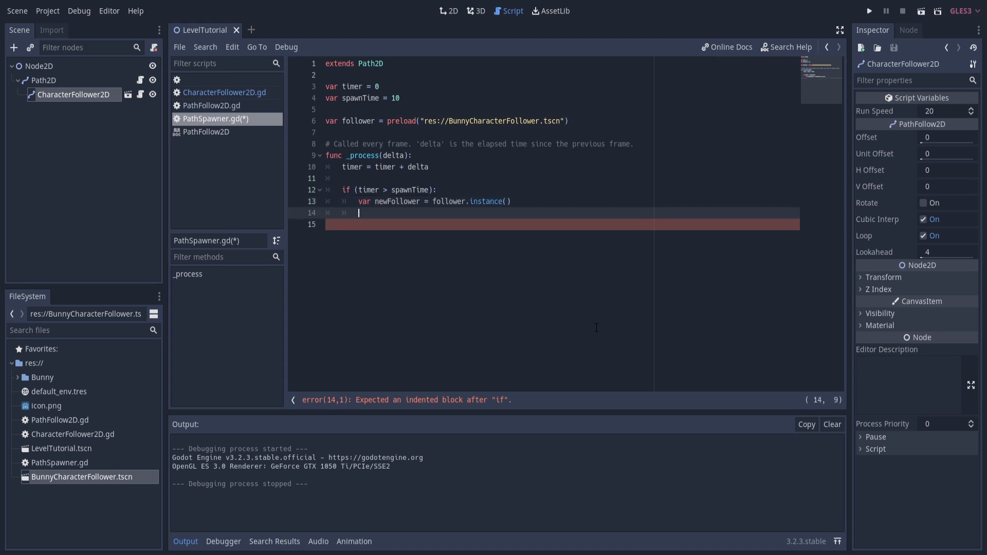
pyautogui.write('add_child()')
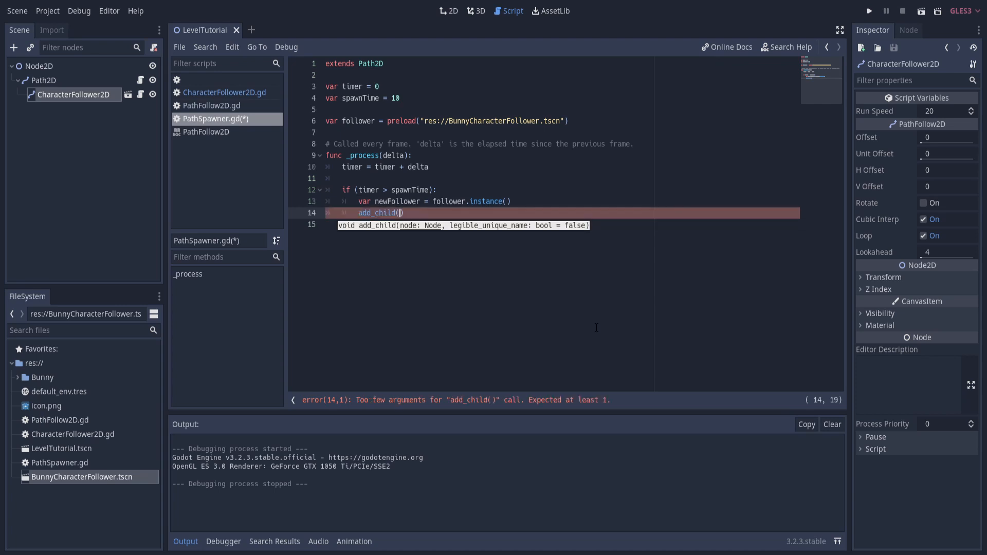
pyautogui.write('newFollower')
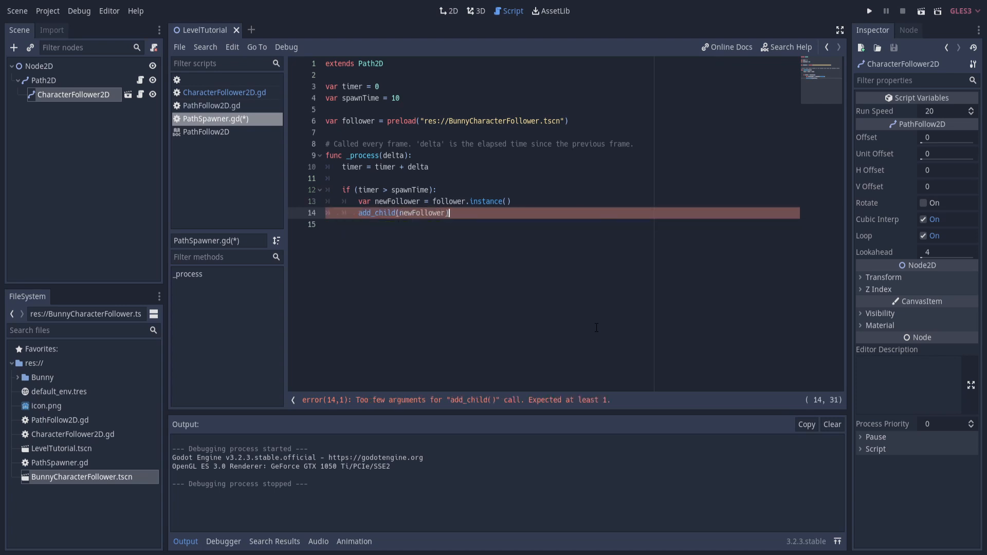
pyautogui.press('ctrl+s')
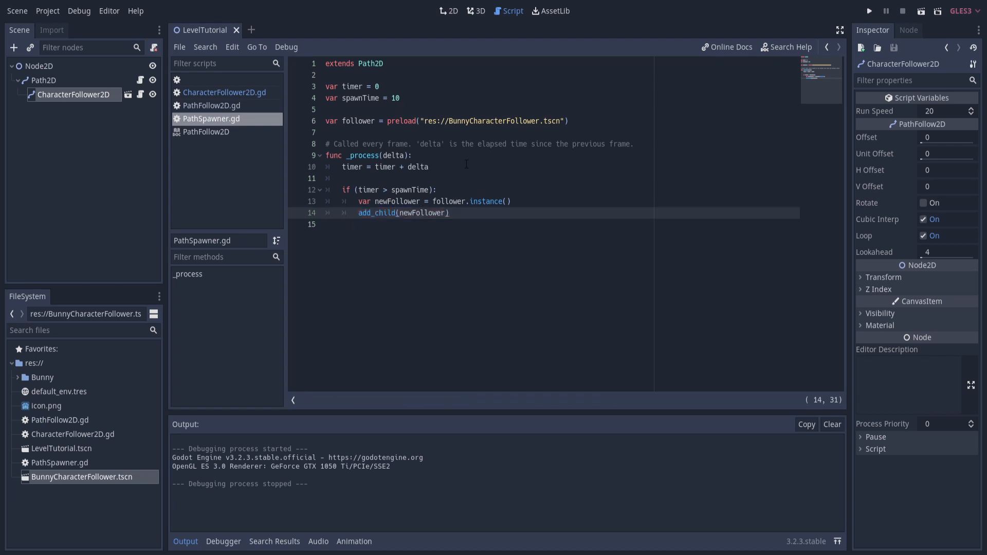
pyautogui.click(44, 80)
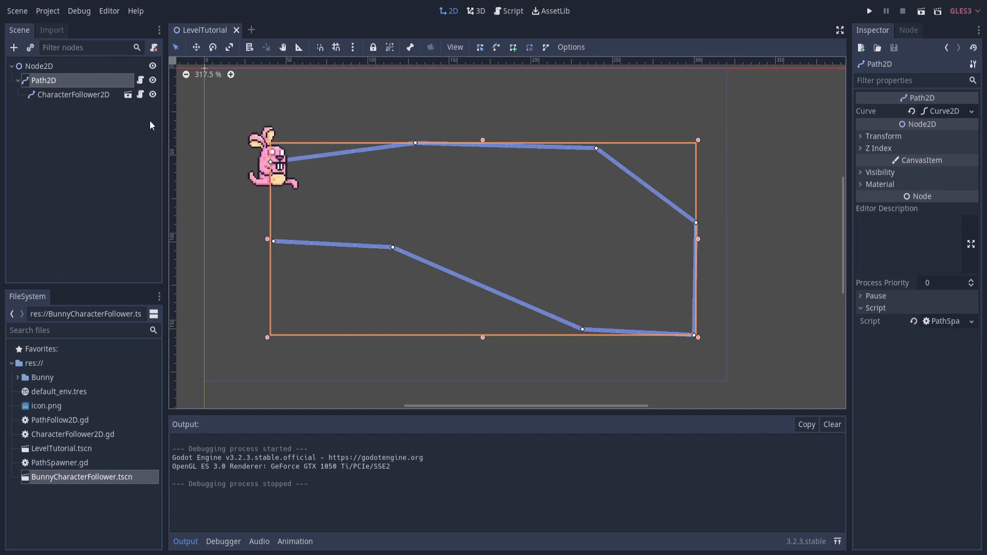
pyautogui.click(922, 11)
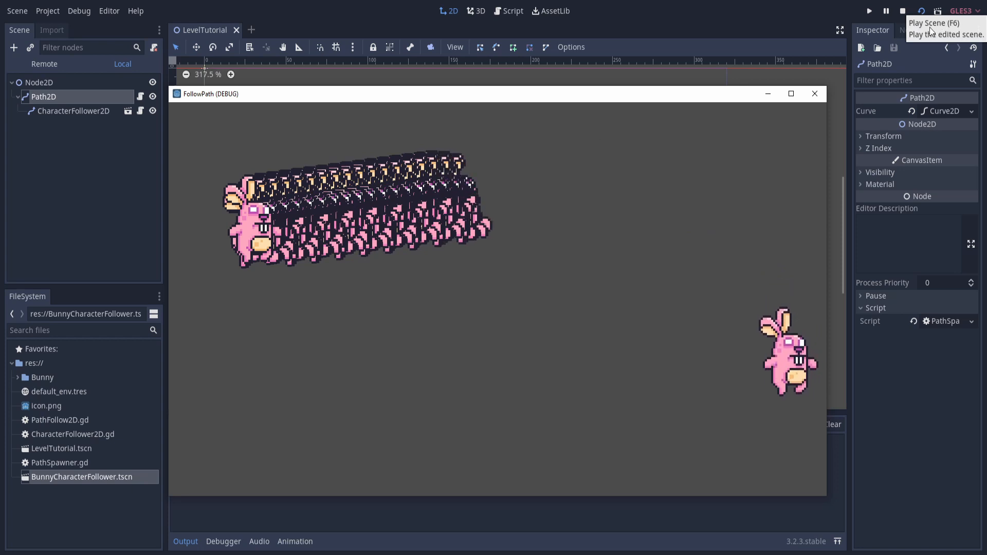
pyautogui.click(902, 10)
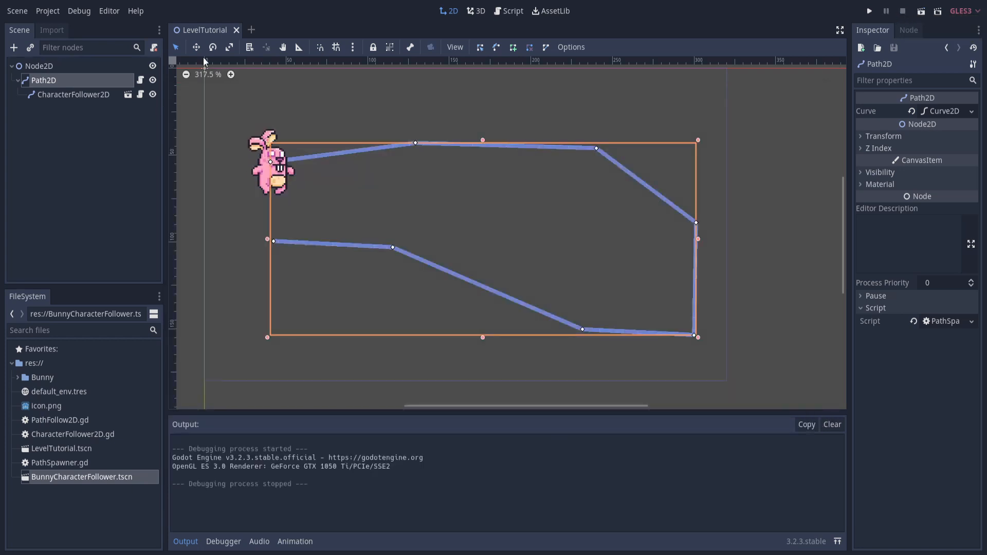
# Reset timer to 0 after add_child and export spawnTime with default 5 in PathSpawner.gd
pyautogui.click(512, 10)
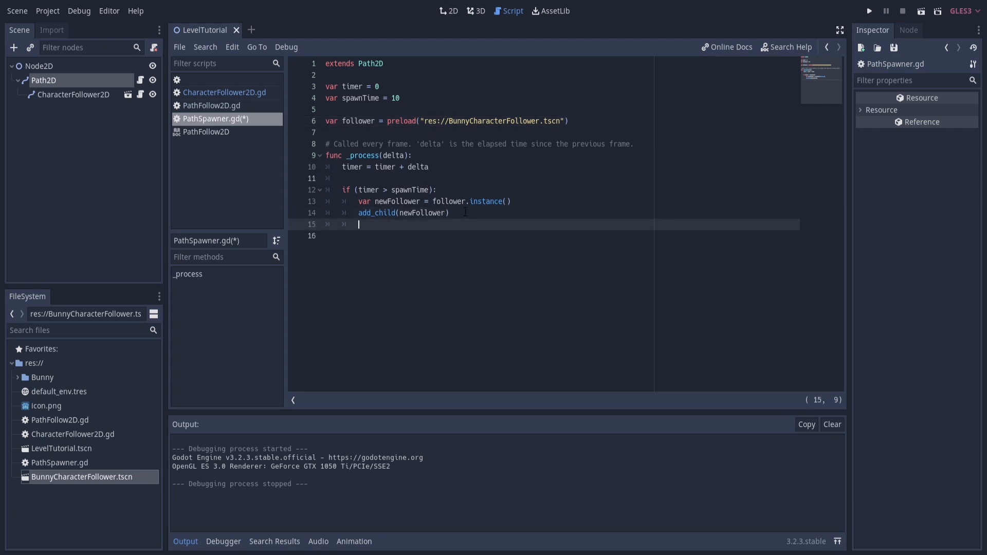
pyautogui.write('timer = 0')
pyautogui.click(561, 98)
pyautogui.write('5')
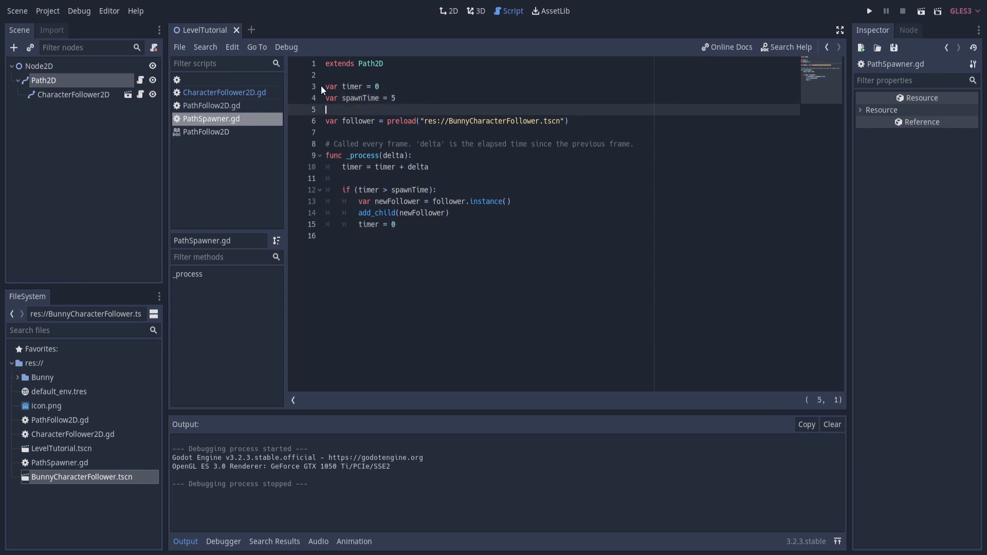
pyautogui.write('export')
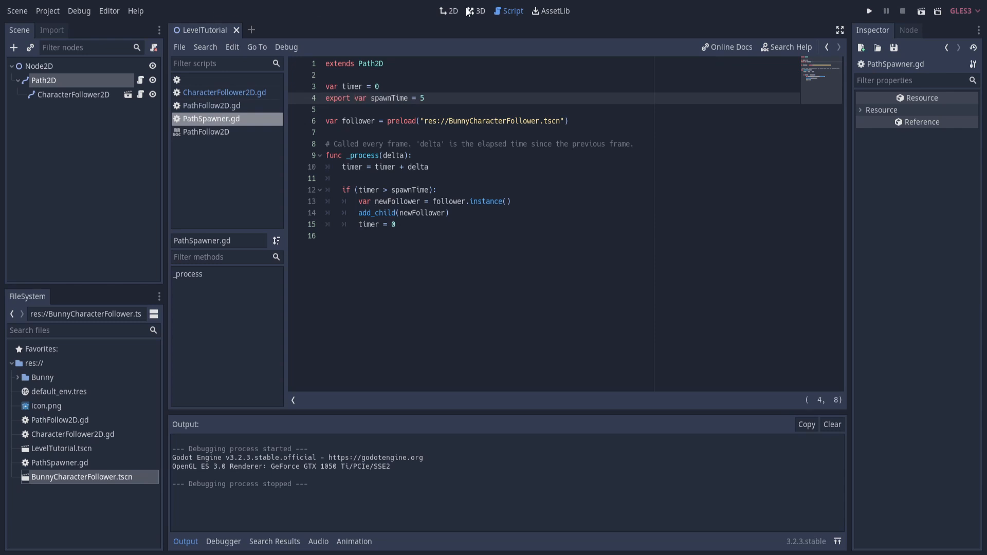
# Review the path node's spawn time and the bunny follower node in the level scene
pyautogui.click(448, 10)
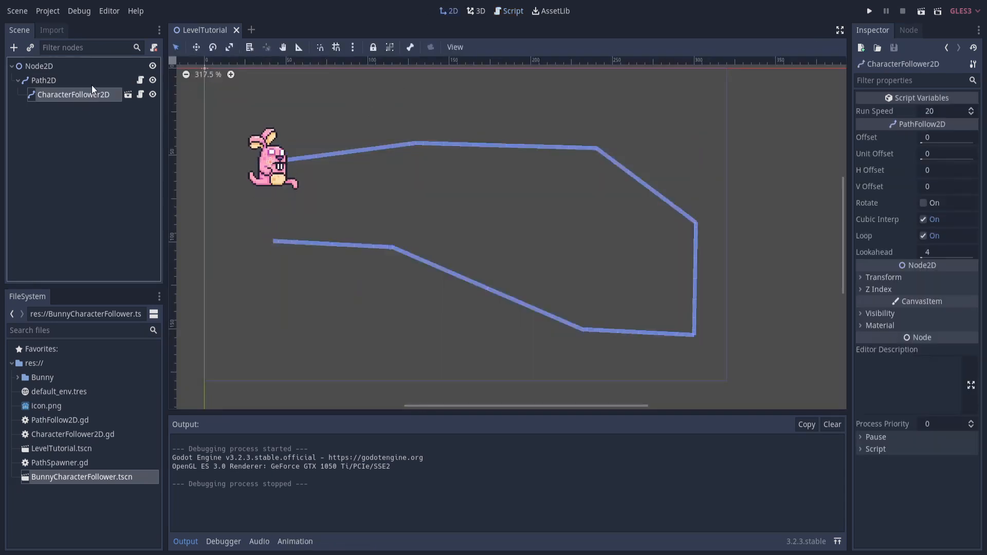
pyautogui.click(43, 80)
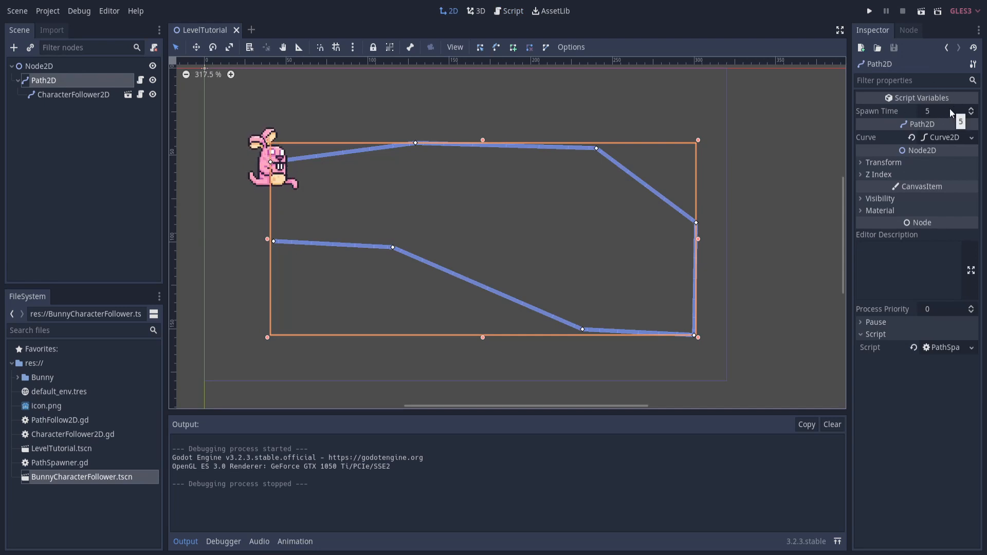
pyautogui.moveTo(139, 91)
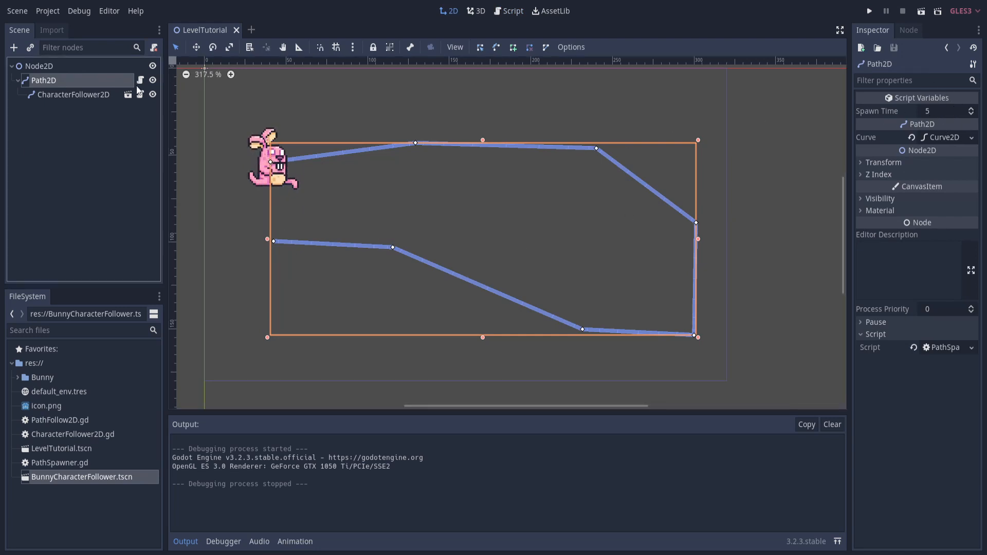
pyautogui.moveTo(140, 80)
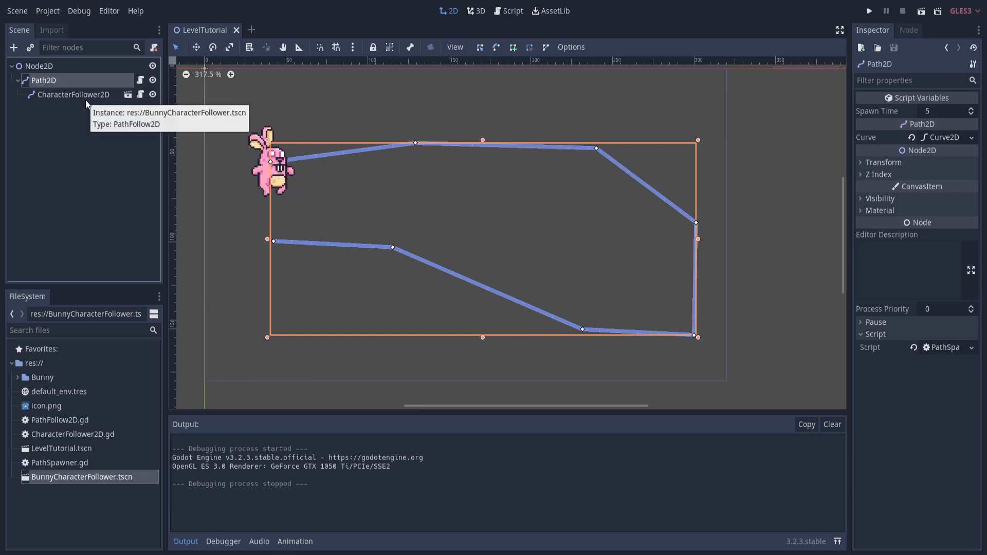
pyautogui.click(73, 95)
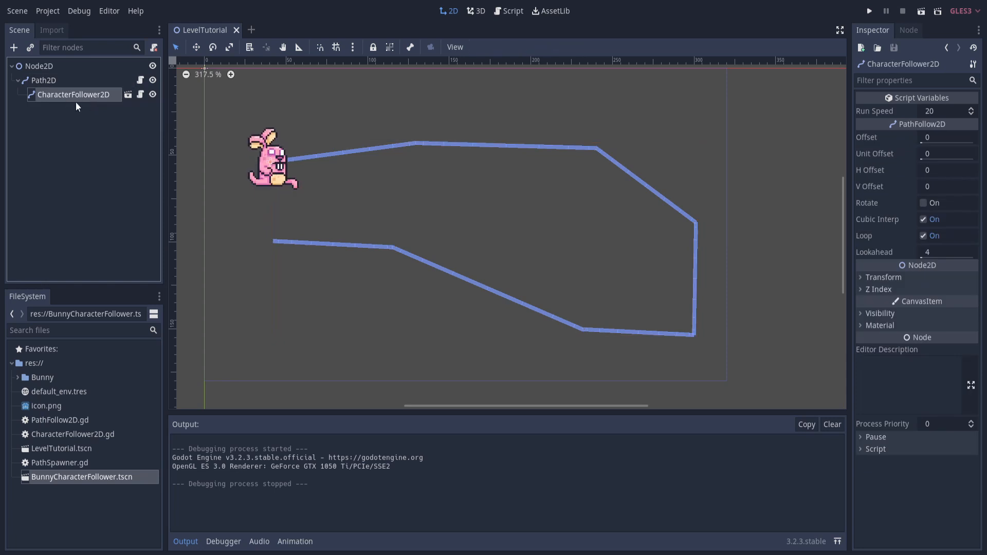
pyautogui.moveTo(80, 96)
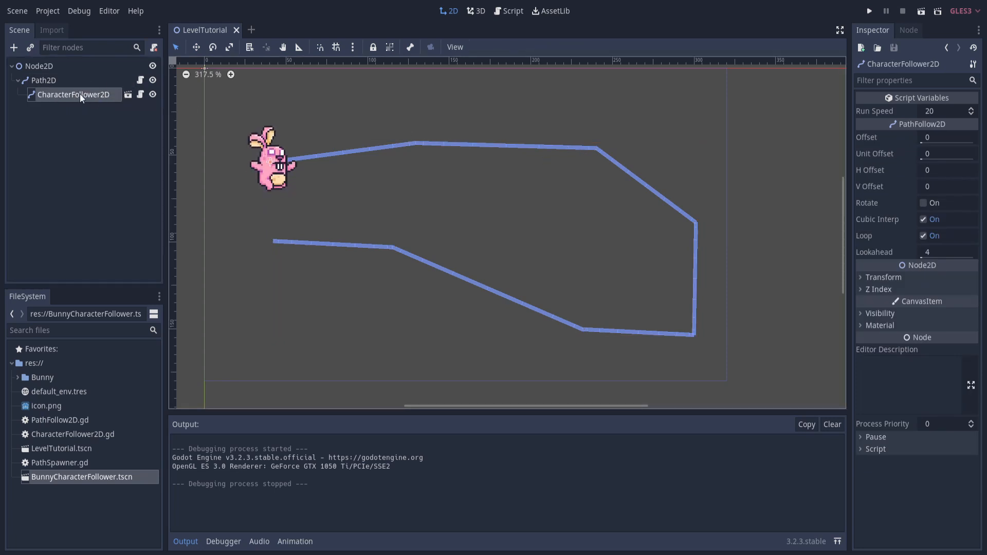
pyautogui.moveTo(129, 94)
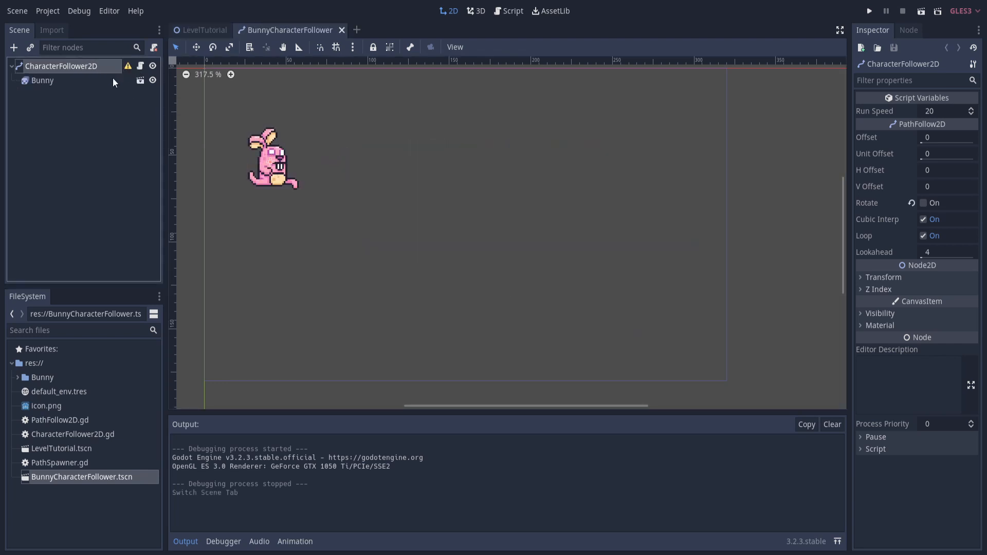
# Turn off Loop in the BunnyCharacterFollower scene and return to the level scene
pyautogui.click(202, 29)
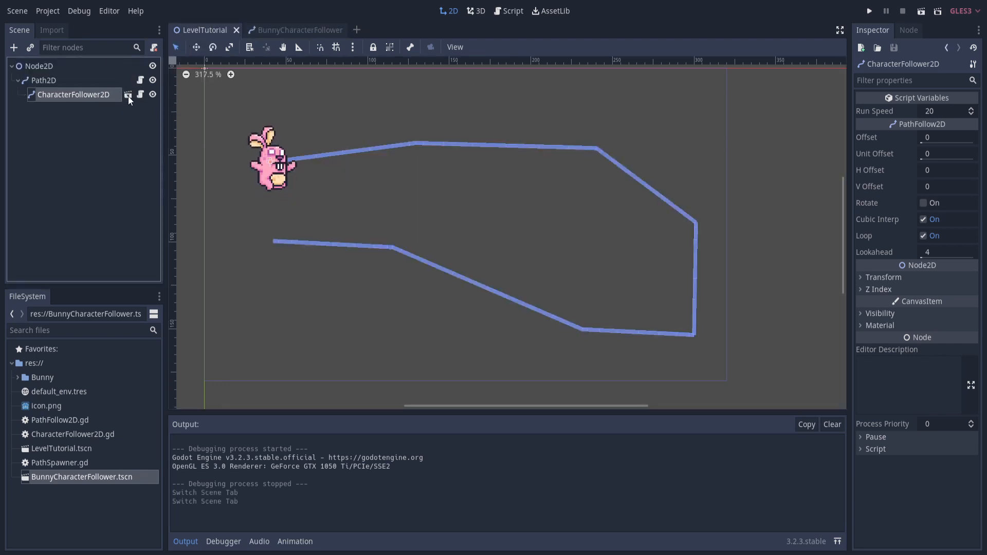
pyautogui.click(923, 236)
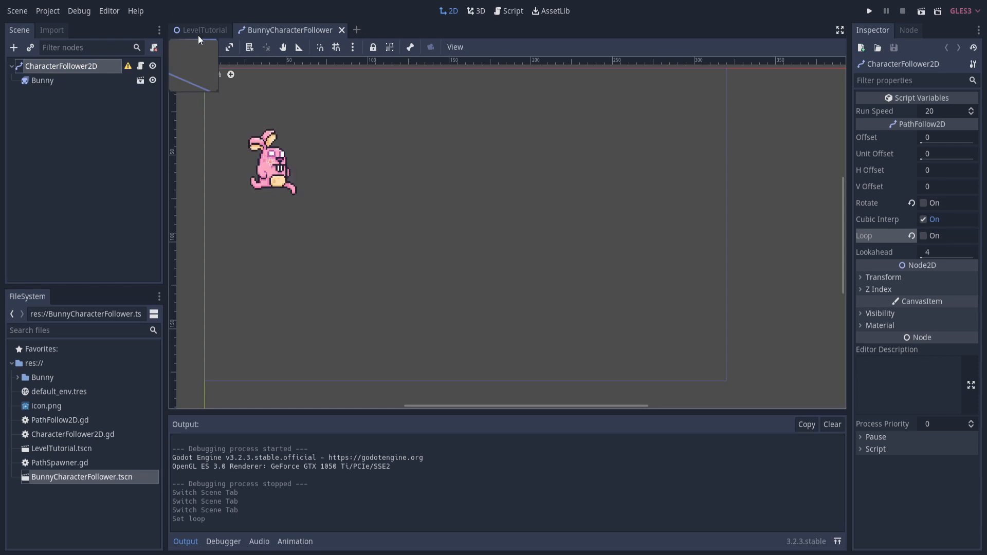
pyautogui.click(202, 30)
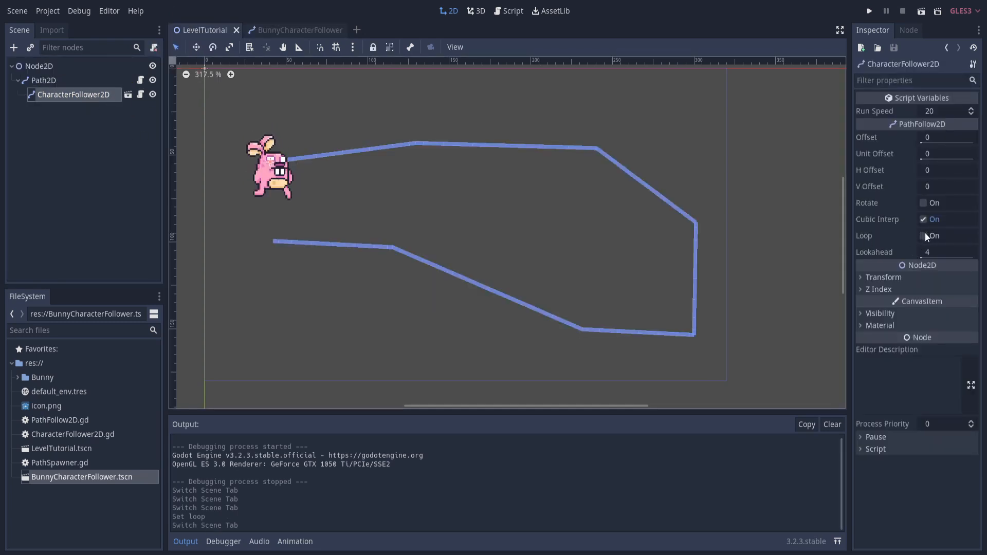
# Refactor _process to store newOffset = get_offset() + runSpeed * delta, set_offset(newOffset), and start an if
pyautogui.click(923, 235)
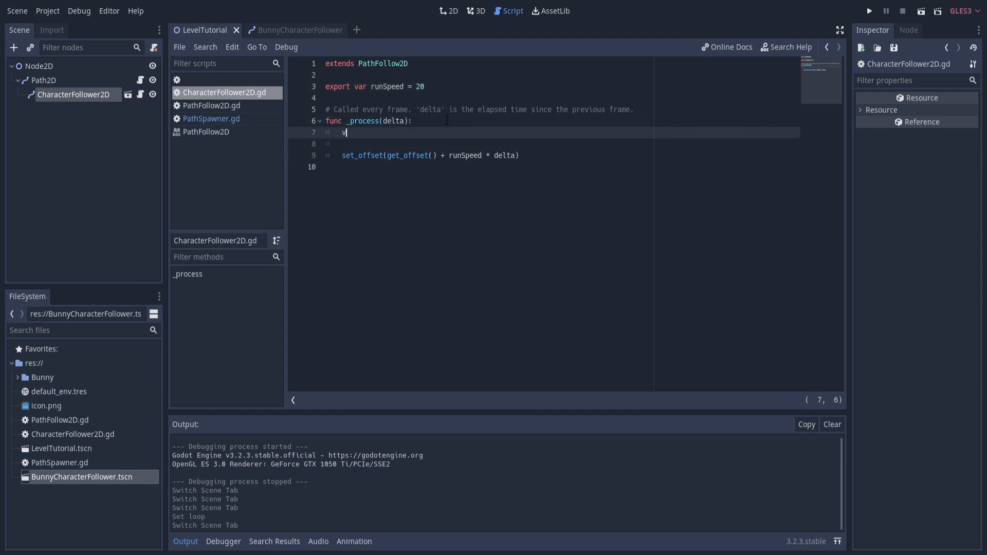
pyautogui.write('ar newOffset = get_offset() + runSpeed * delta')
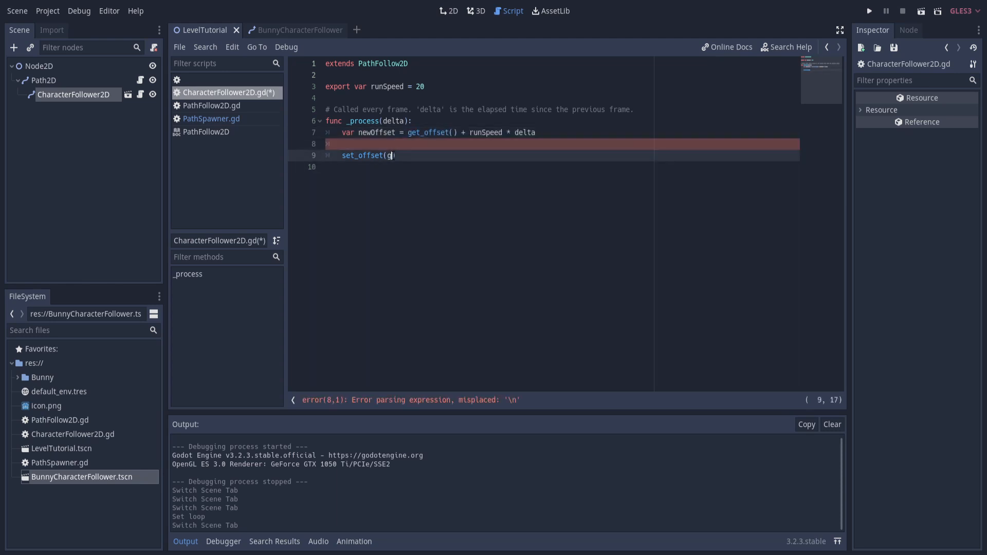
pyautogui.press('BackSpace')
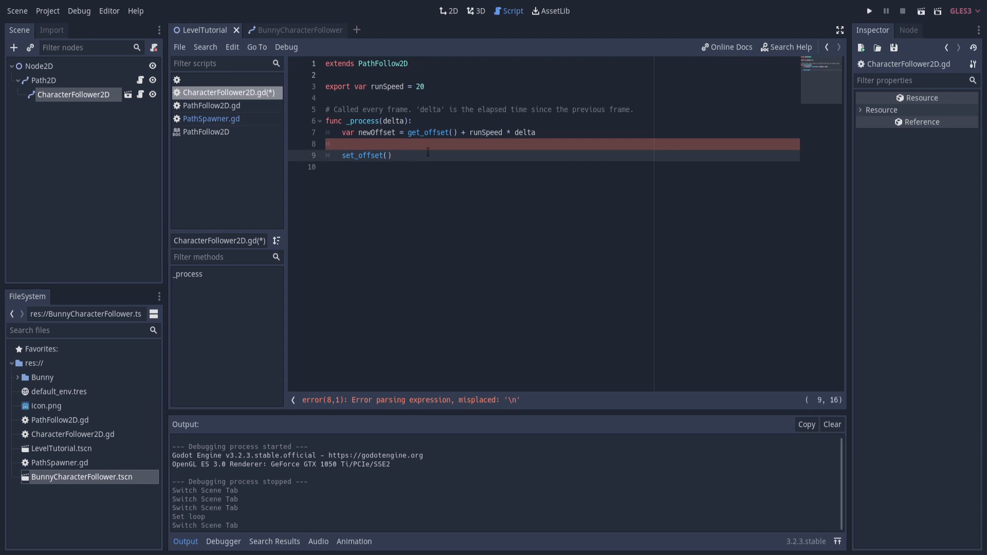
pyautogui.write('newOffset')
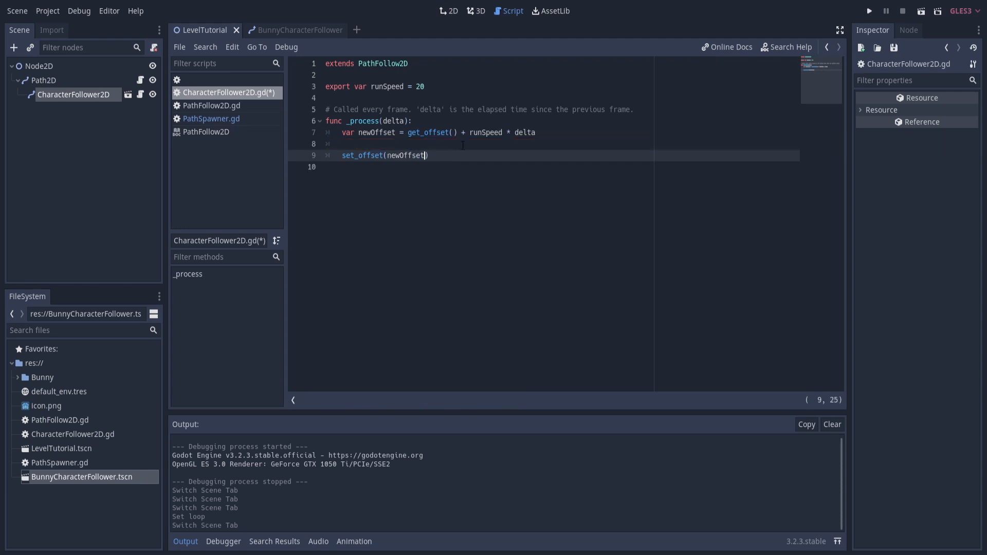
pyautogui.write('if (')
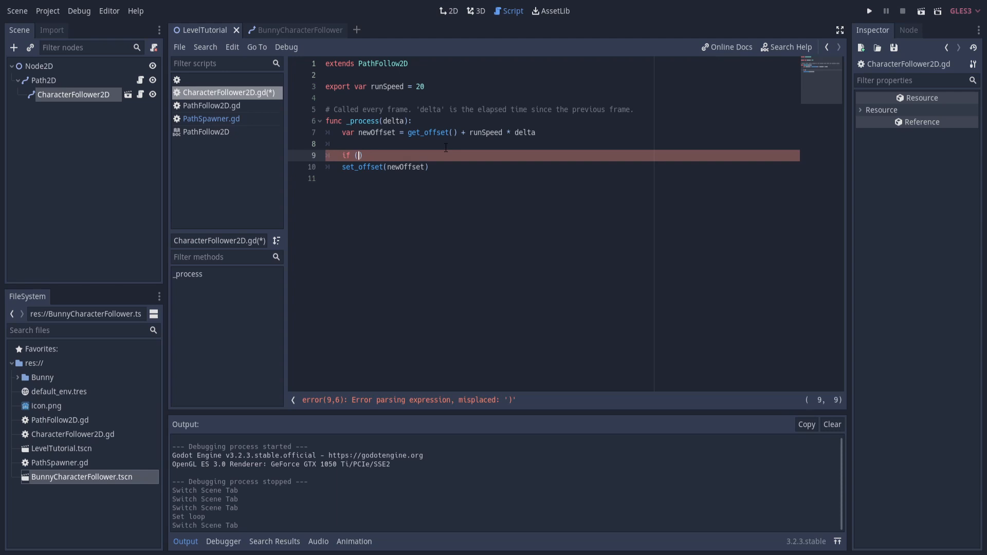
pyautogui.click(295, 30)
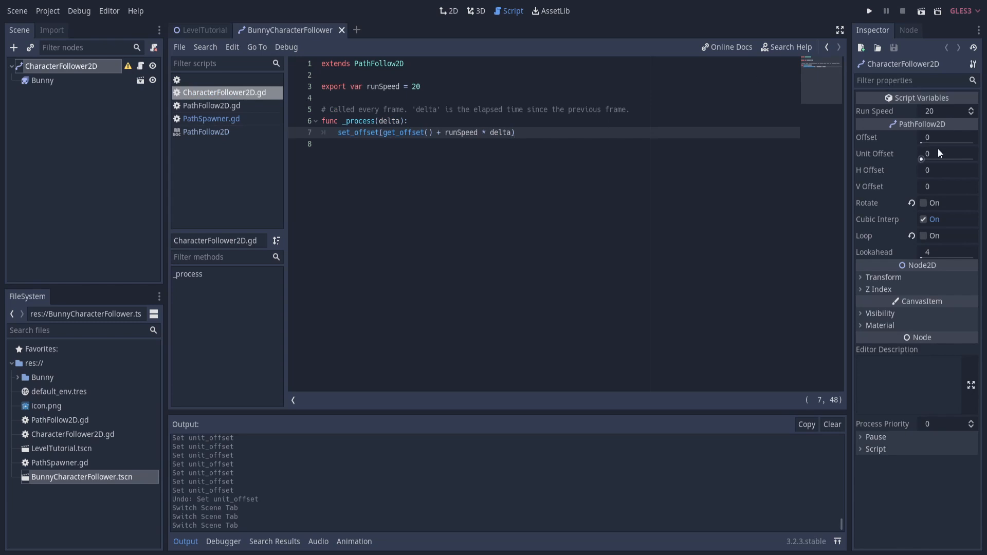
# Show the level in 2D and preview the bunny sliding along the path via the Unit Offset slider
pyautogui.click(947, 153)
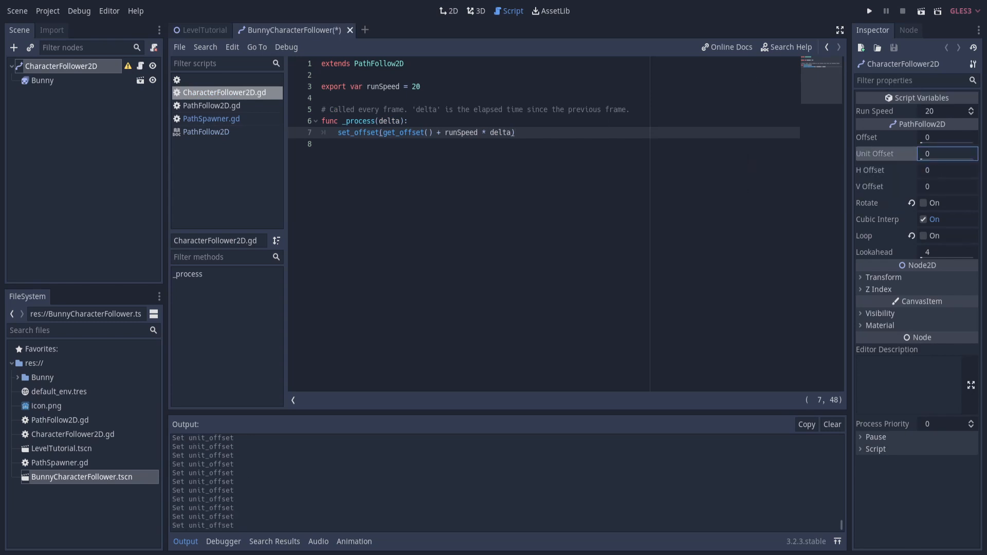
pyautogui.click(202, 29)
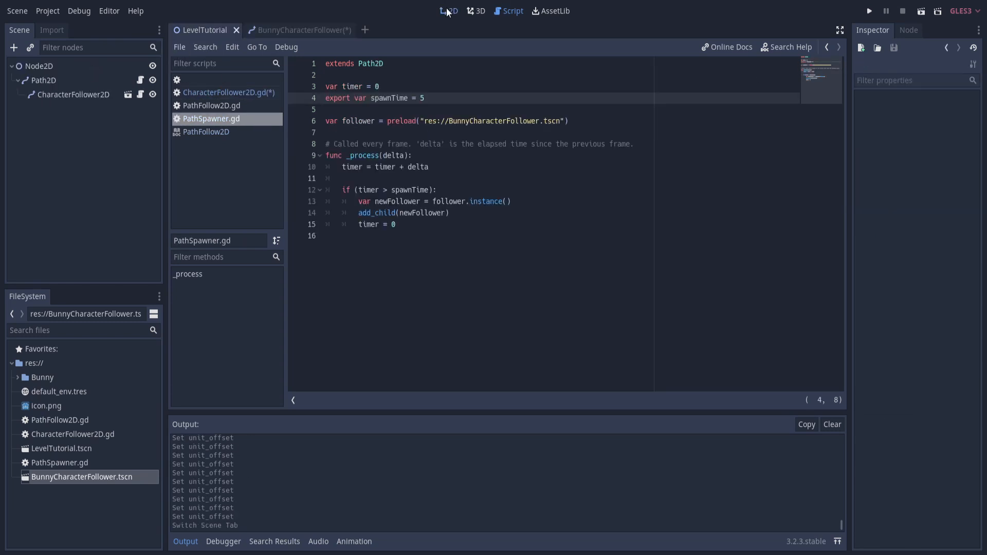
pyautogui.click(448, 10)
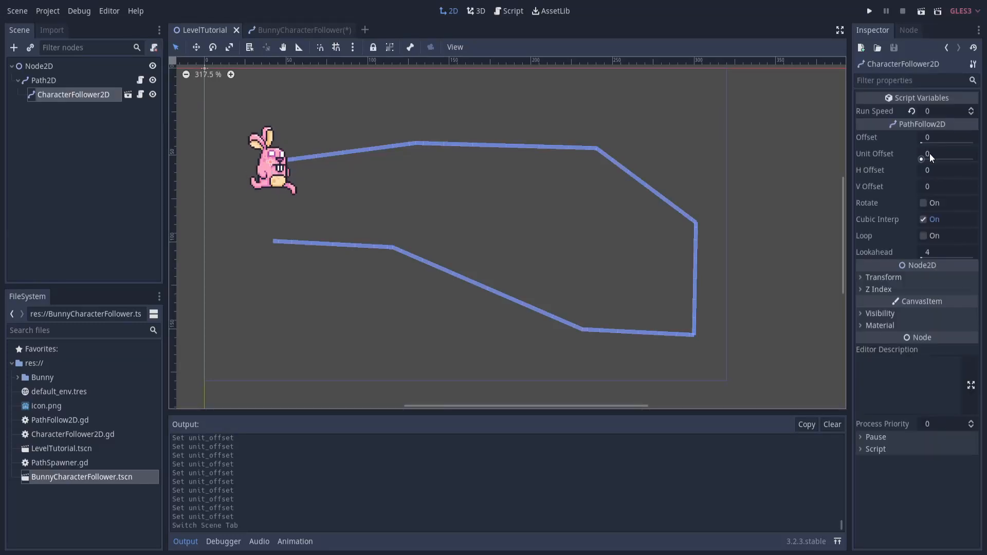
pyautogui.moveTo(938, 153); pyautogui.dragTo(950, 154)
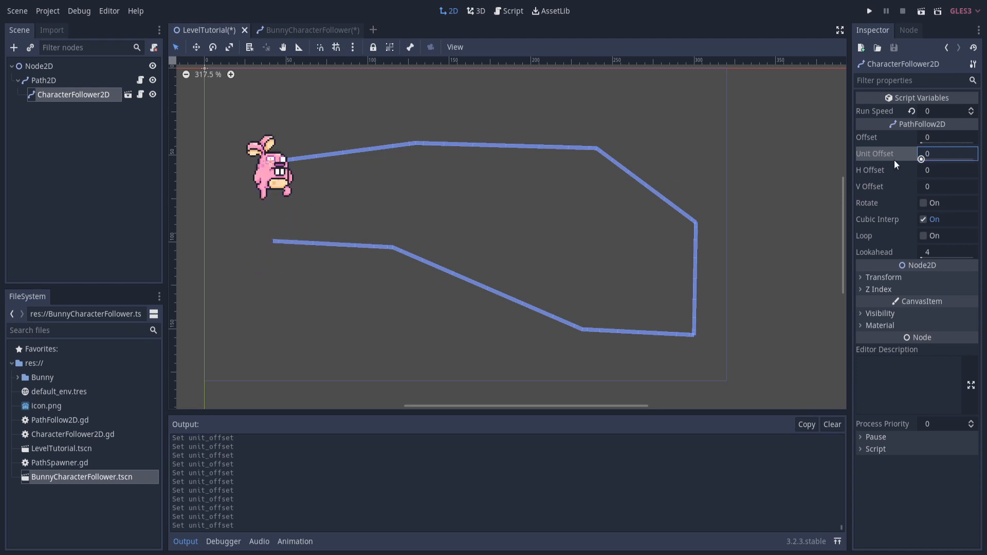
# Write the condition if(loop == false and get_unit_offset() == 1) in the follower script
pyautogui.click(513, 10)
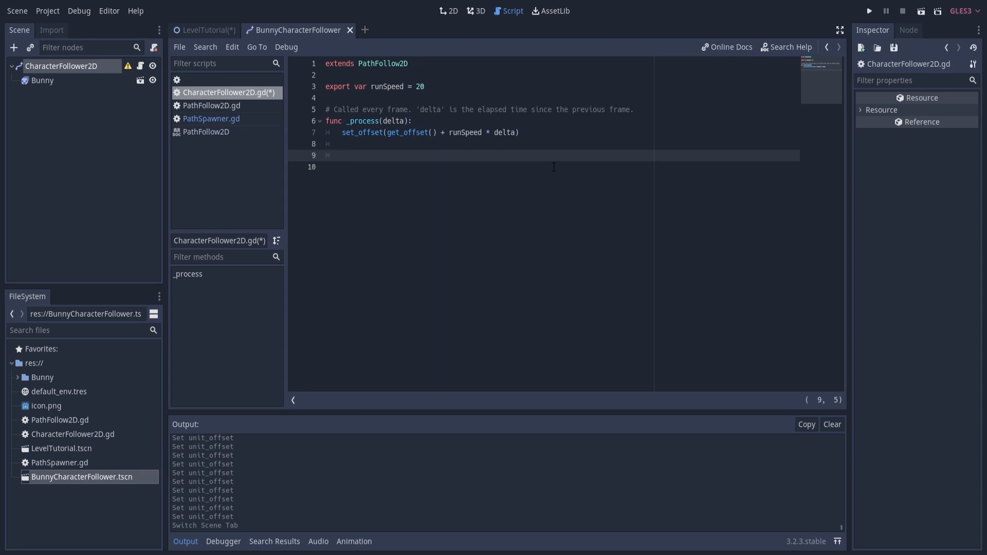
pyautogui.write('if(')
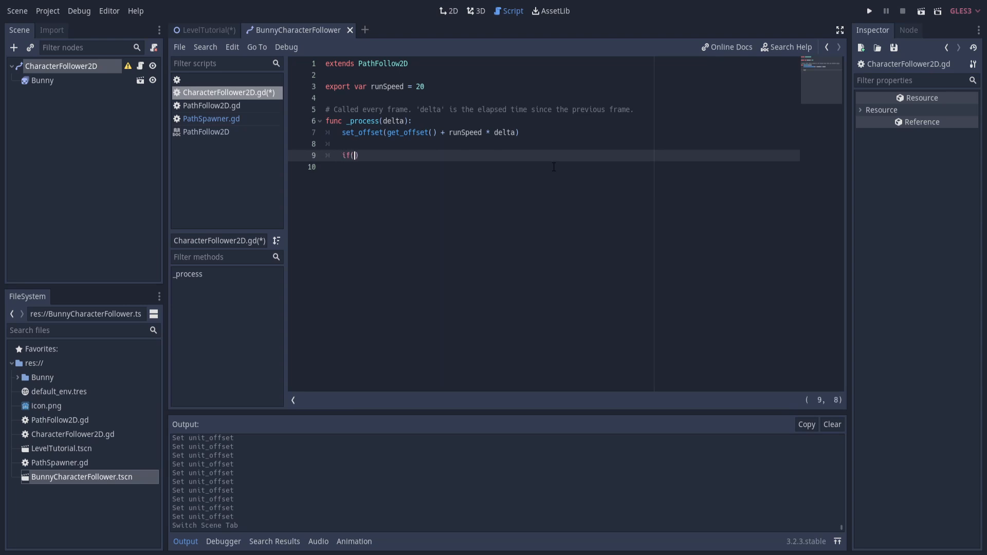
pyautogui.write('get_unit_of')
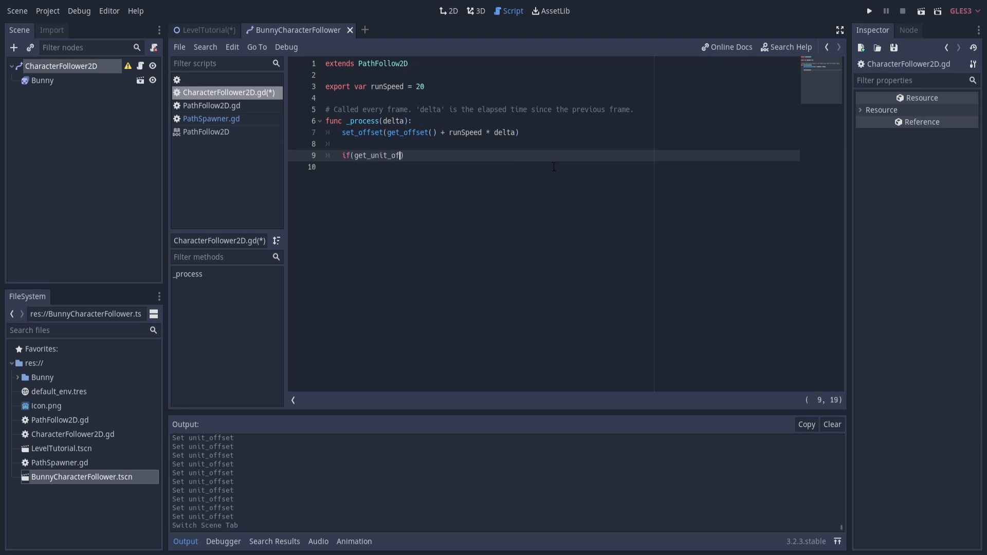
pyautogui.write('fset() ==')
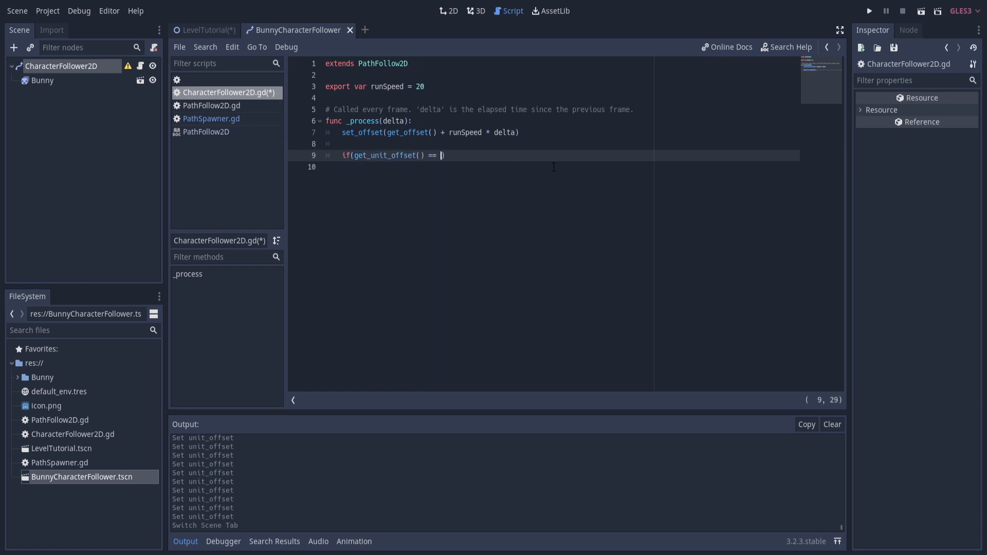
pyautogui.write('1')
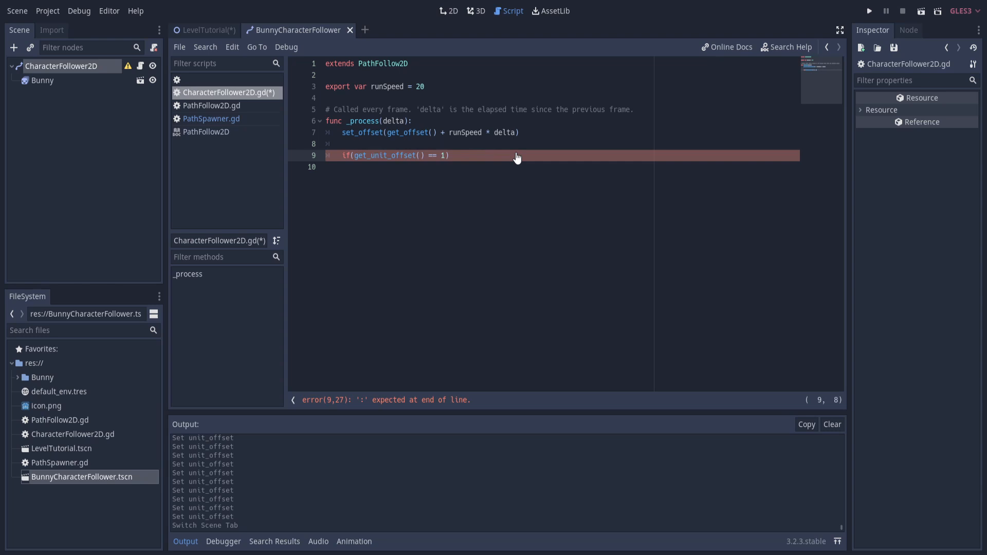
pyautogui.write('l')
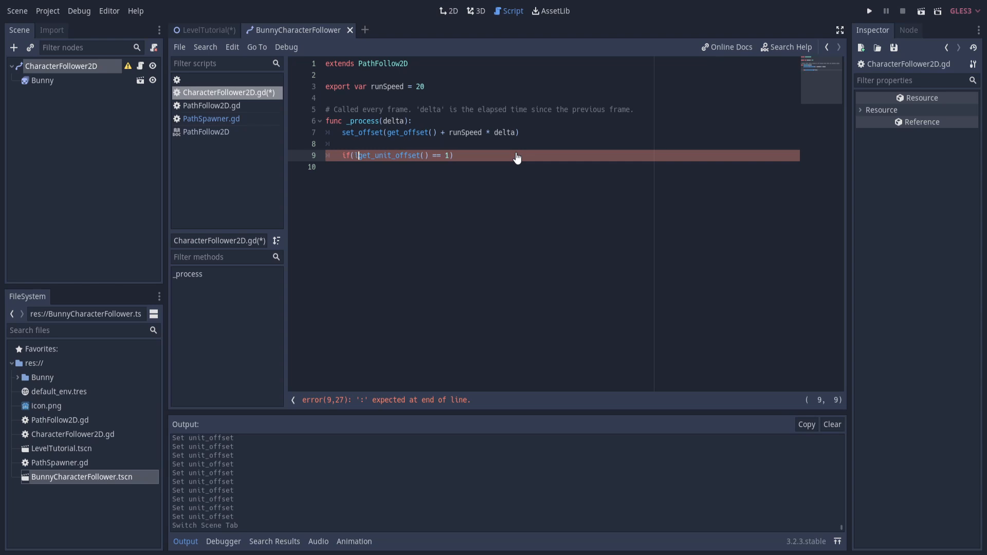
pyautogui.write('loop == false and')
pyautogui.write('pass')
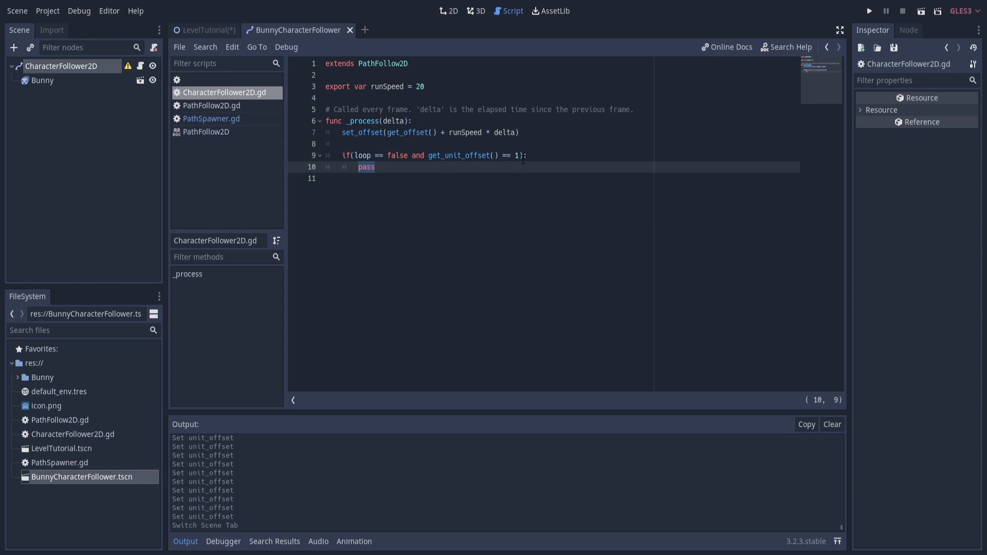
# Replace the placeholder pass with queue_free() so the follower frees itself at the path end
pyautogui.press('Delete')
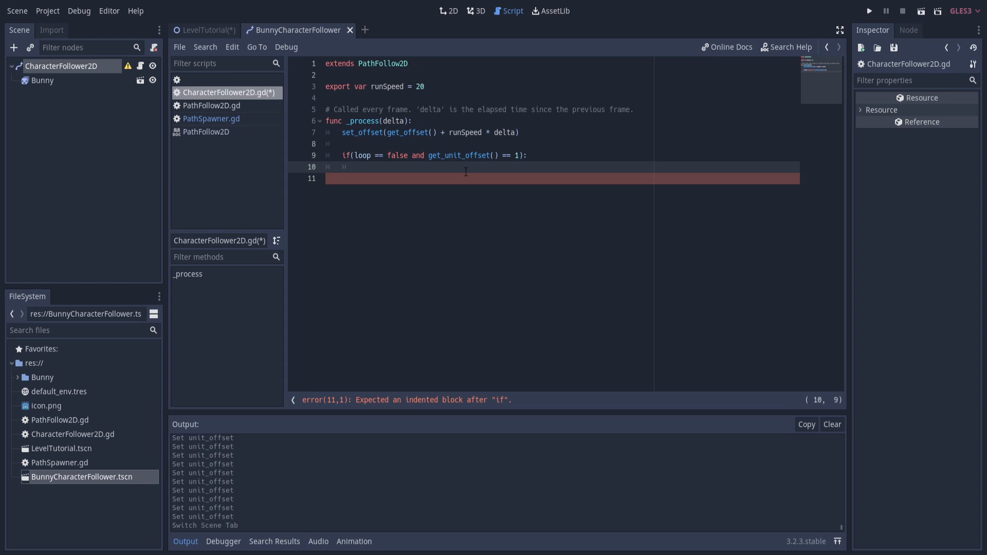
pyautogui.write('queue')
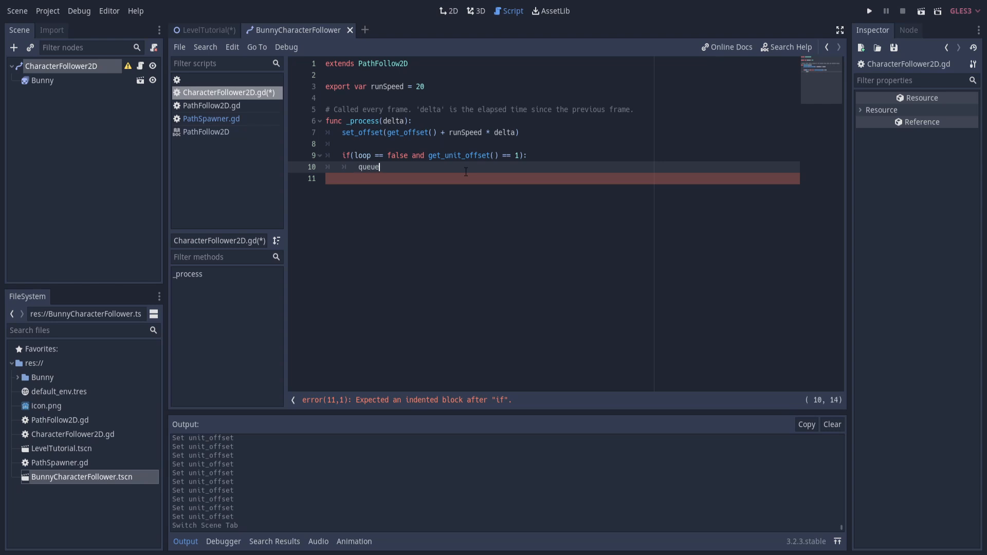
pyautogui.write('_free')
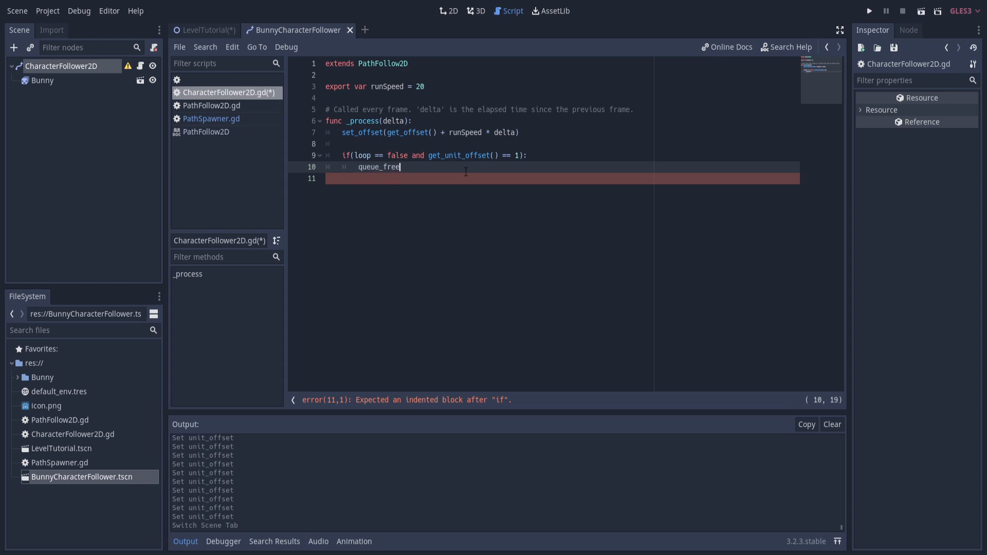
pyautogui.write('()')
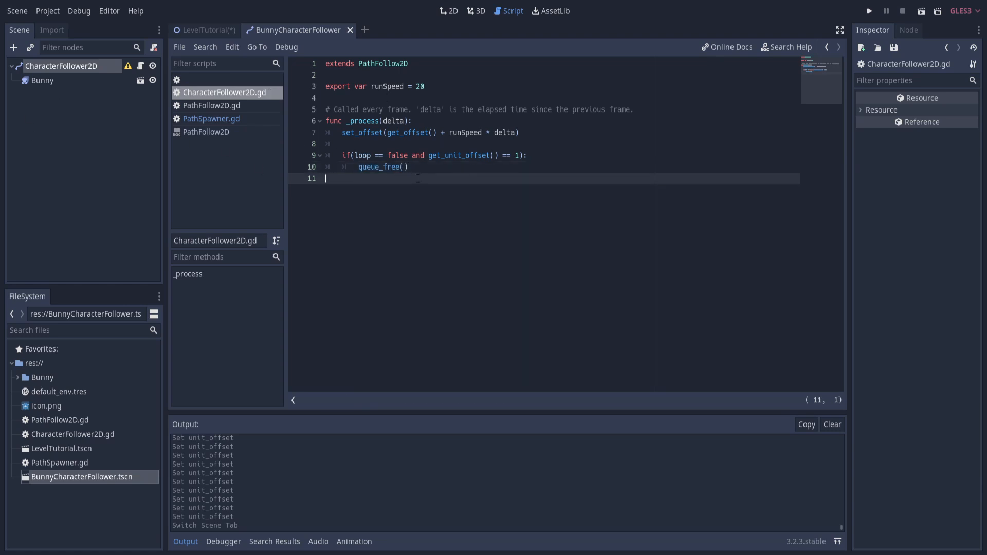
# Show the level scene in 2D and check the Path2D's Spawn Time
pyautogui.click(204, 30)
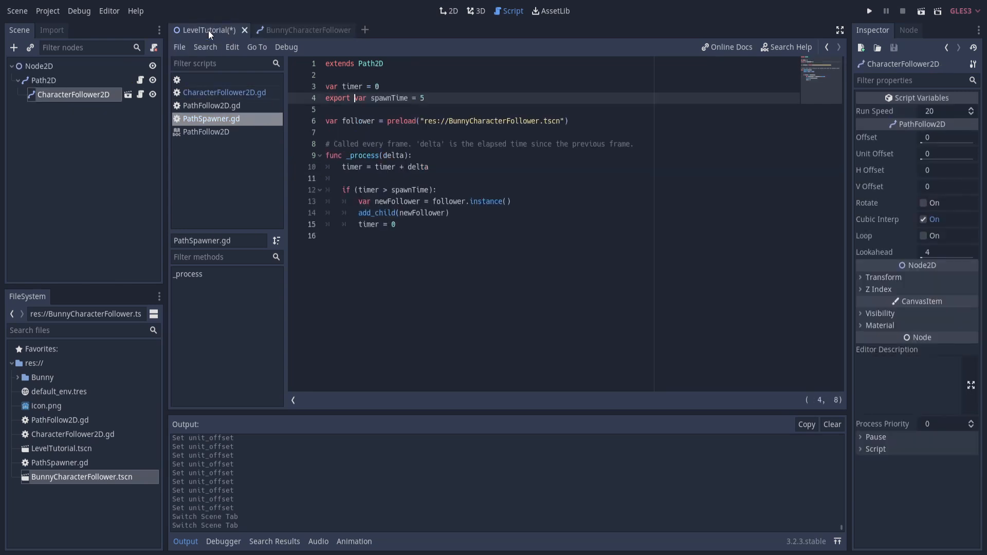
pyautogui.click(449, 10)
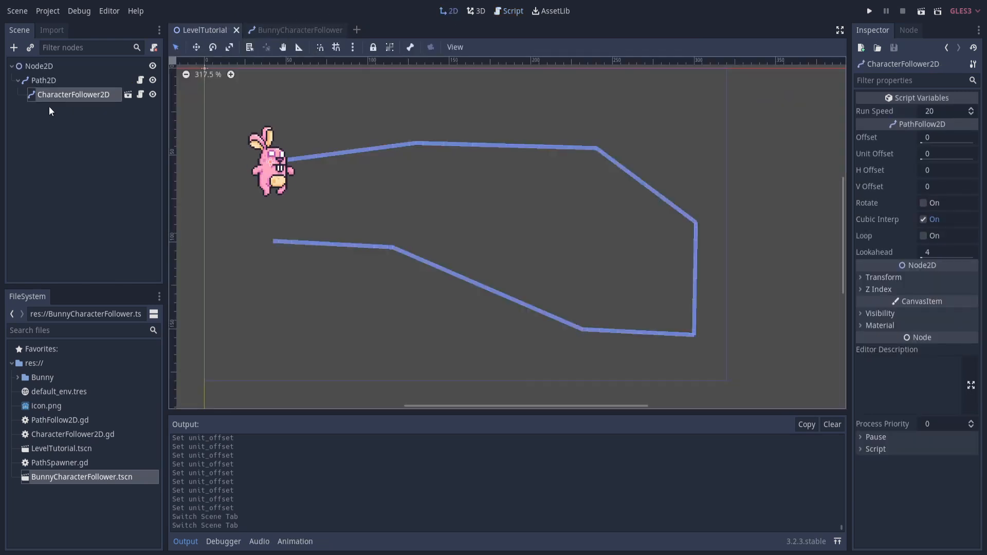
pyautogui.click(43, 80)
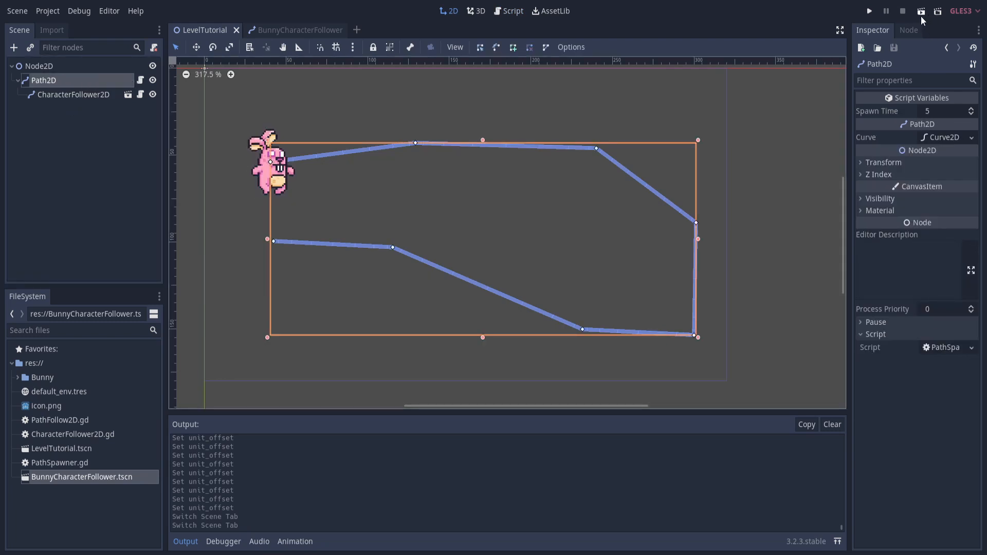
# Run the level to watch several bunnies spawn along the path, then return to the editor
pyautogui.click(869, 10)
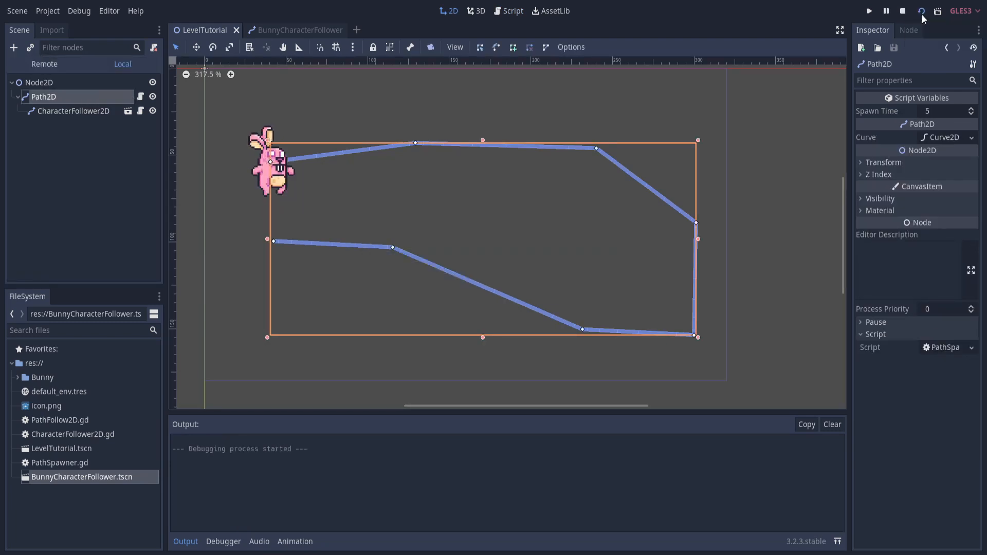
pyautogui.click(869, 11)
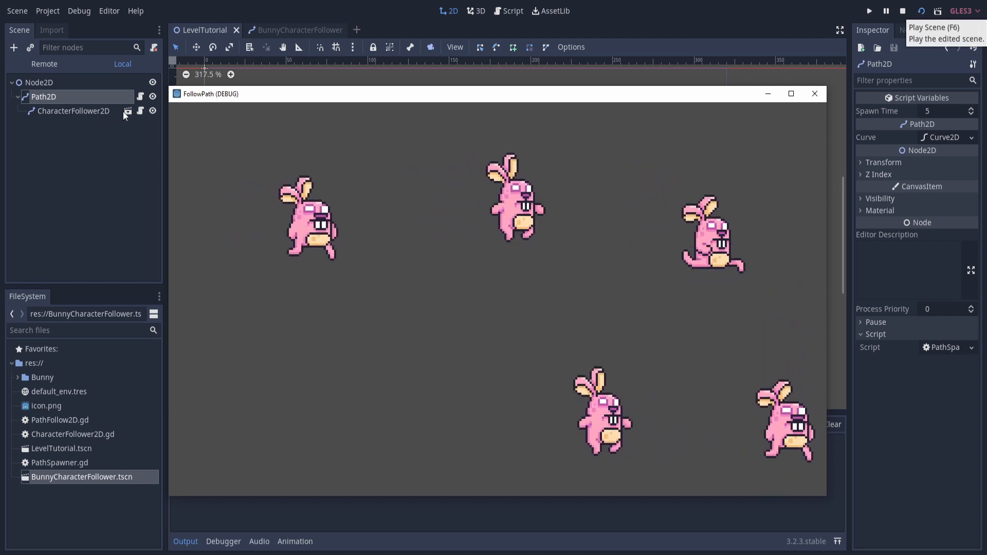
pyautogui.click(73, 111)
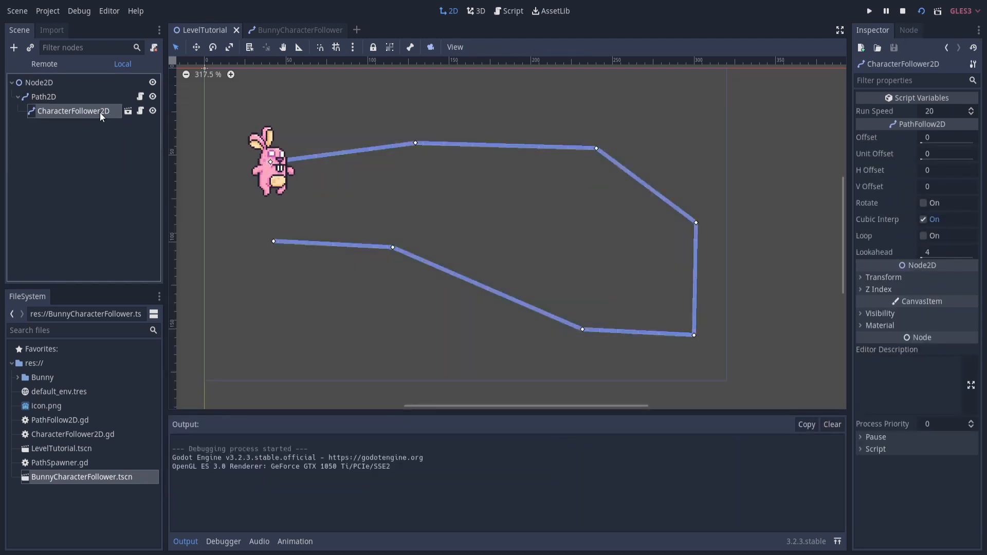